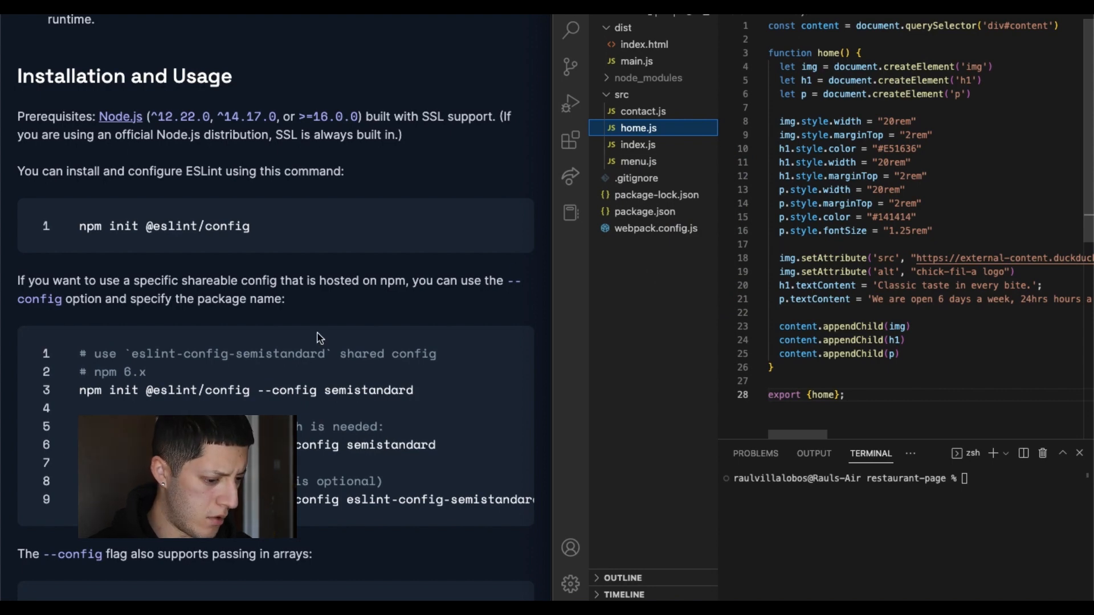
# Open src/index.js from the restaurant-page project in the editor
pyautogui.scroll(-3)
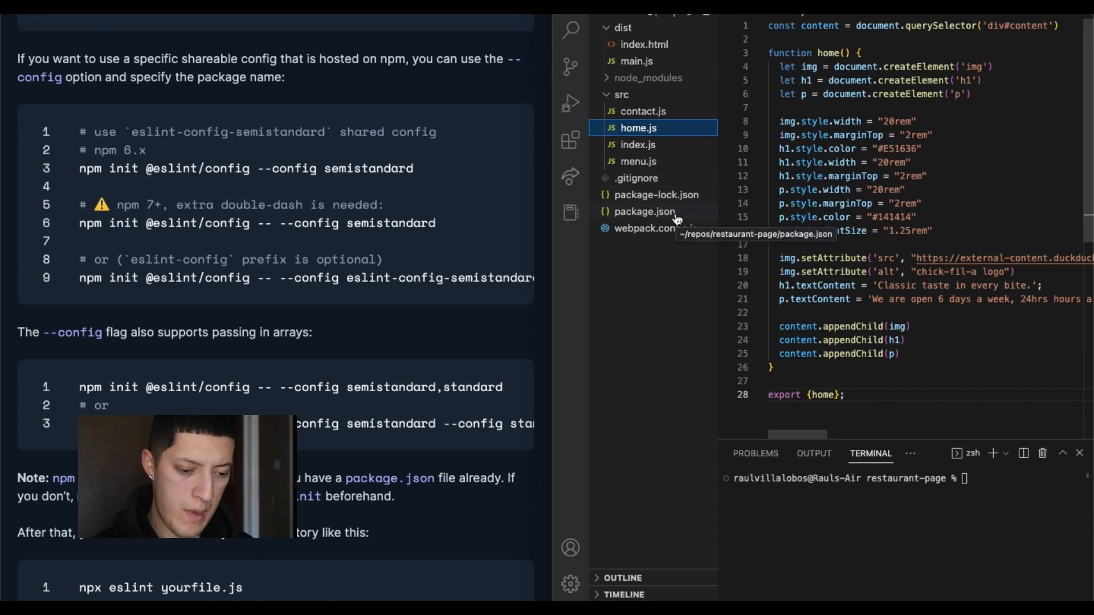
pyautogui.click(645, 211)
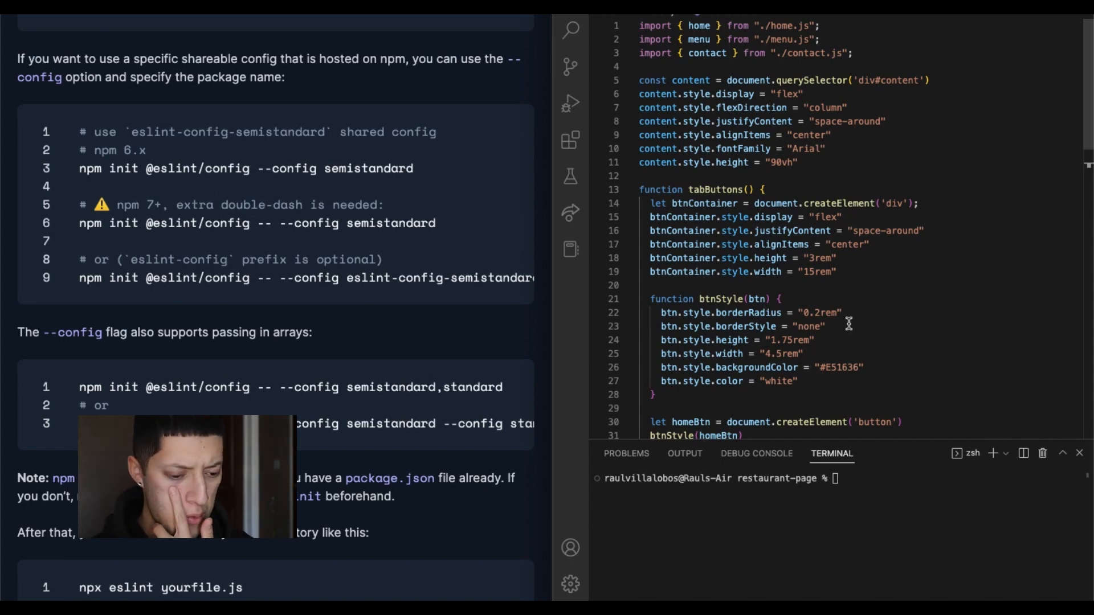
pyautogui.moveTo(852, 328)
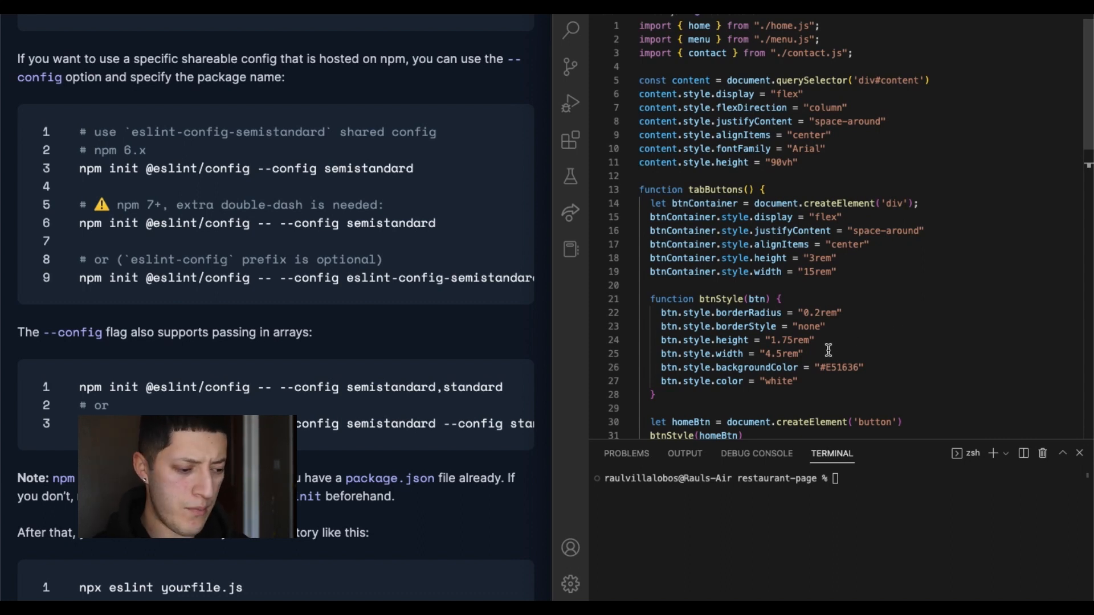
pyautogui.moveTo(446, 323)
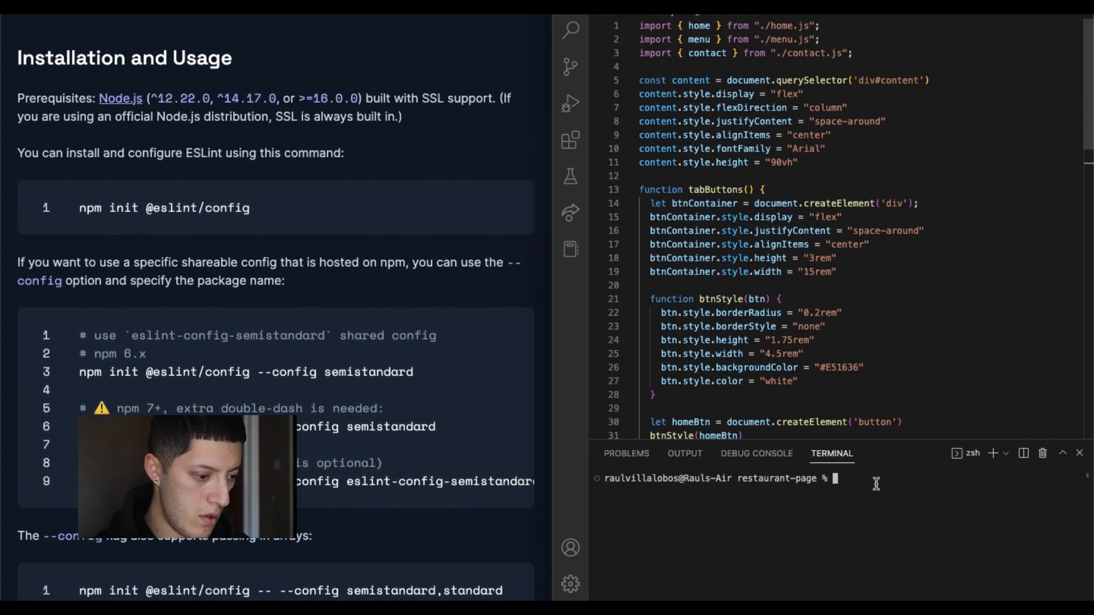
pyautogui.write('npm init')
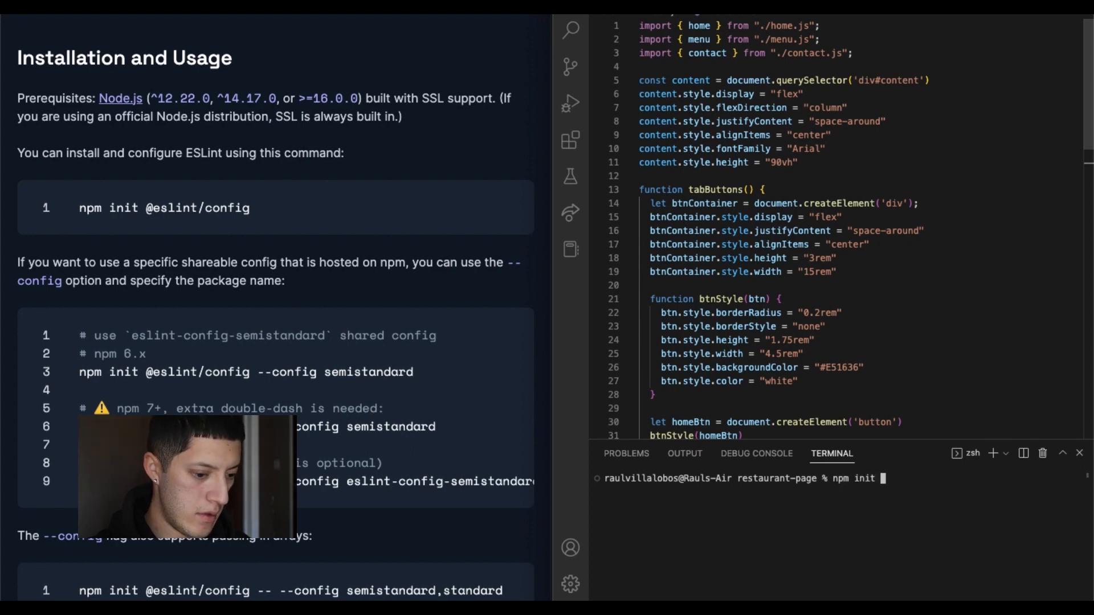
pyautogui.write('@es')
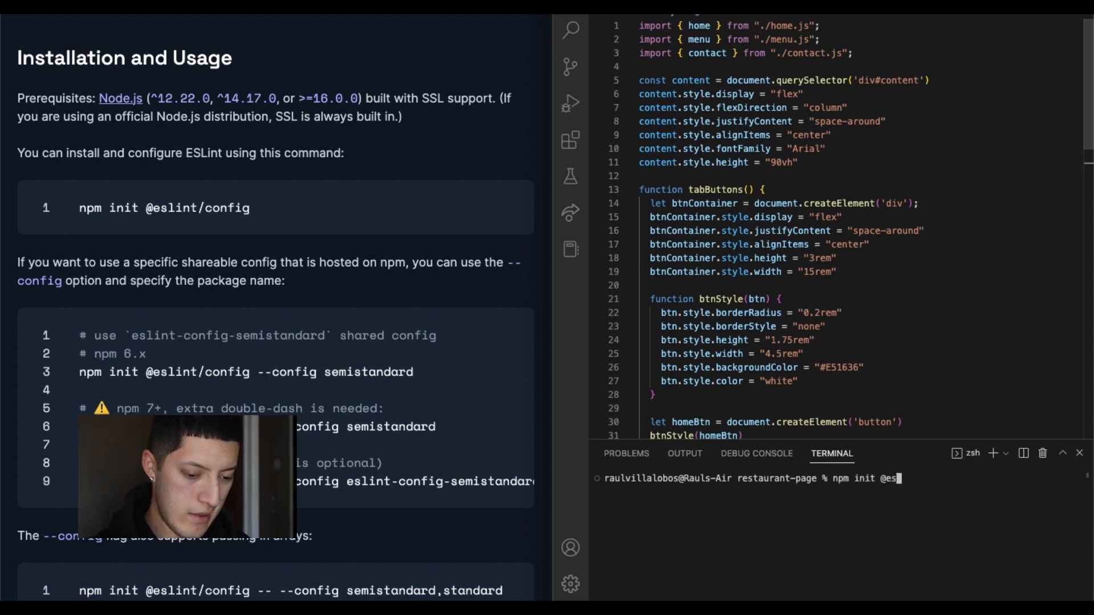
pyautogui.write('lint')
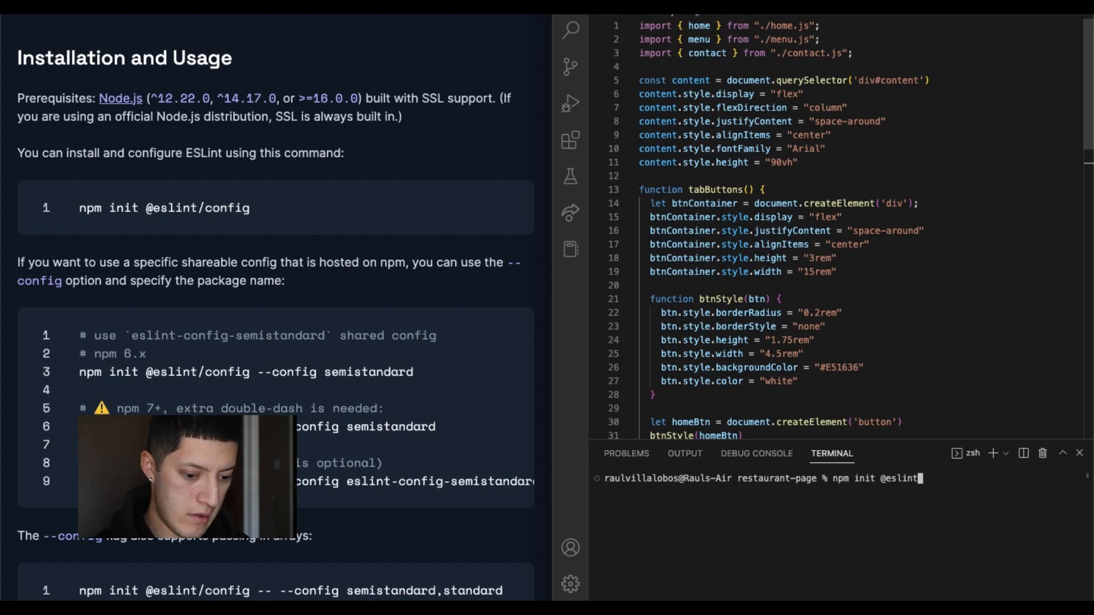
pyautogui.write('/conf')
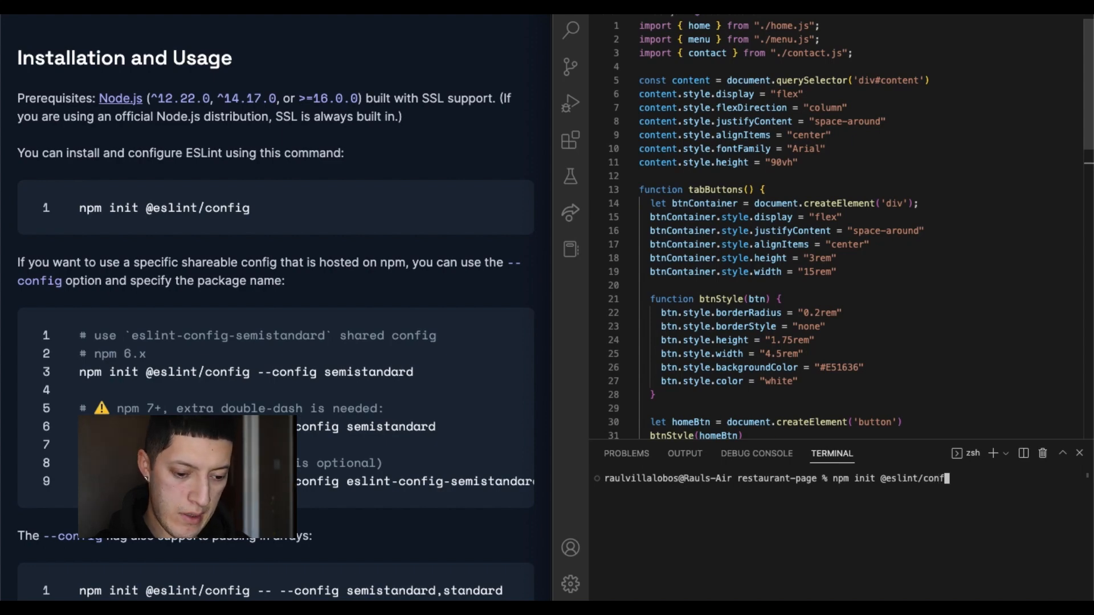
pyautogui.press('Enter')
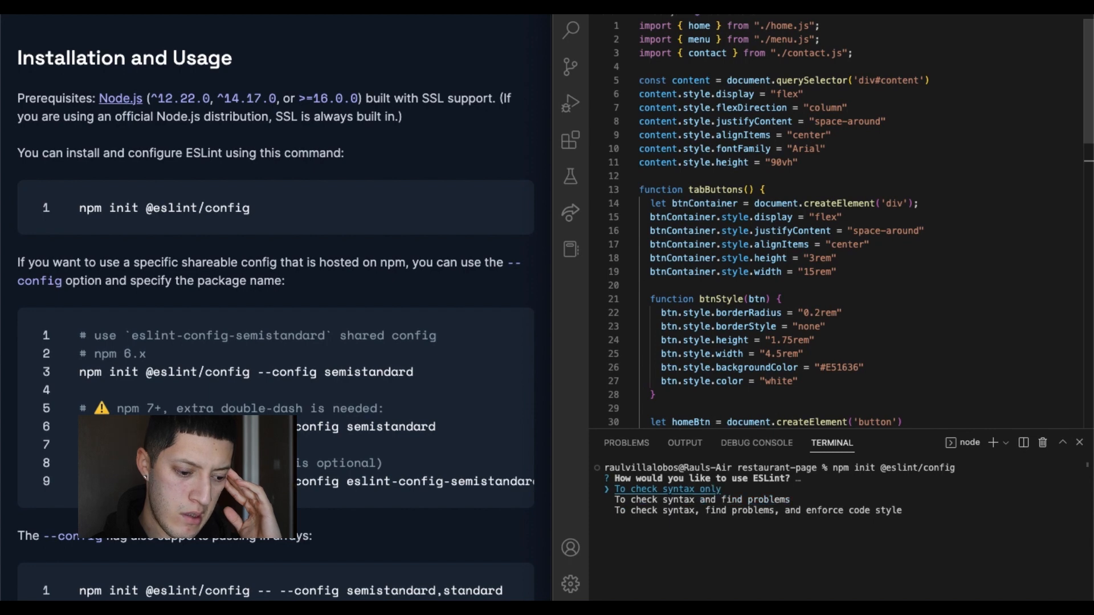
# Answer the wizard: enforce code style, no framework, no TypeScript
pyautogui.press('Down')
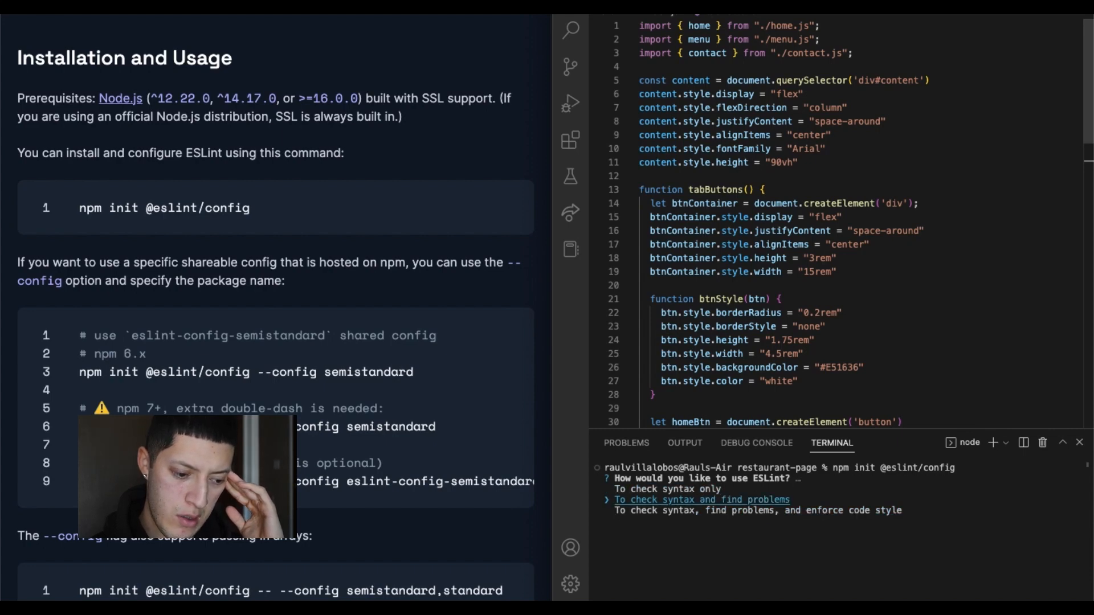
pyautogui.press('Down')
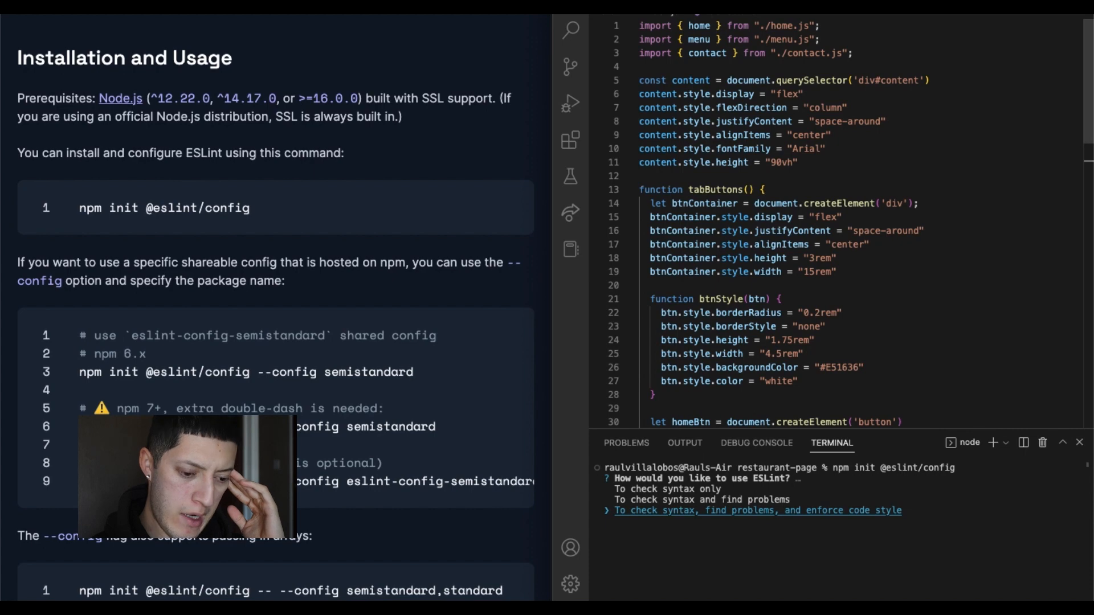
pyautogui.press('Enter')
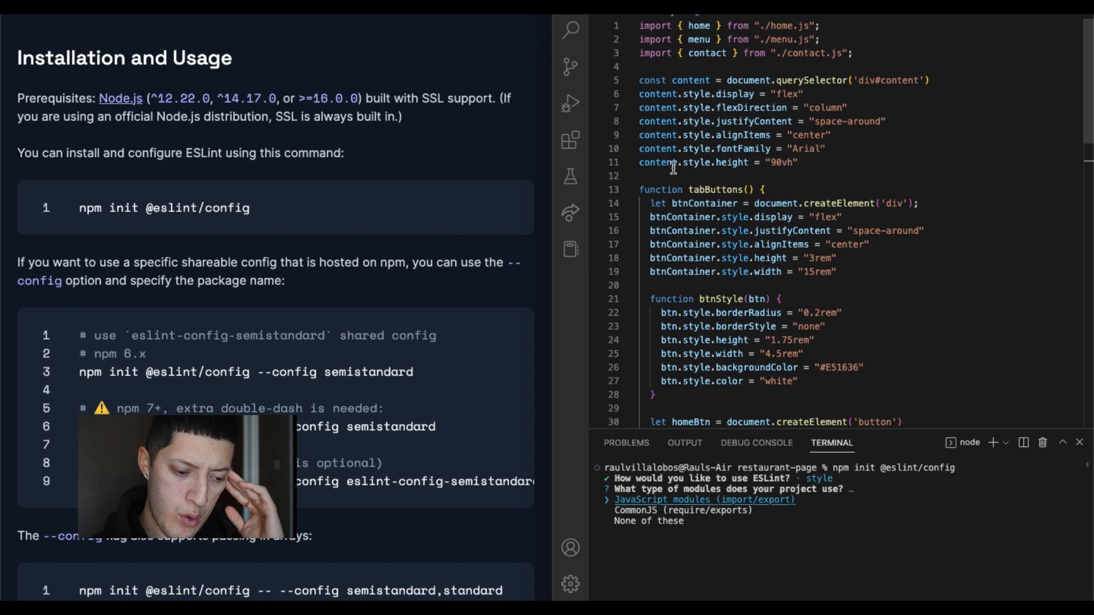
pyautogui.moveTo(668, 443)
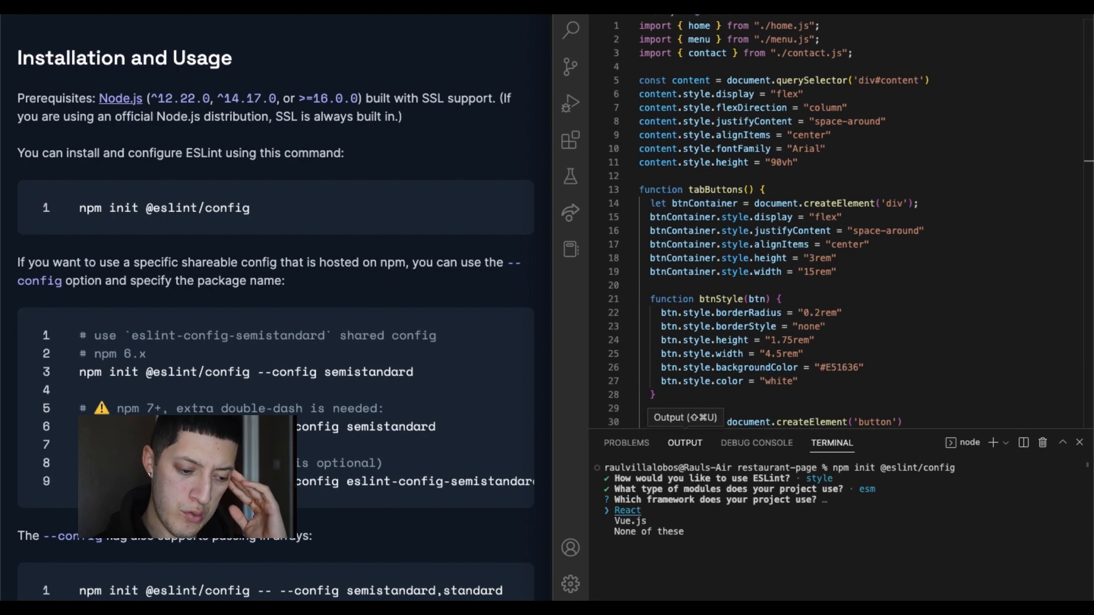
pyautogui.press('Down')
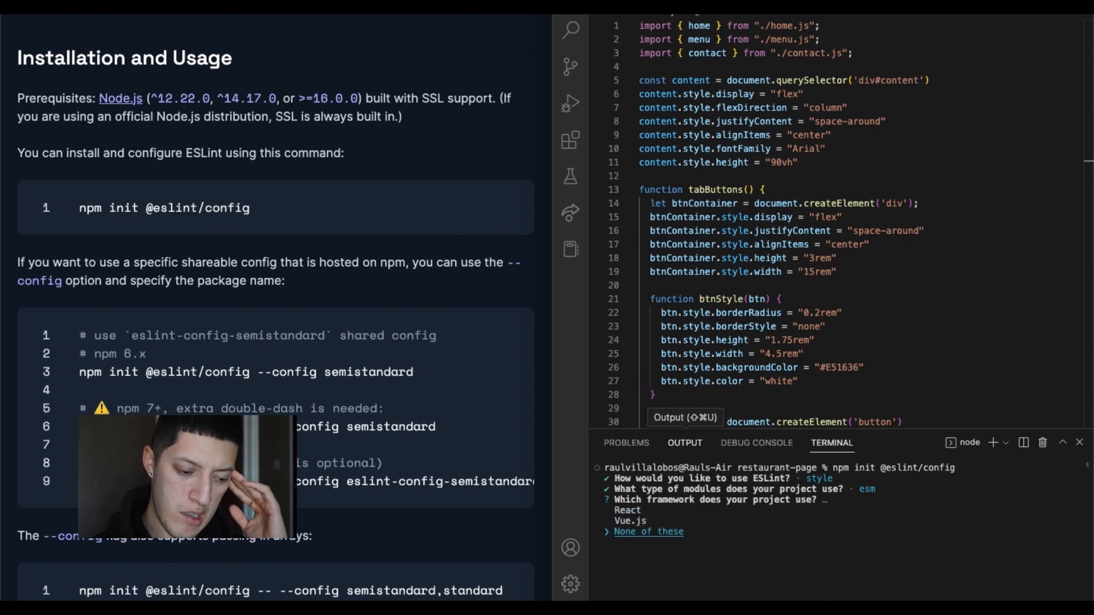
pyautogui.press('Enter')
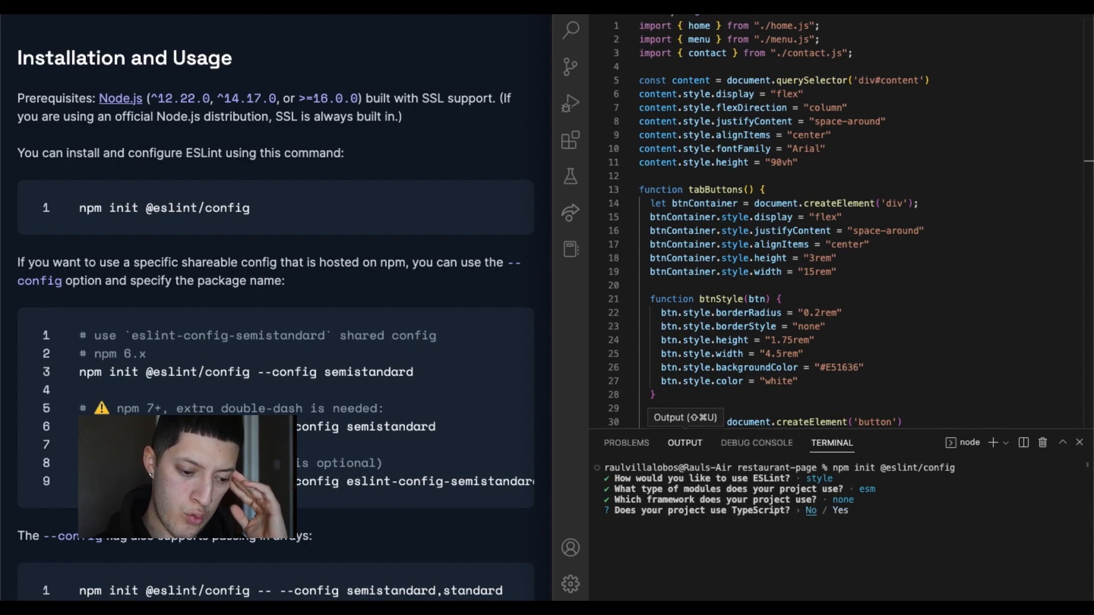
pyautogui.press('Enter')
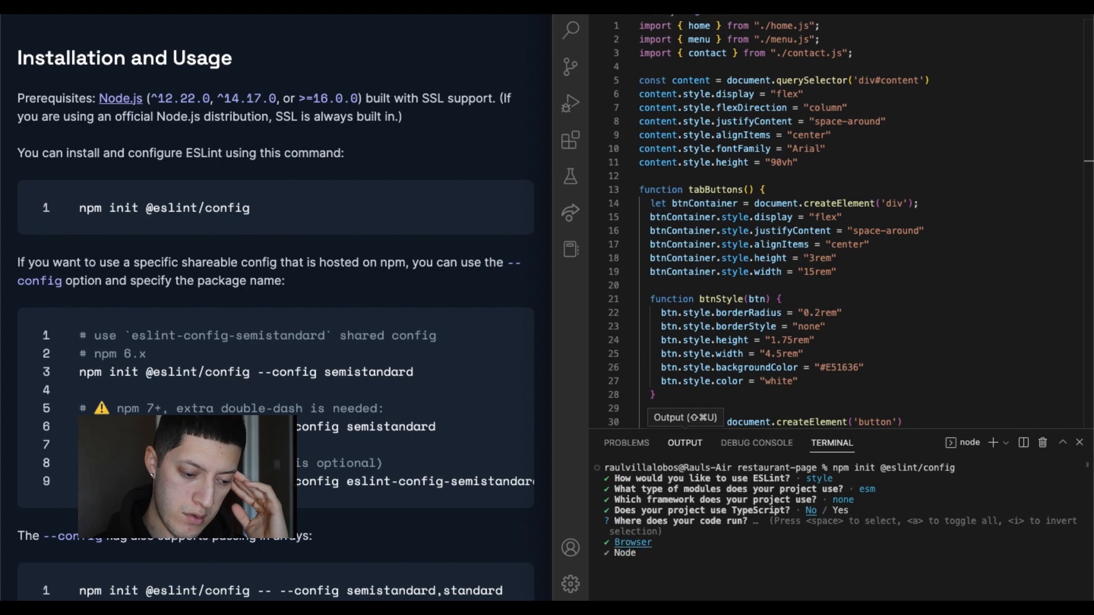
# Set the ESLint wizard to Browser runtime and the Airbnb style guide
pyautogui.press('Enter')
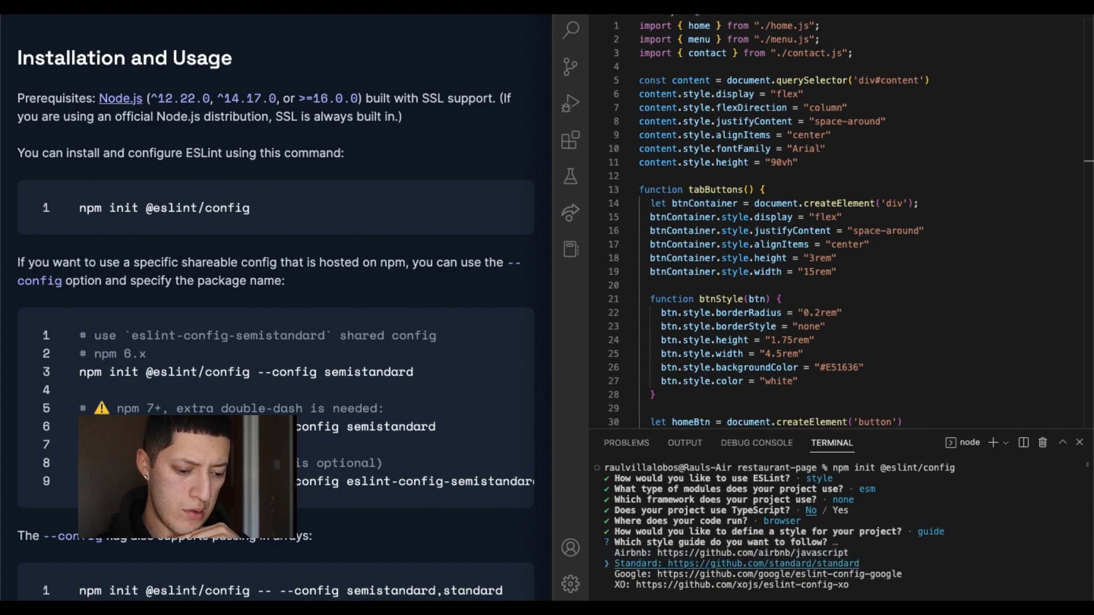
pyautogui.press('Down')
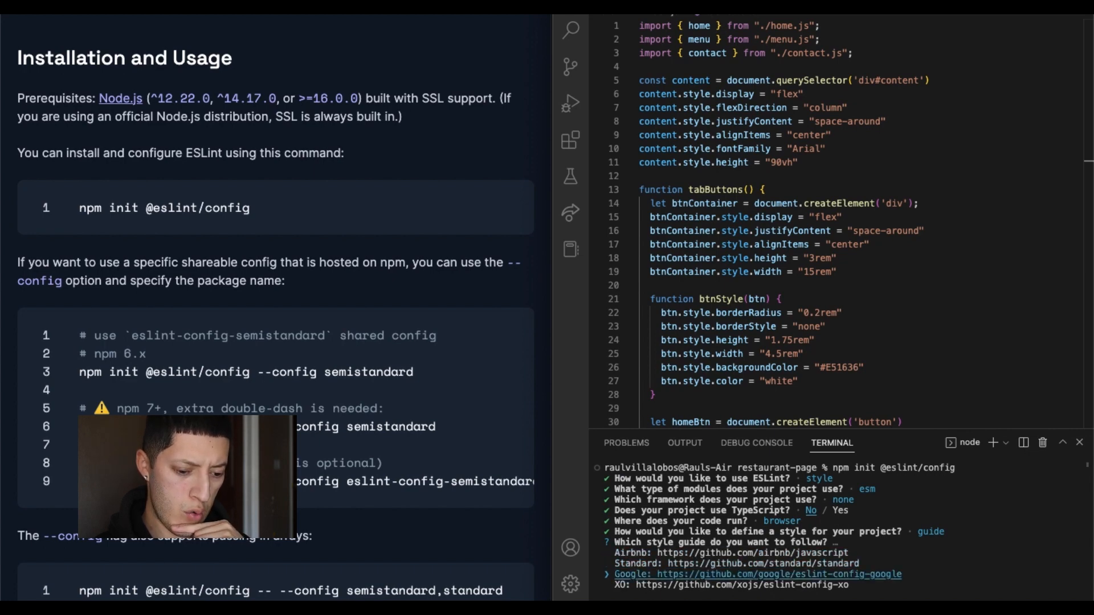
pyautogui.press('Up')
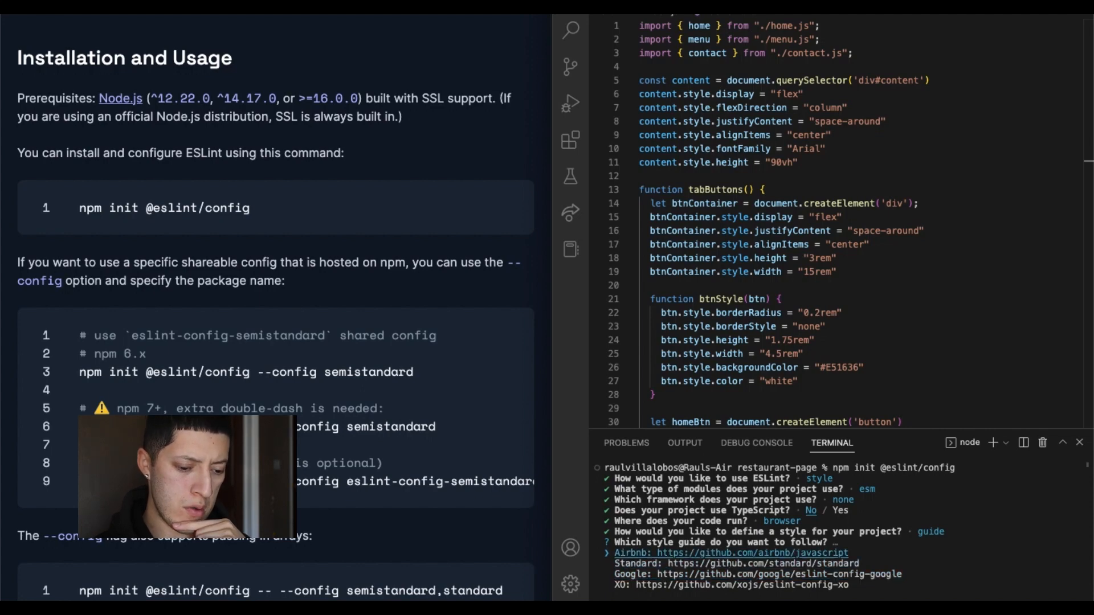
pyautogui.press('Down')
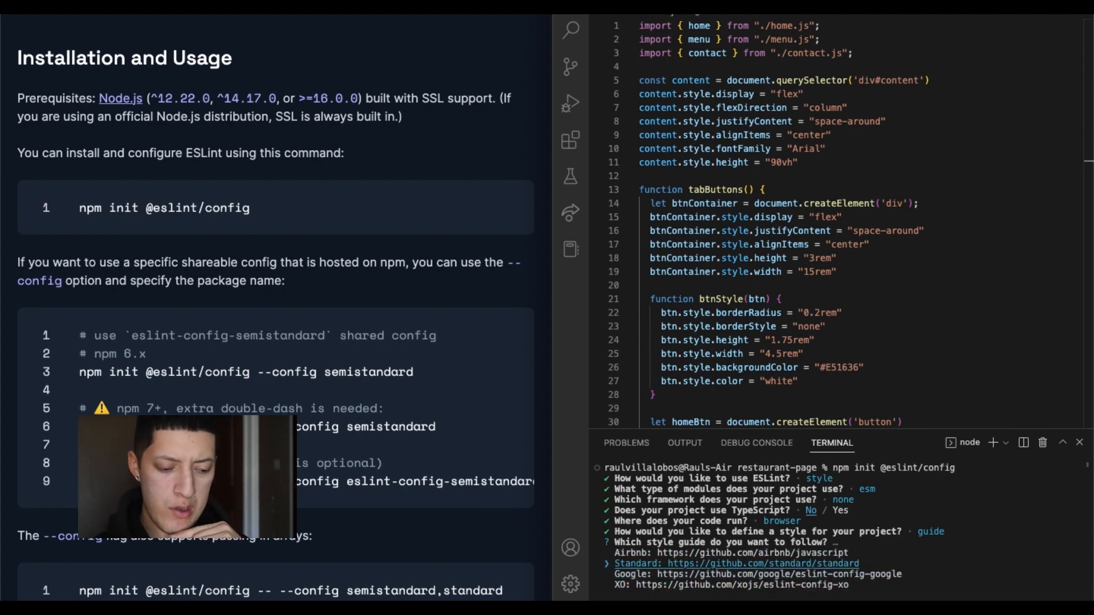
pyautogui.press('Up')
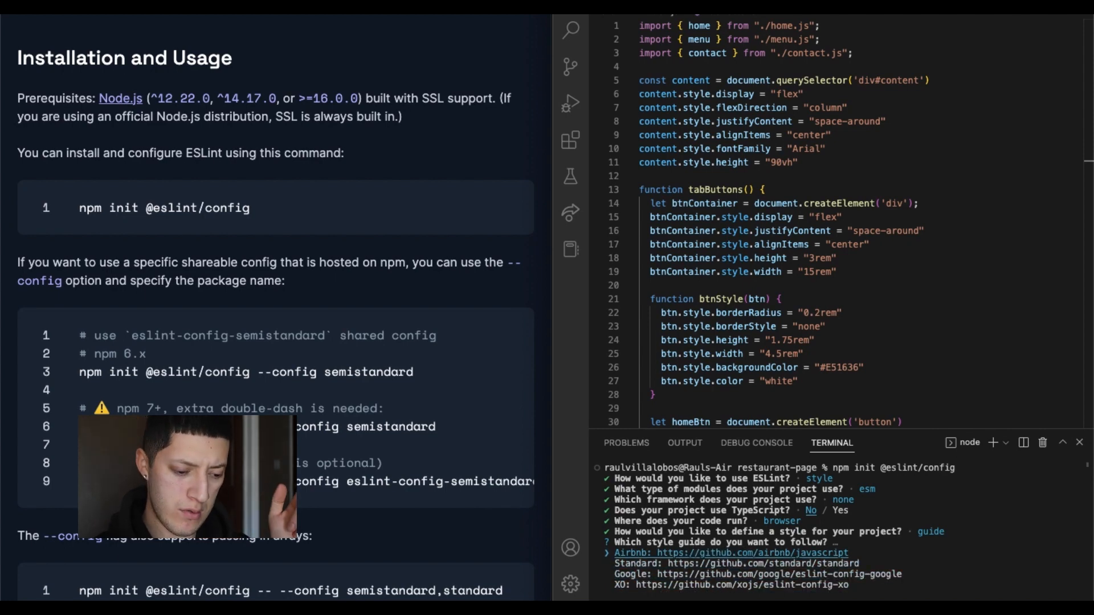
pyautogui.press('Down')
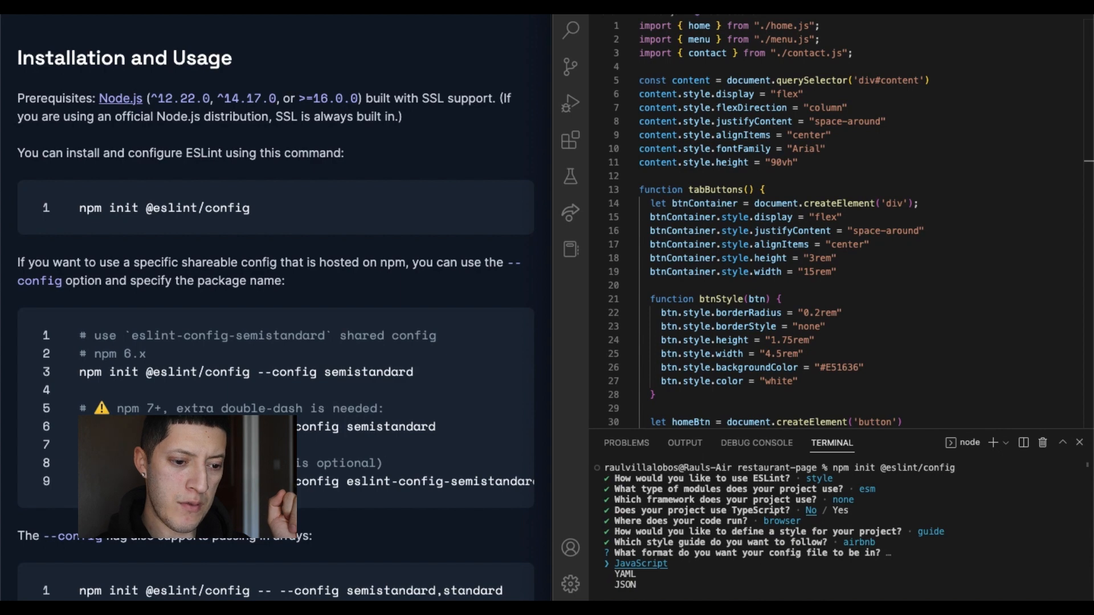
# Show the project's files, including package.json and webpack.config.js, beside the code
pyautogui.click(570, 28)
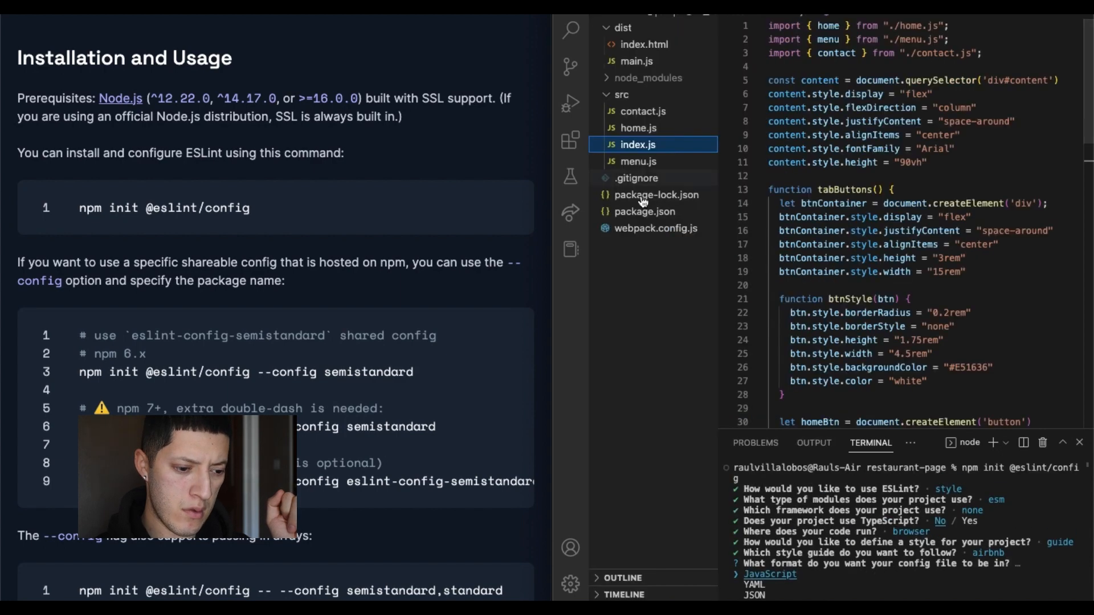
pyautogui.moveTo(586, 58)
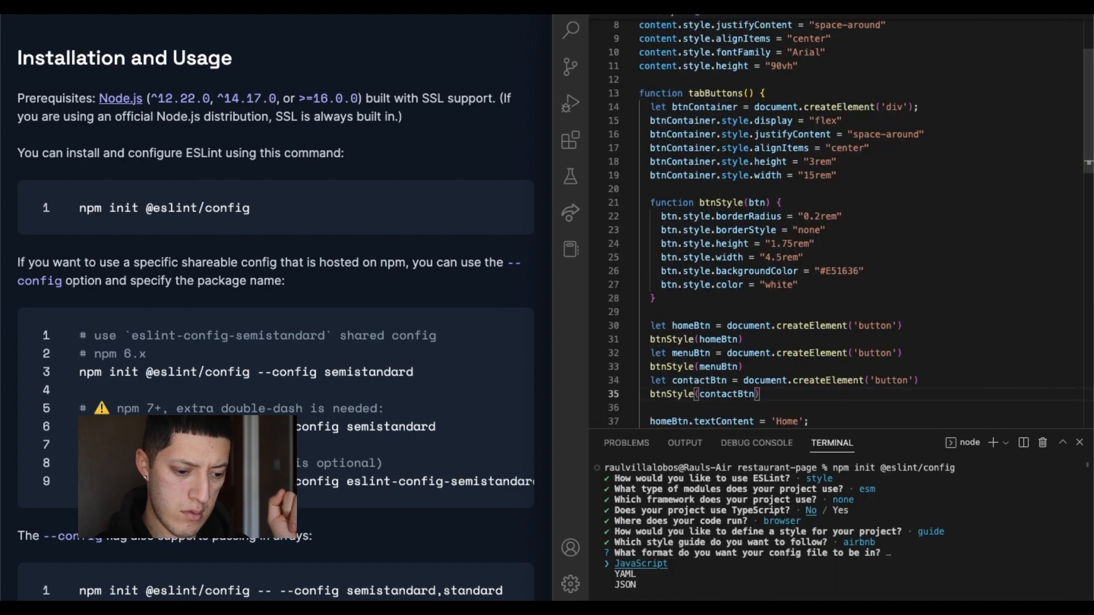
pyautogui.moveTo(683, 579)
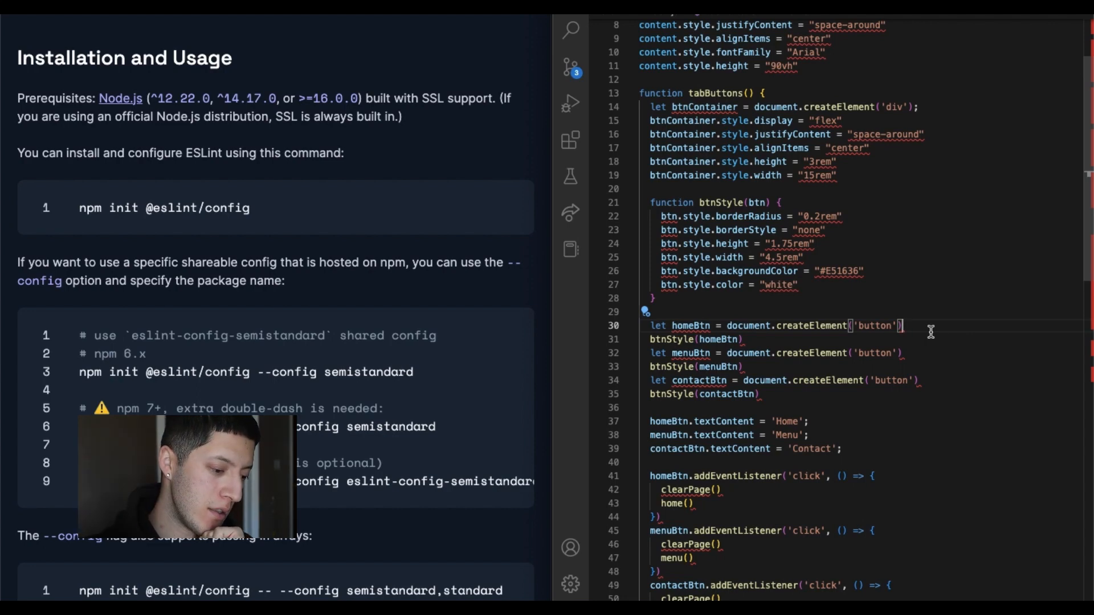
# Scroll through index.js to review the new ESLint lint problems
pyautogui.scroll(-3)
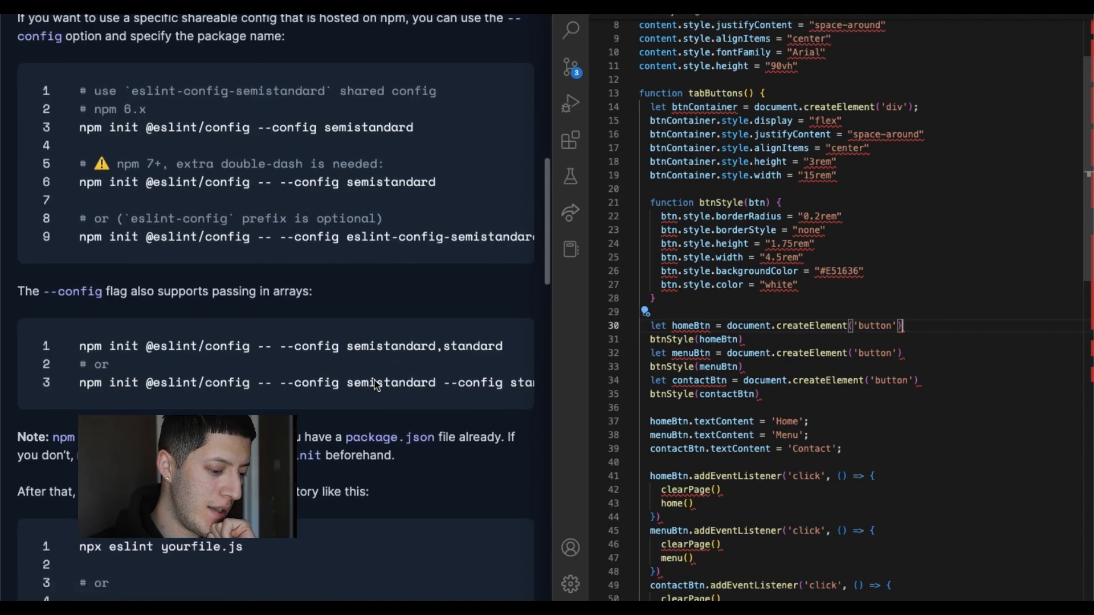
pyautogui.scroll(-3)
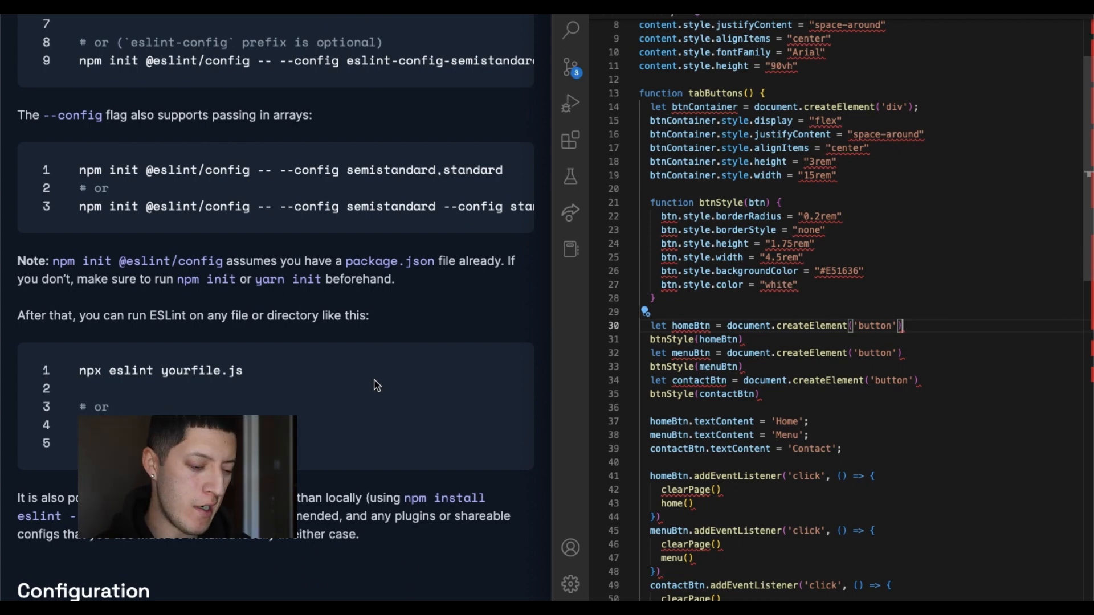
pyautogui.scroll(-3)
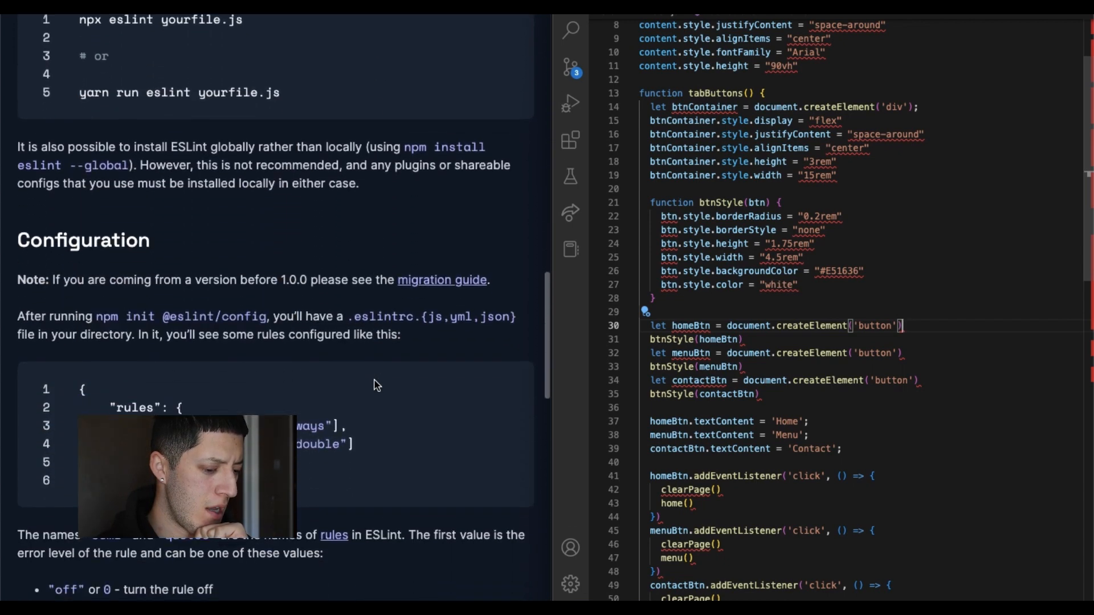
pyautogui.scroll(-3)
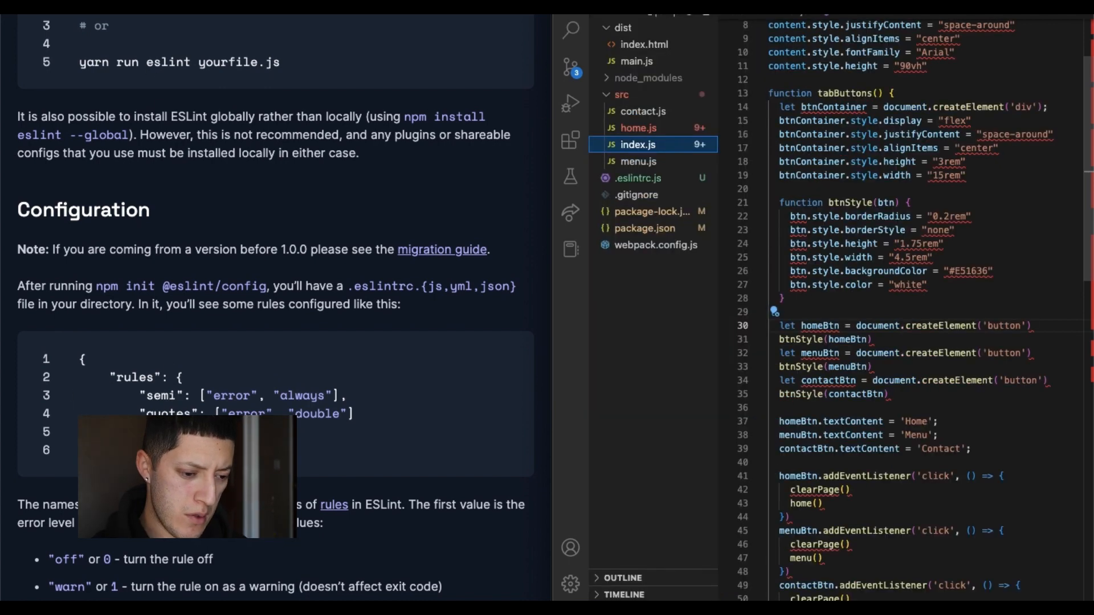
pyautogui.moveTo(643, 188)
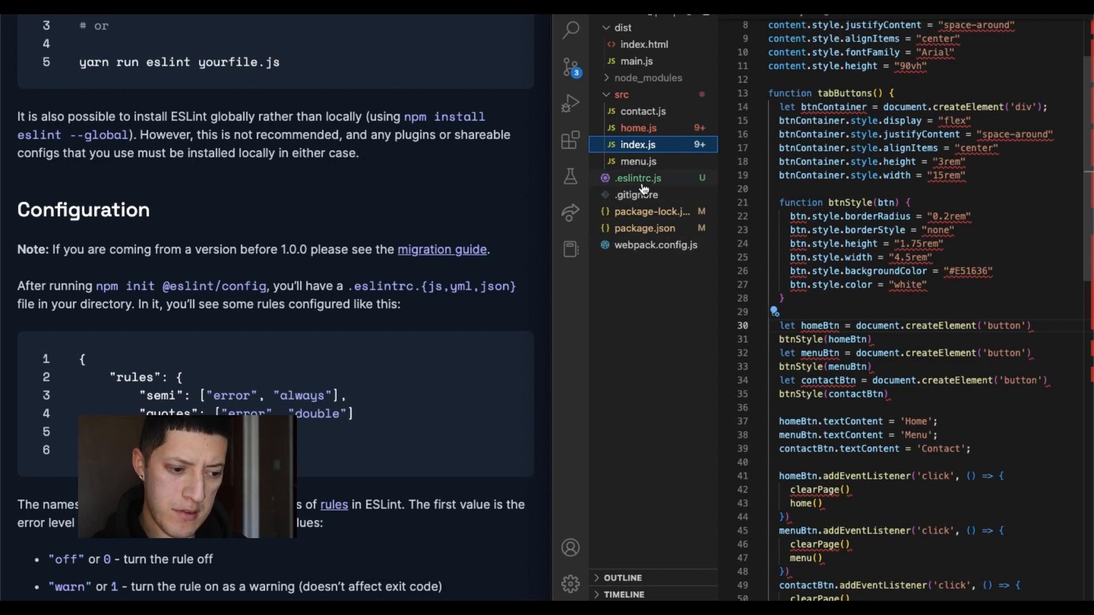
pyautogui.moveTo(644, 183)
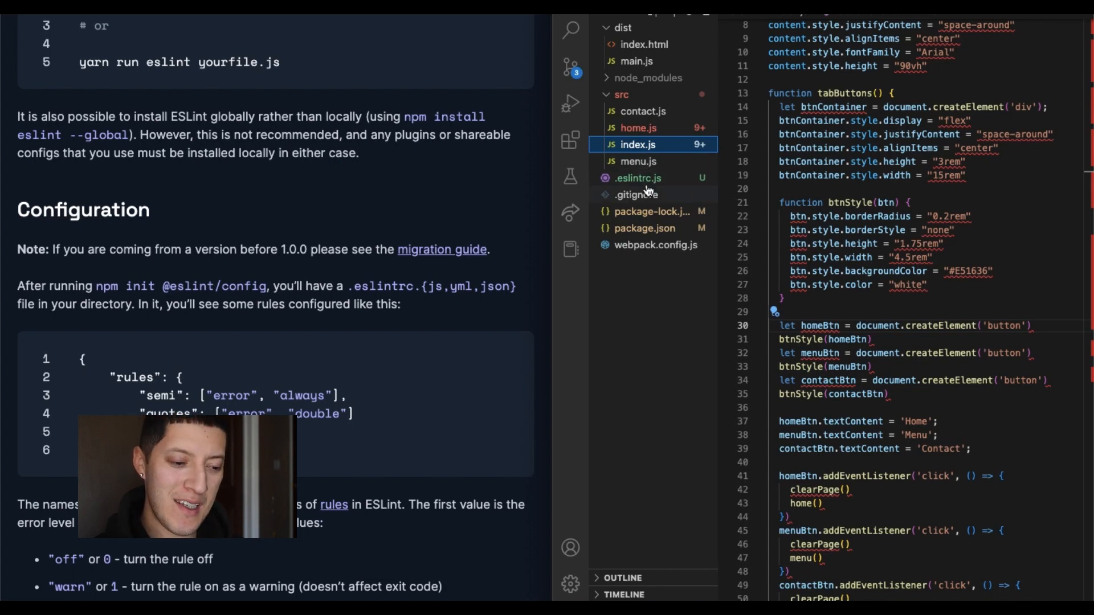
pyautogui.moveTo(644, 186)
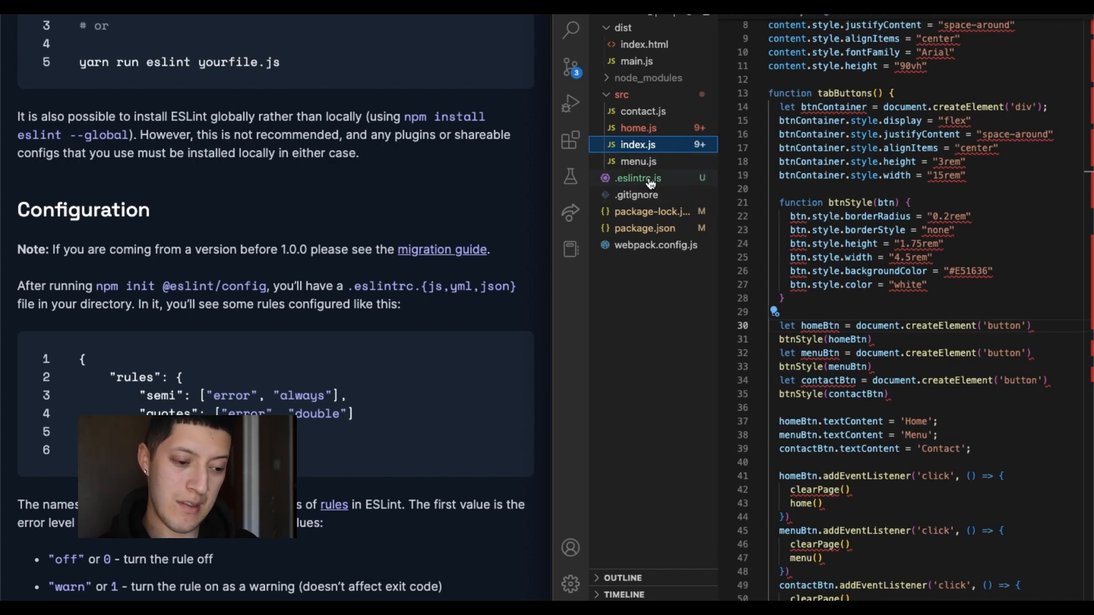
# Open .eslintrc.js extending airbnb-base, then view the bundled dist/main.js
pyautogui.click(636, 179)
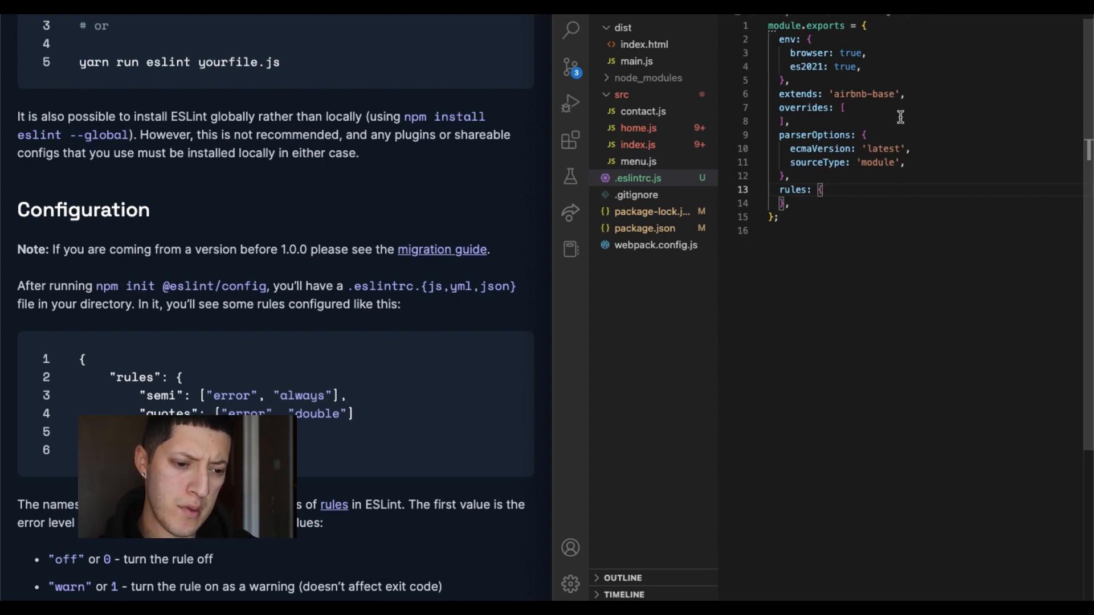
pyautogui.click(635, 61)
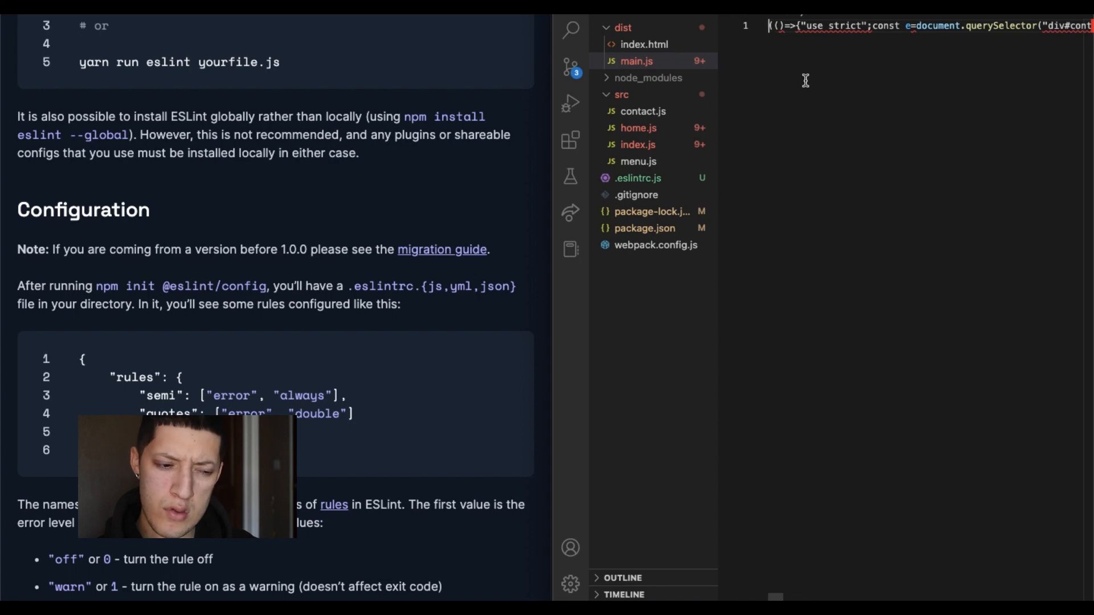
pyautogui.moveTo(649, 201)
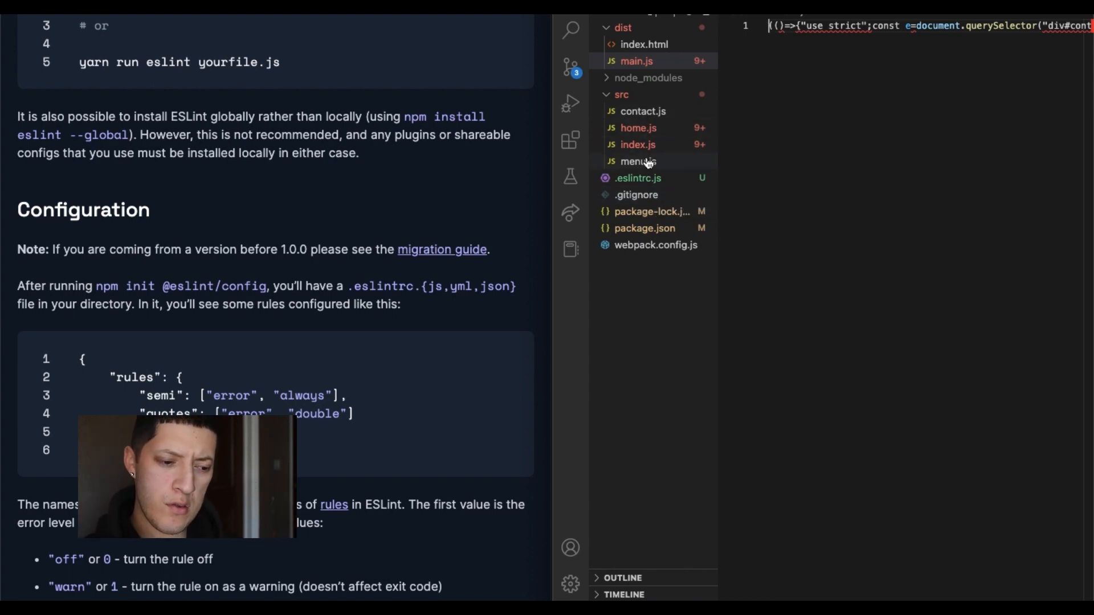
pyautogui.moveTo(648, 163)
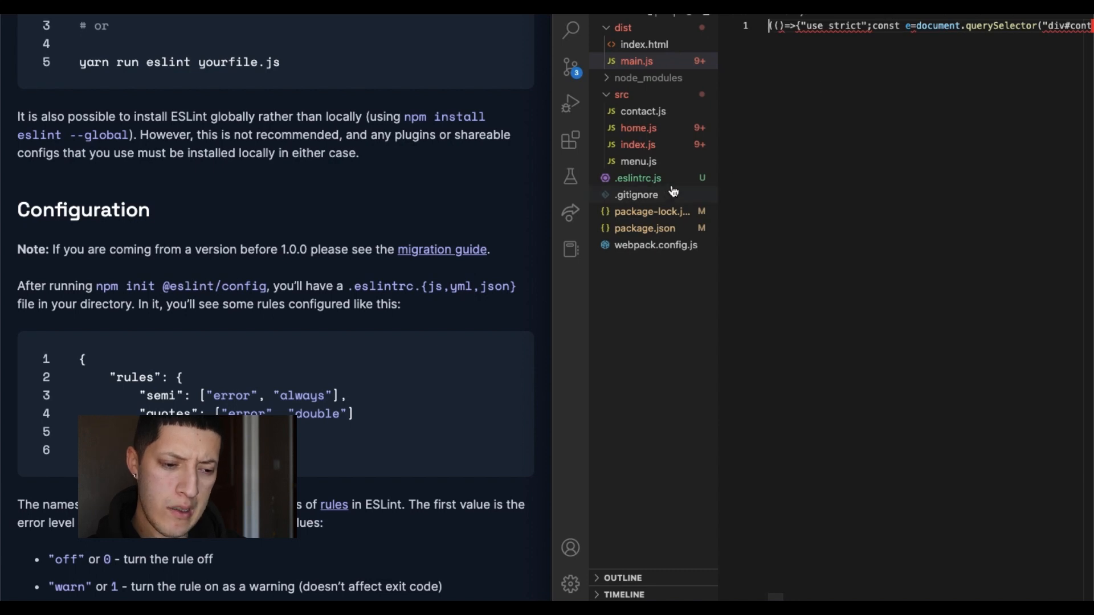
pyautogui.moveTo(899, 36)
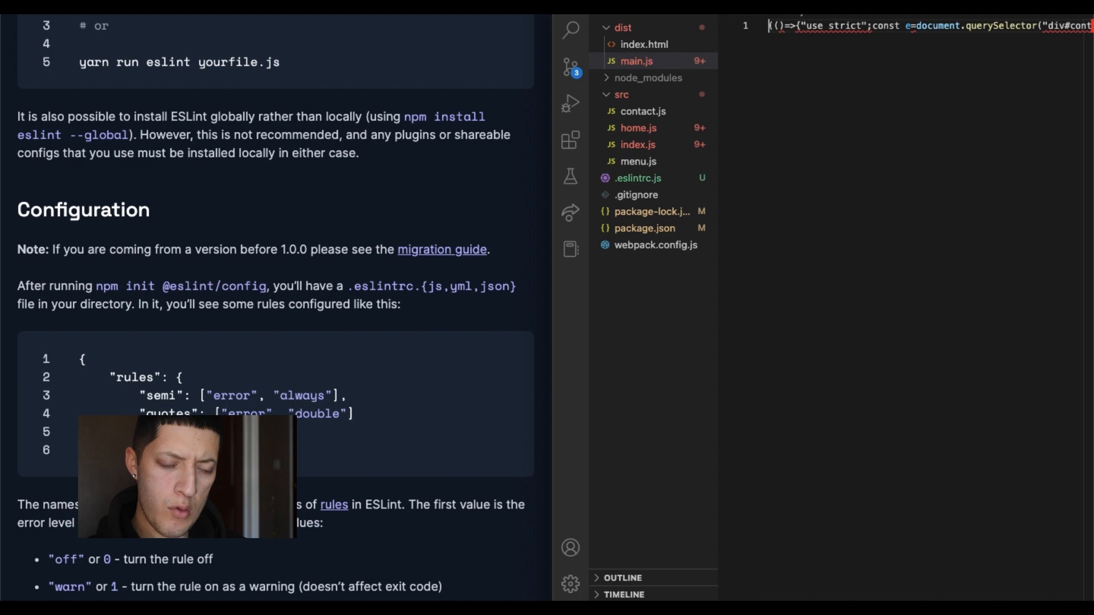
# Reopen .eslintrc.js with its airbnb-base extends and empty rules section
pyautogui.click(639, 178)
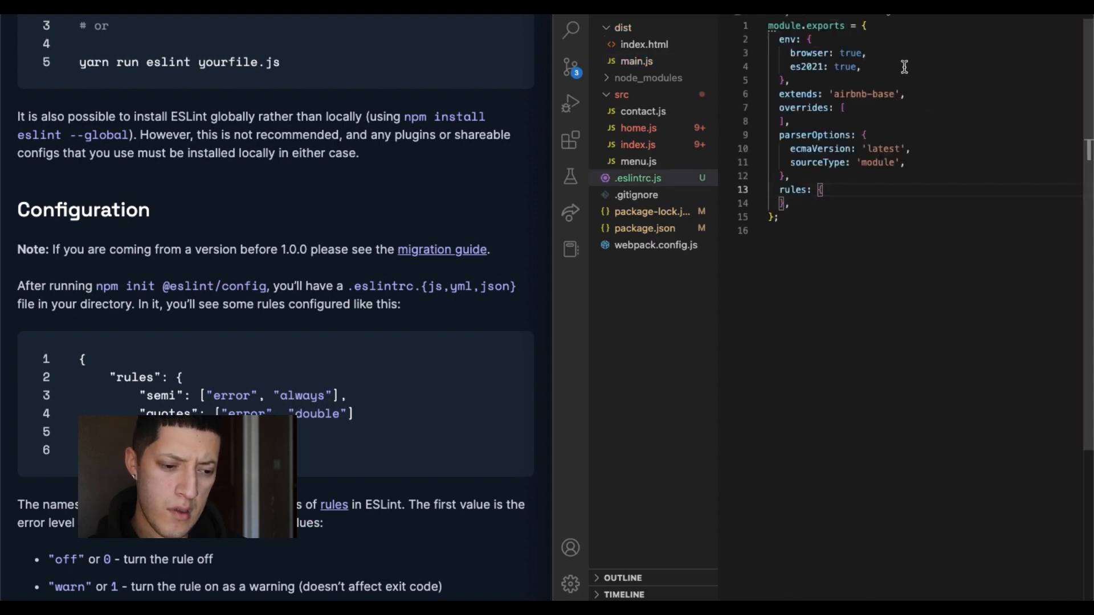
pyautogui.moveTo(417, 358)
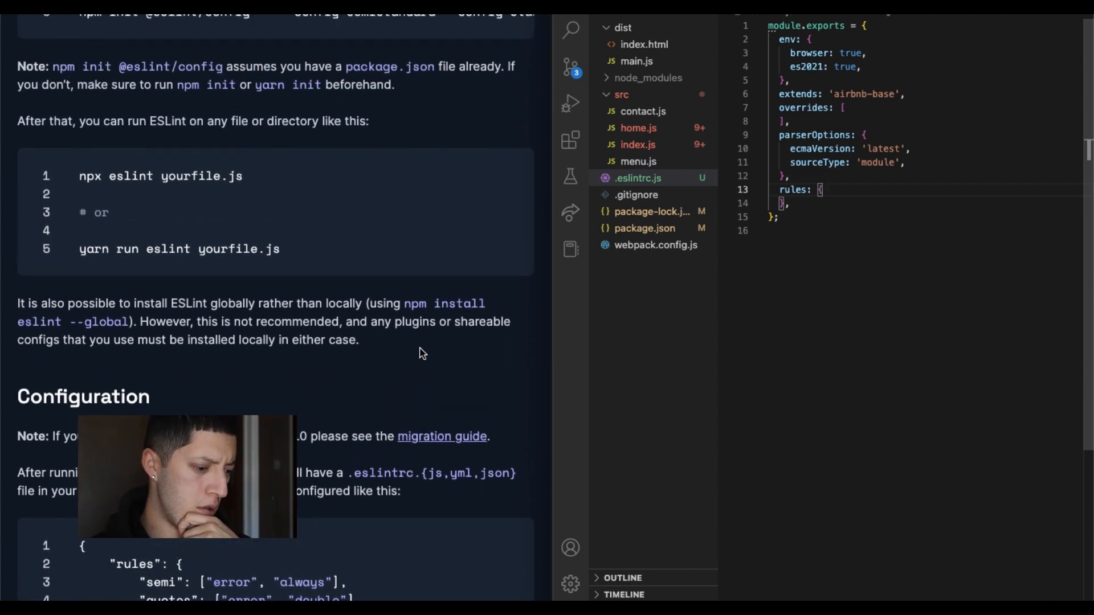
pyautogui.scroll(-3)
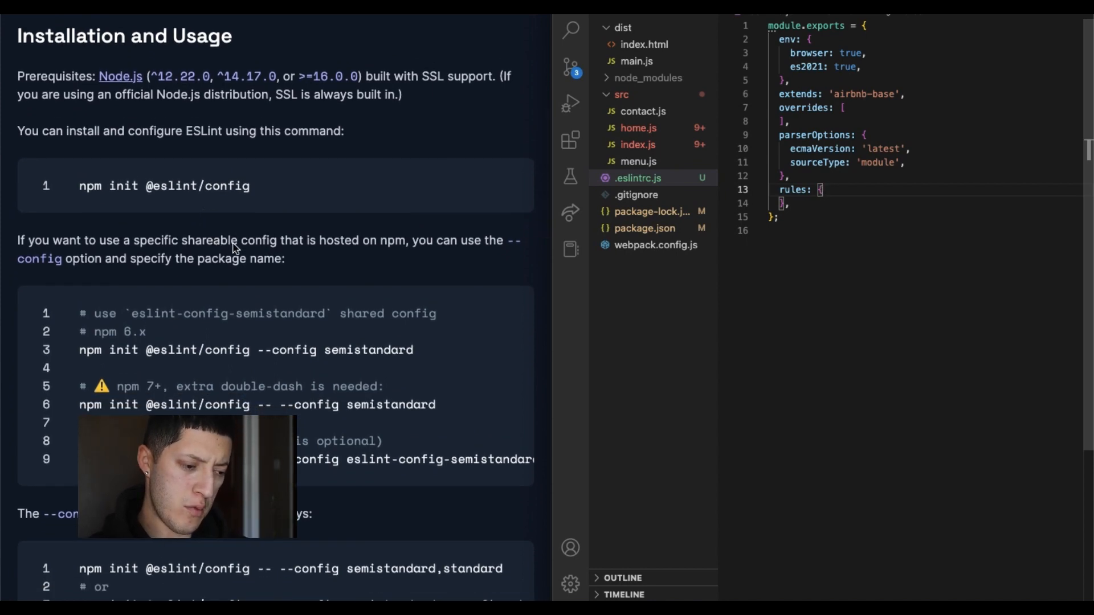
pyautogui.scroll(-3)
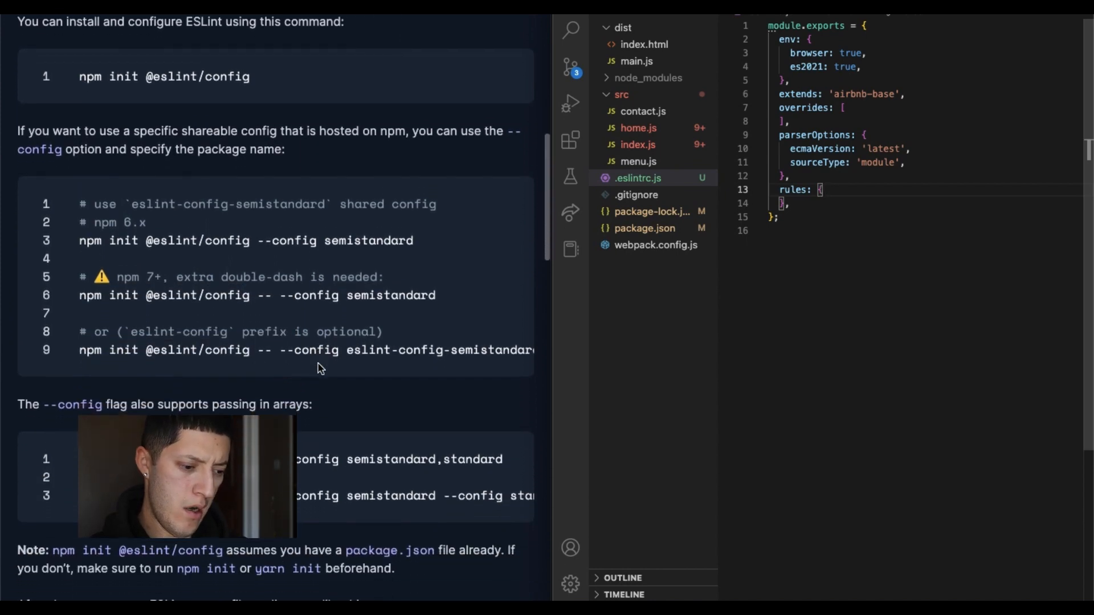
pyautogui.scroll(-3)
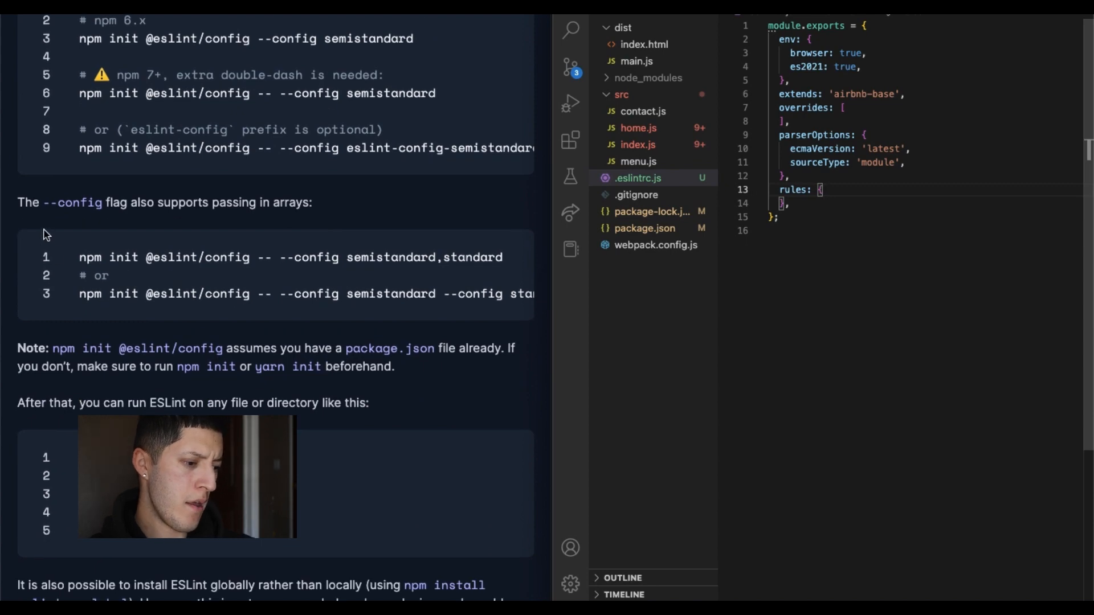
pyautogui.moveTo(249, 231)
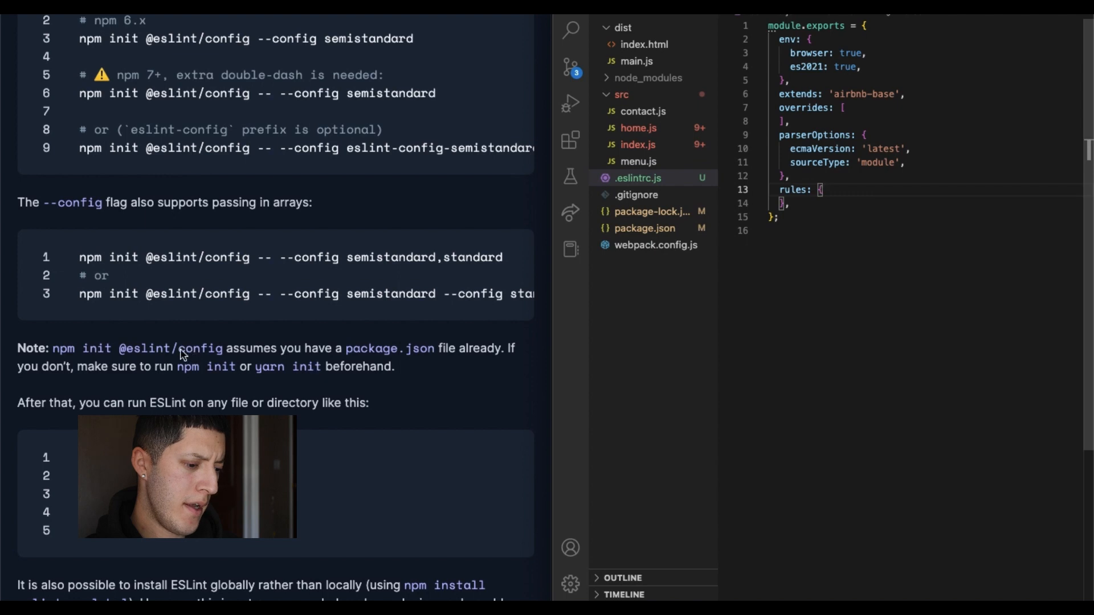
pyautogui.moveTo(258, 366)
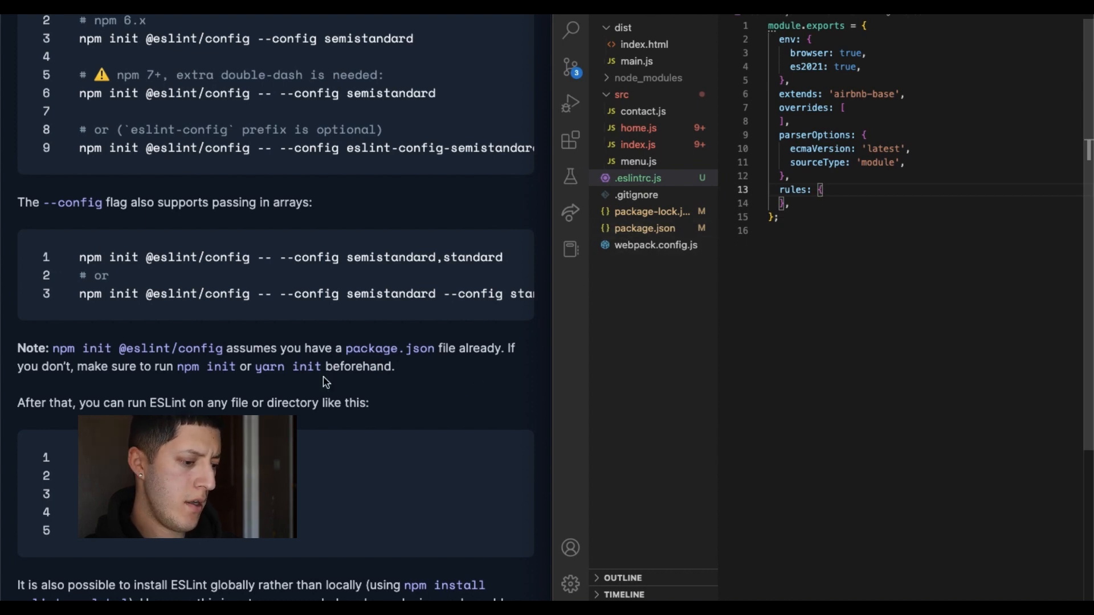
pyautogui.scroll(-3)
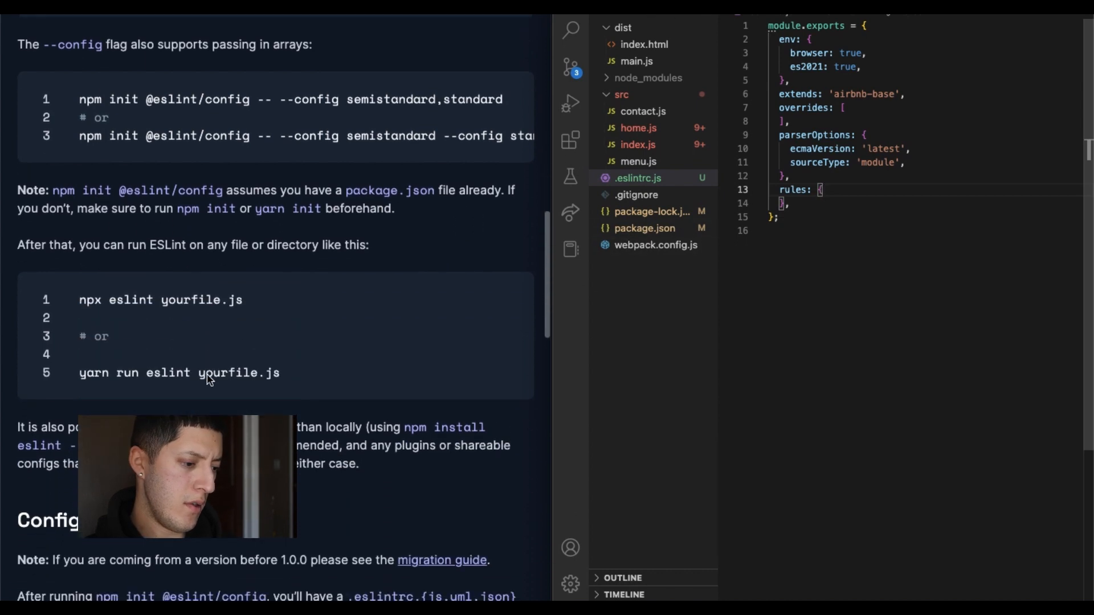
pyautogui.scroll(-3)
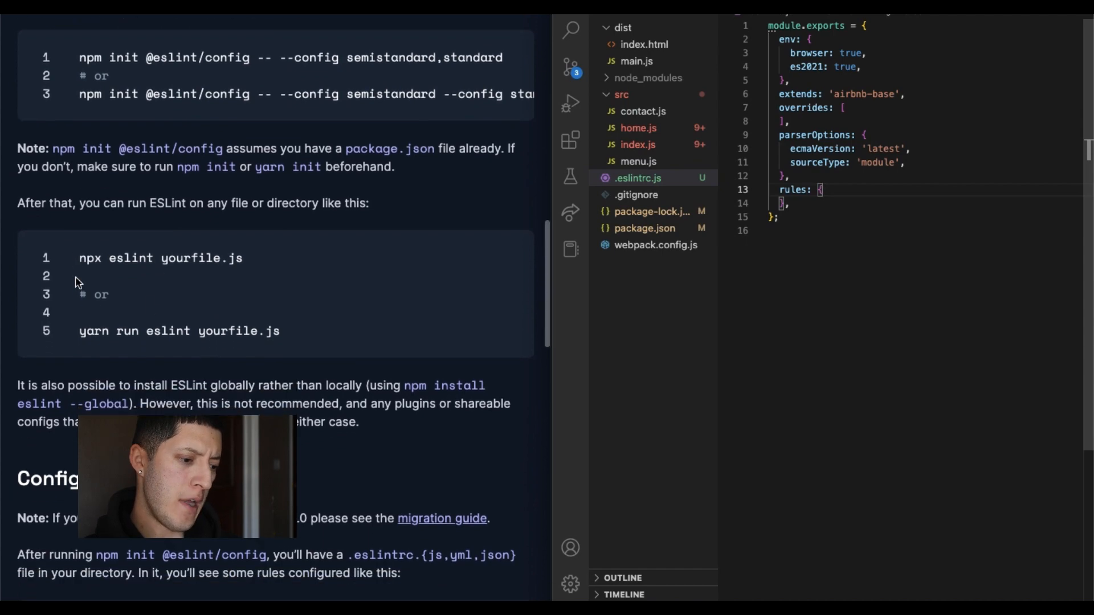
pyautogui.scroll(-3)
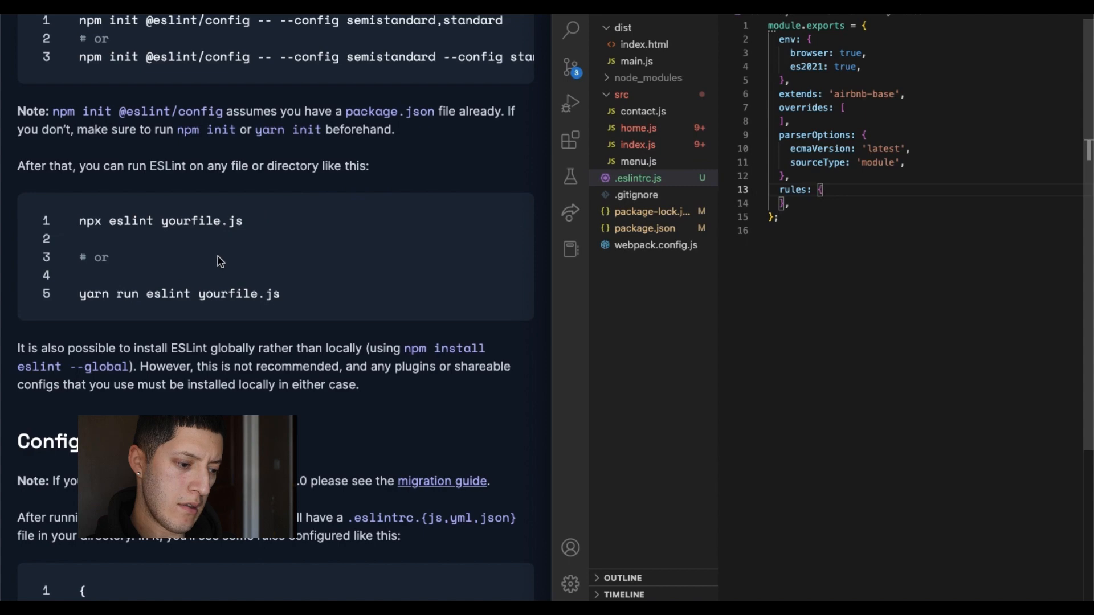
pyautogui.scroll(3)
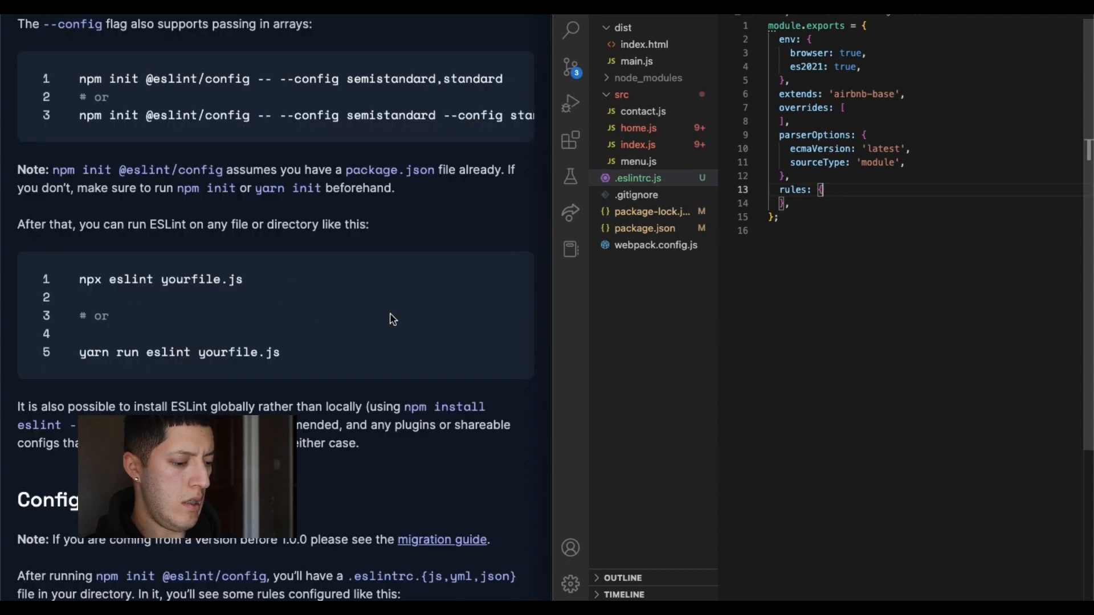
pyautogui.moveTo(468, 330)
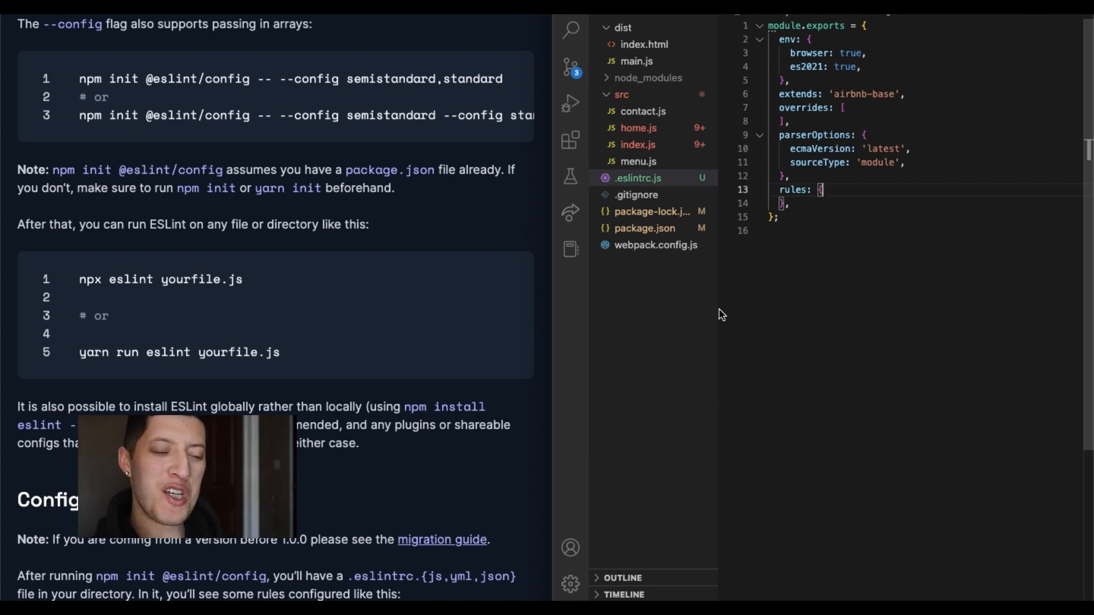
pyautogui.moveTo(852, 381)
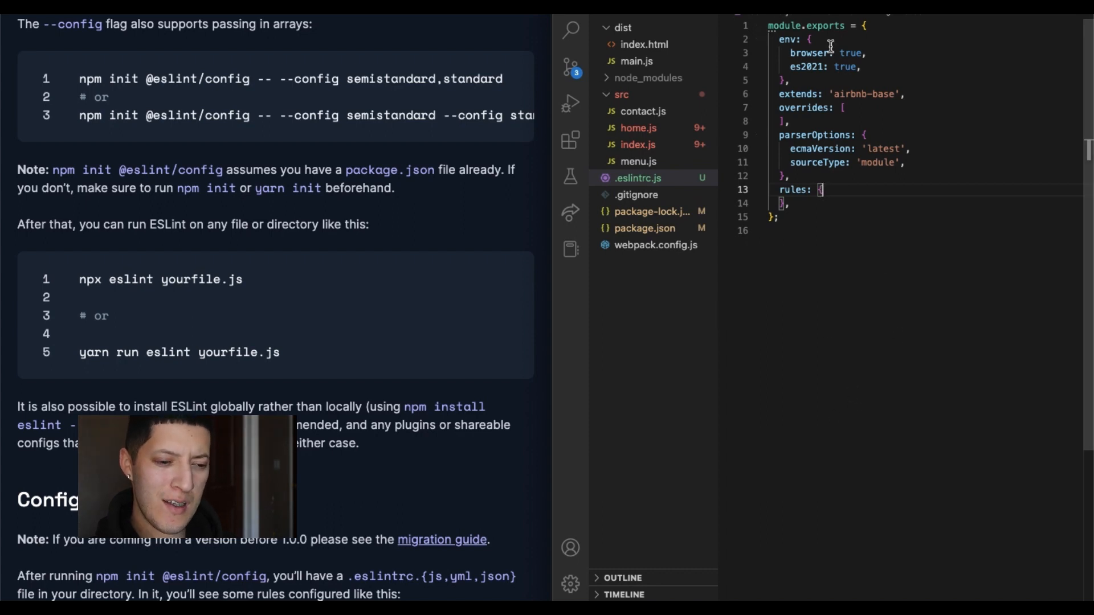
pyautogui.moveTo(906, 165)
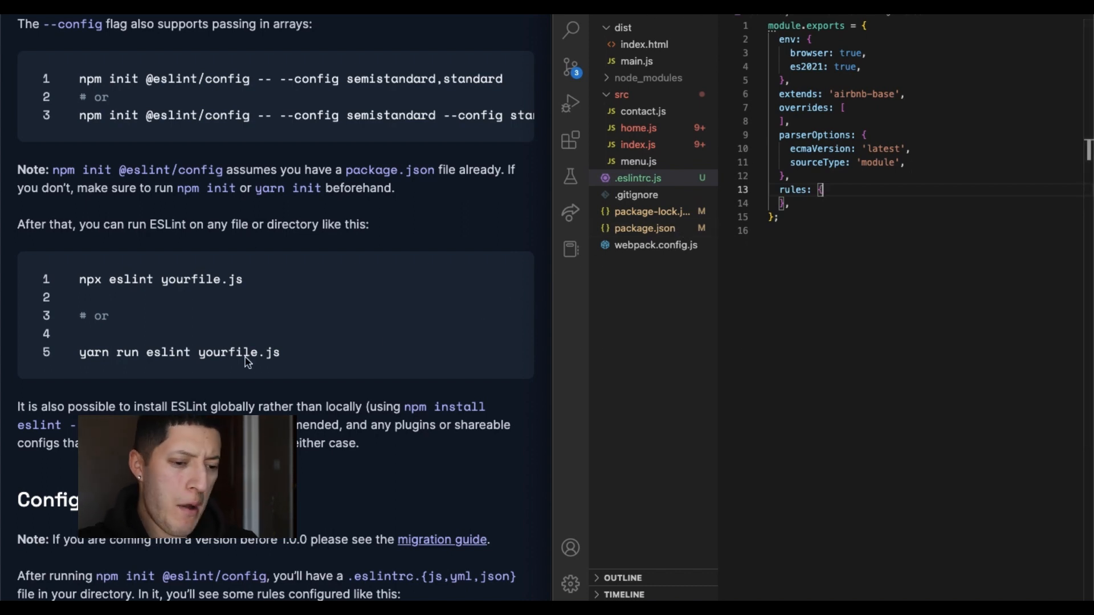
pyautogui.scroll(-3)
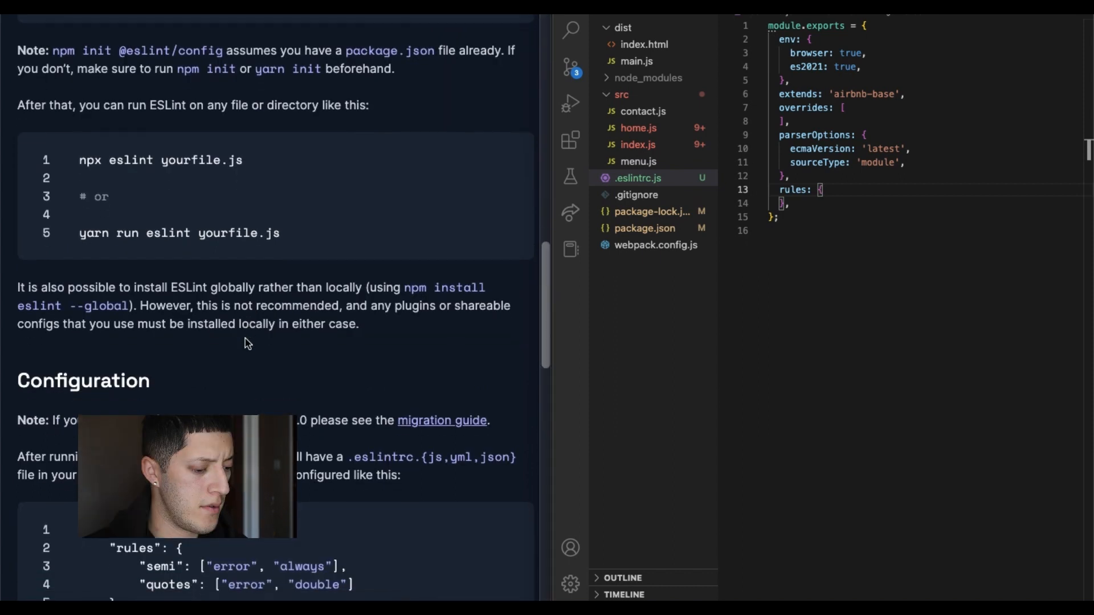
# Scroll the ESLint docs to the rule error levels and reopen index.js
pyautogui.scroll(-3)
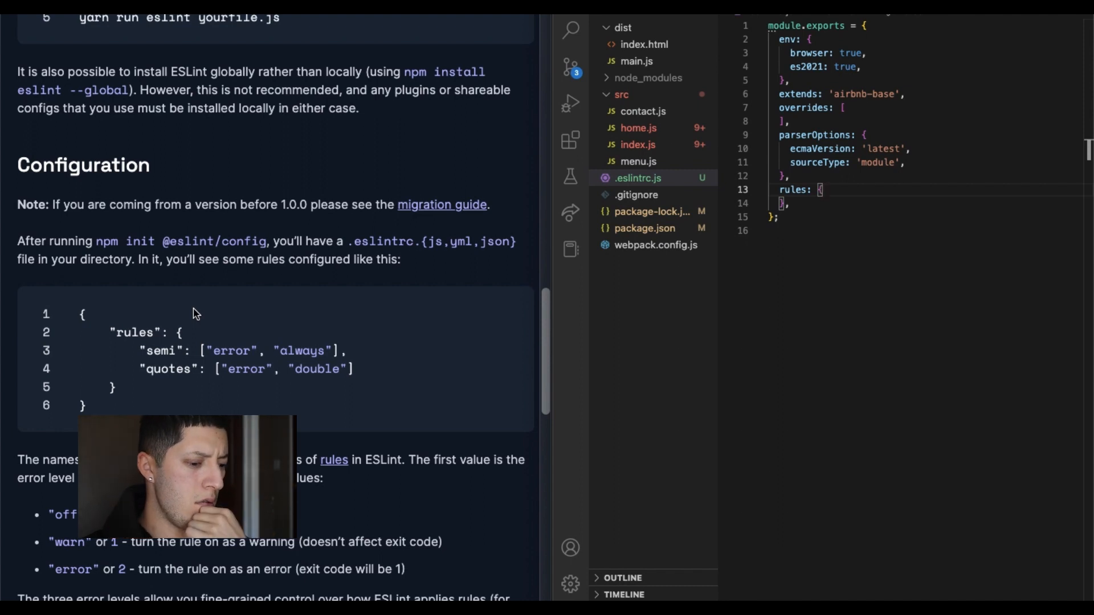
pyautogui.moveTo(397, 244)
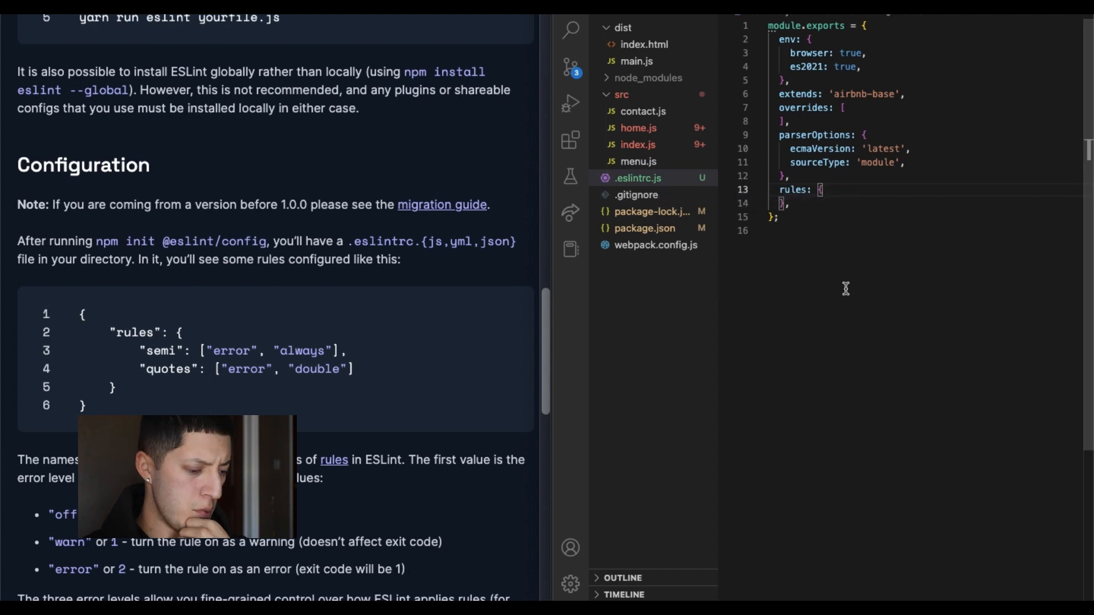
pyautogui.moveTo(422, 318)
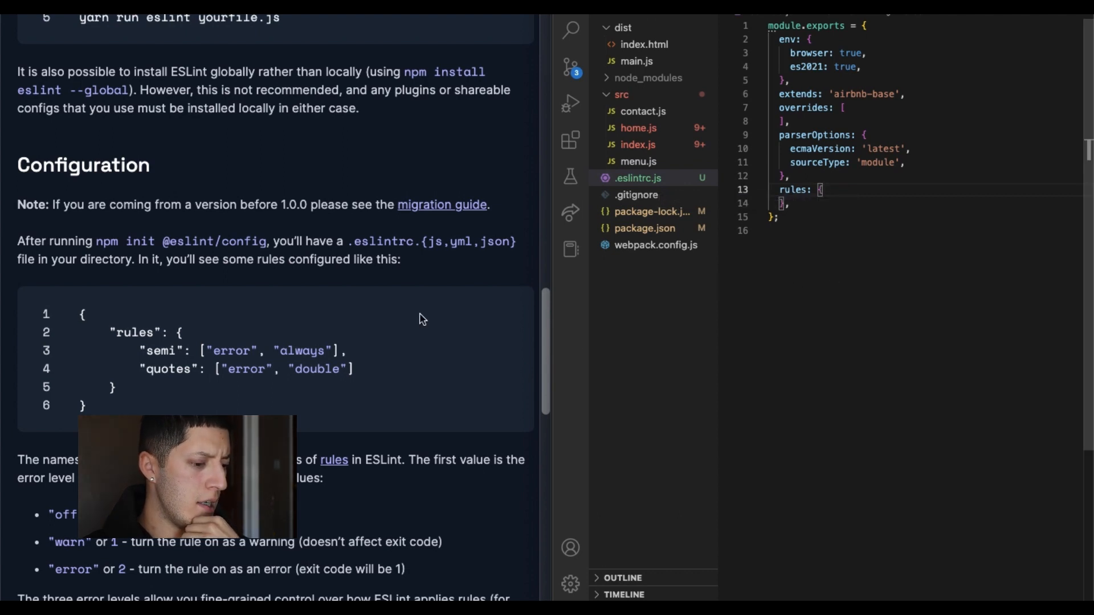
pyautogui.moveTo(372, 295)
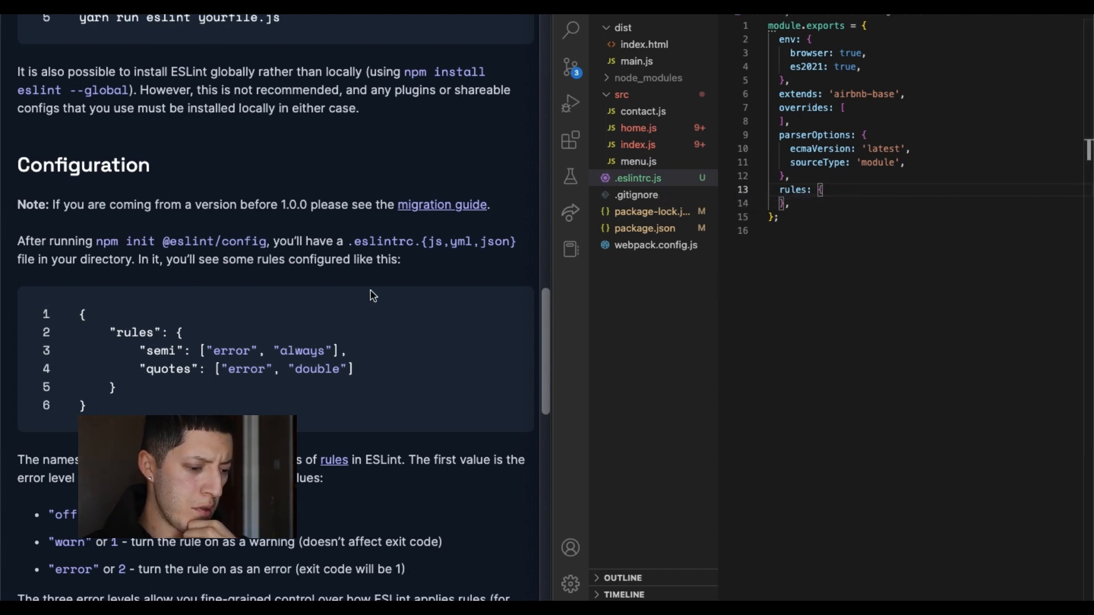
pyautogui.scroll(-3)
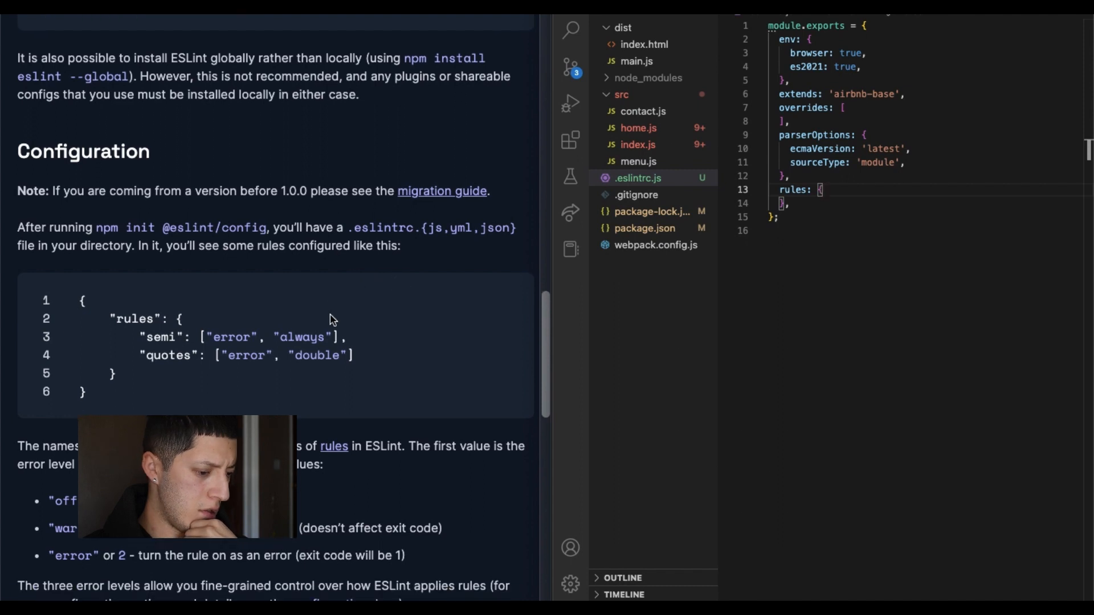
pyautogui.scroll(-3)
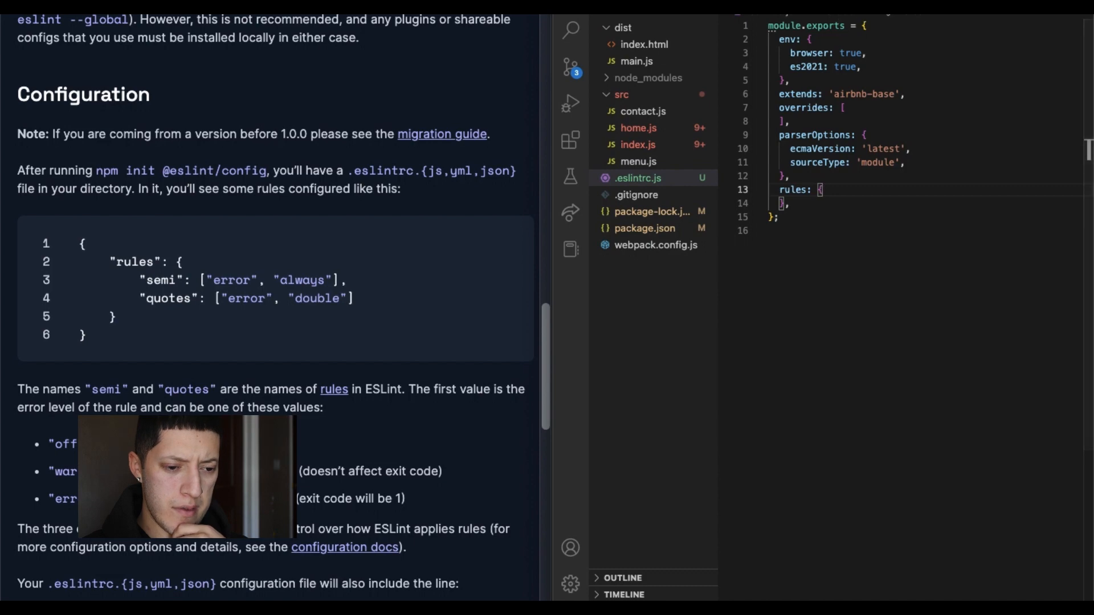
pyautogui.click(638, 145)
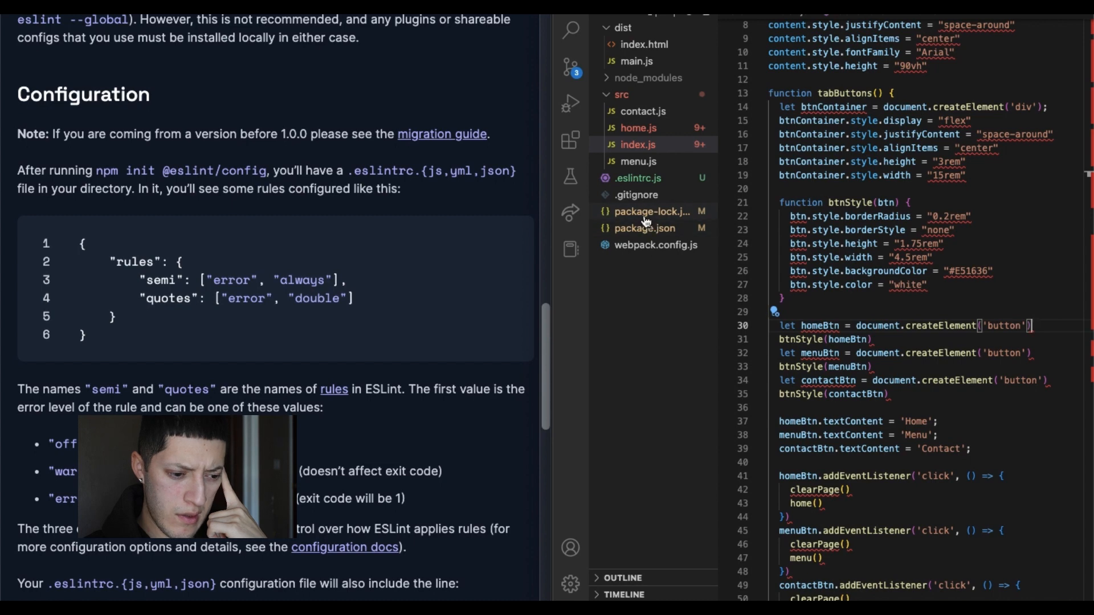
pyautogui.click(652, 212)
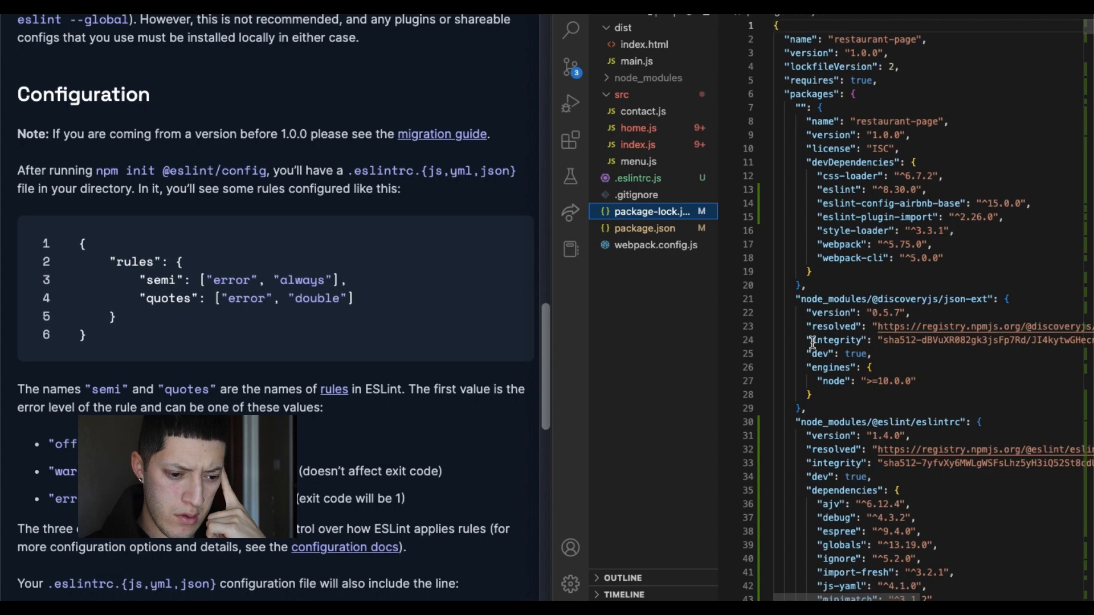
pyautogui.moveTo(828, 354)
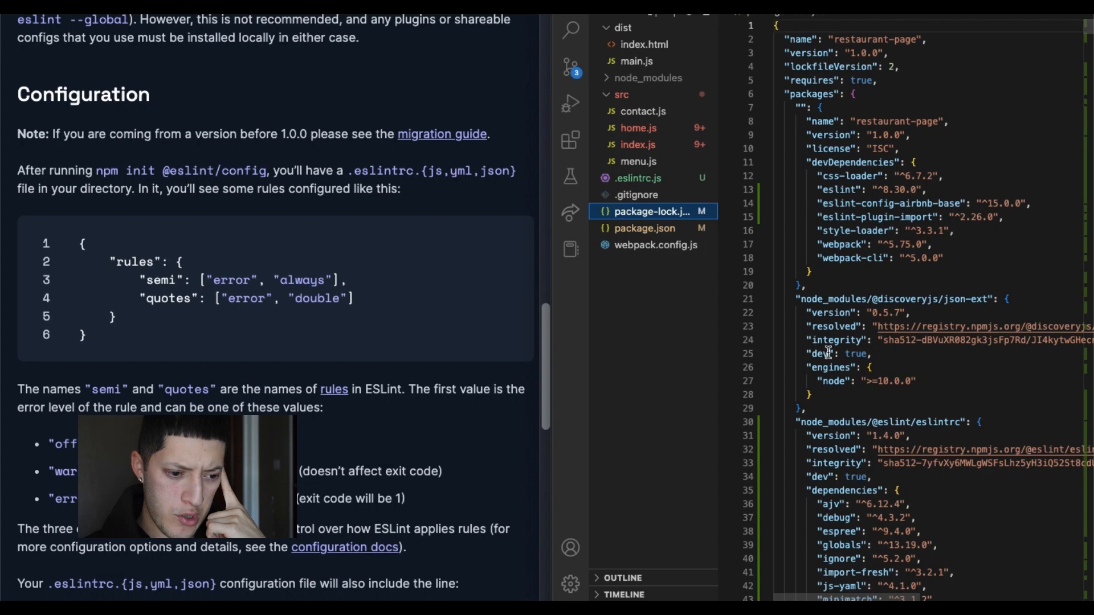
pyautogui.click(645, 228)
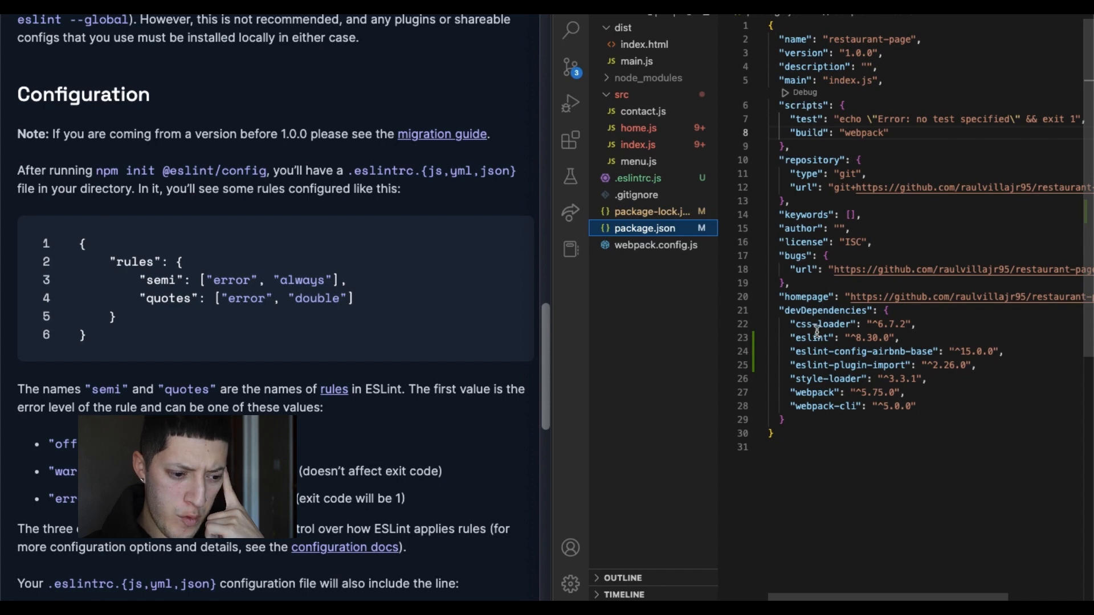
pyautogui.moveTo(669, 258)
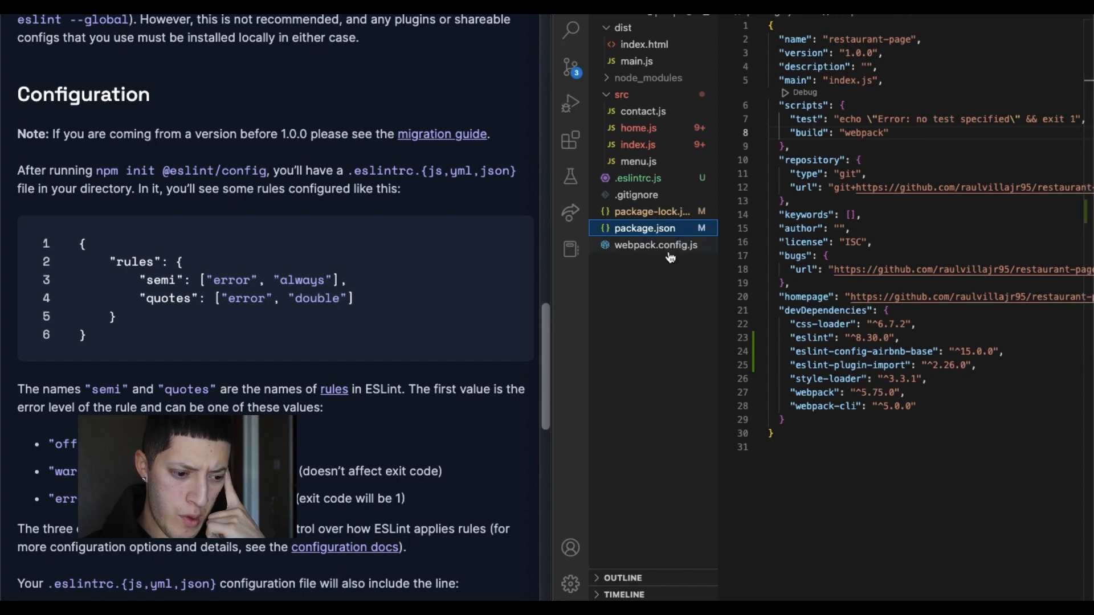
pyautogui.click(655, 245)
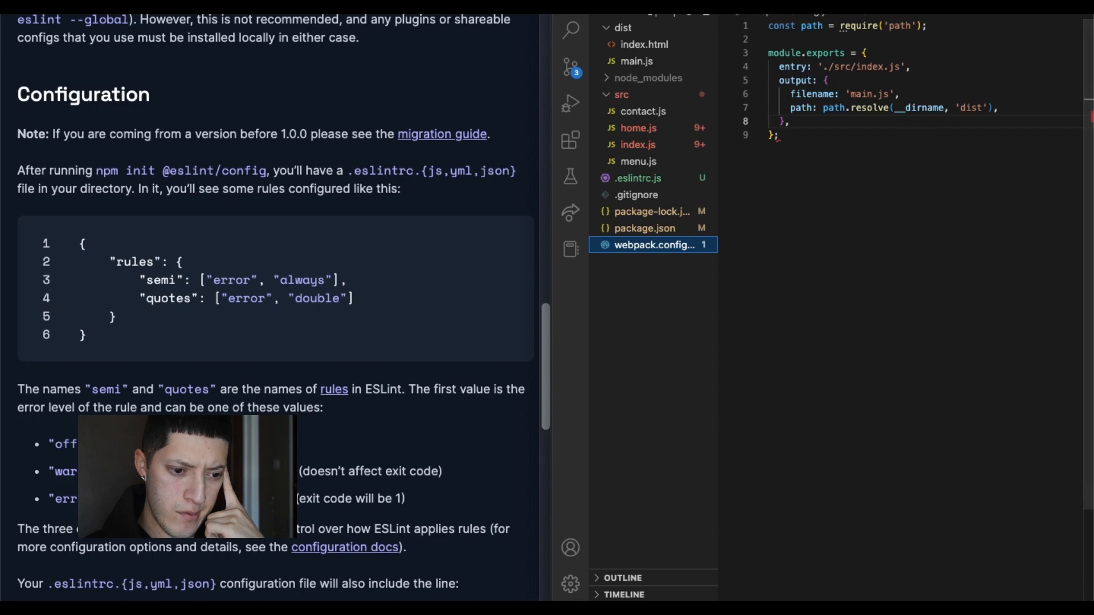
pyautogui.click(638, 144)
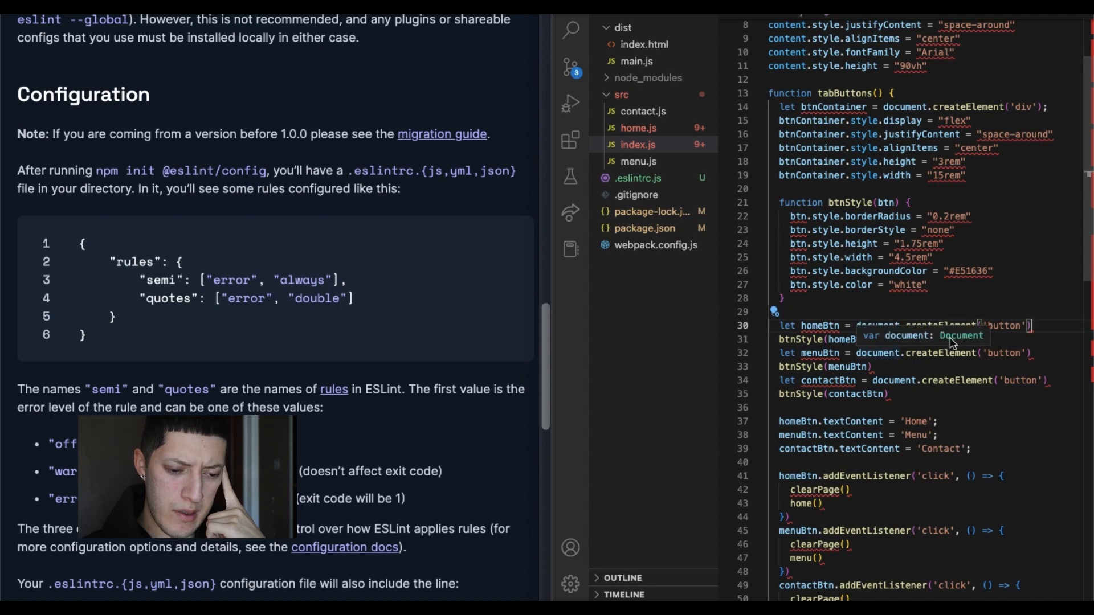
pyautogui.moveTo(820, 340)
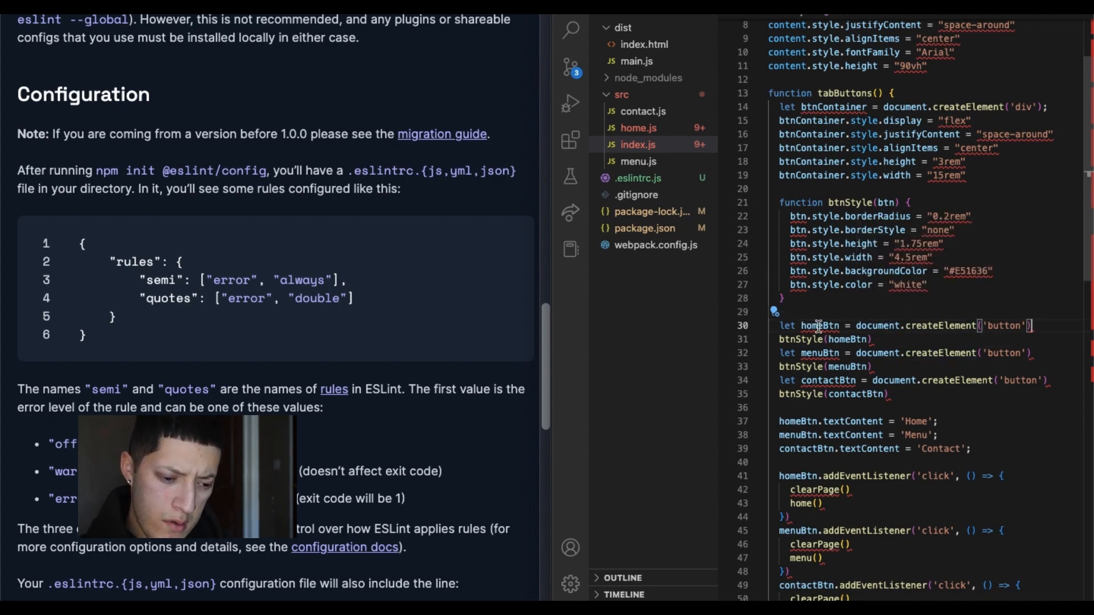
pyautogui.moveTo(817, 326)
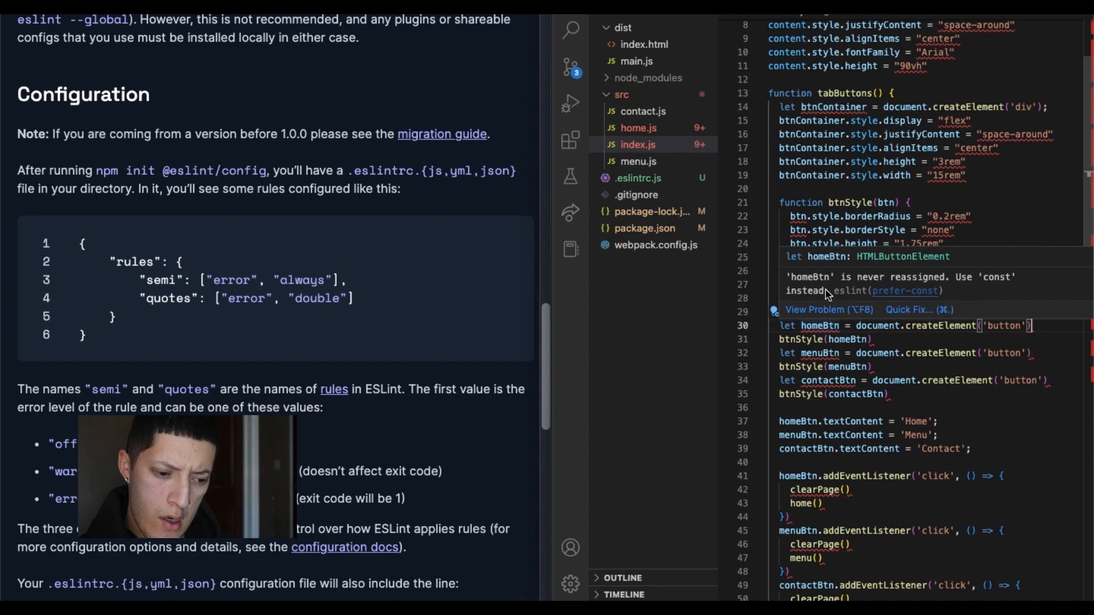
pyautogui.moveTo(841, 289)
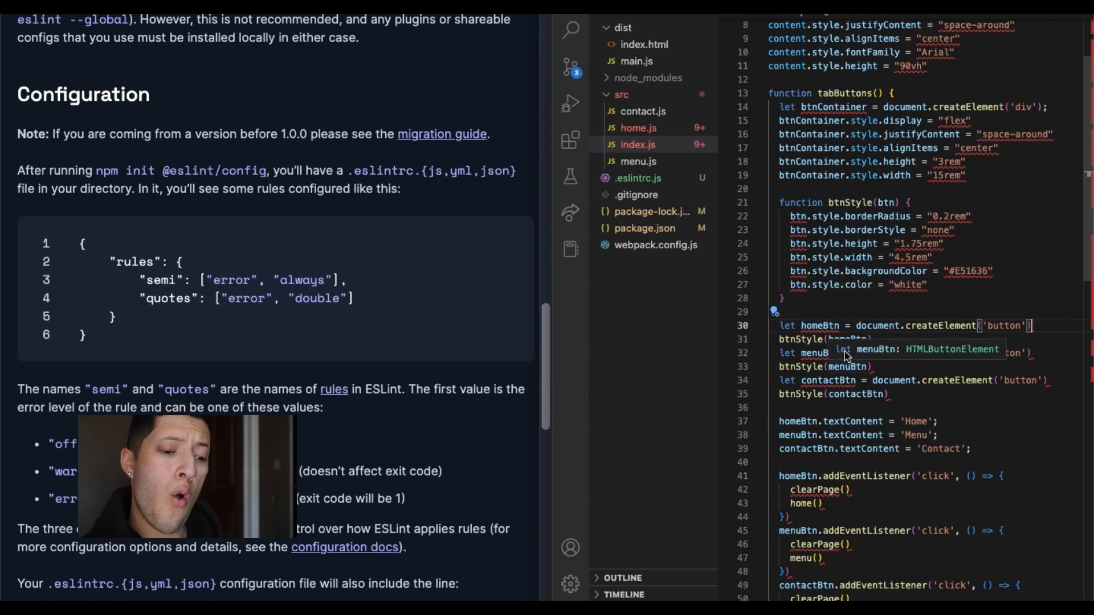
pyautogui.scroll(-3)
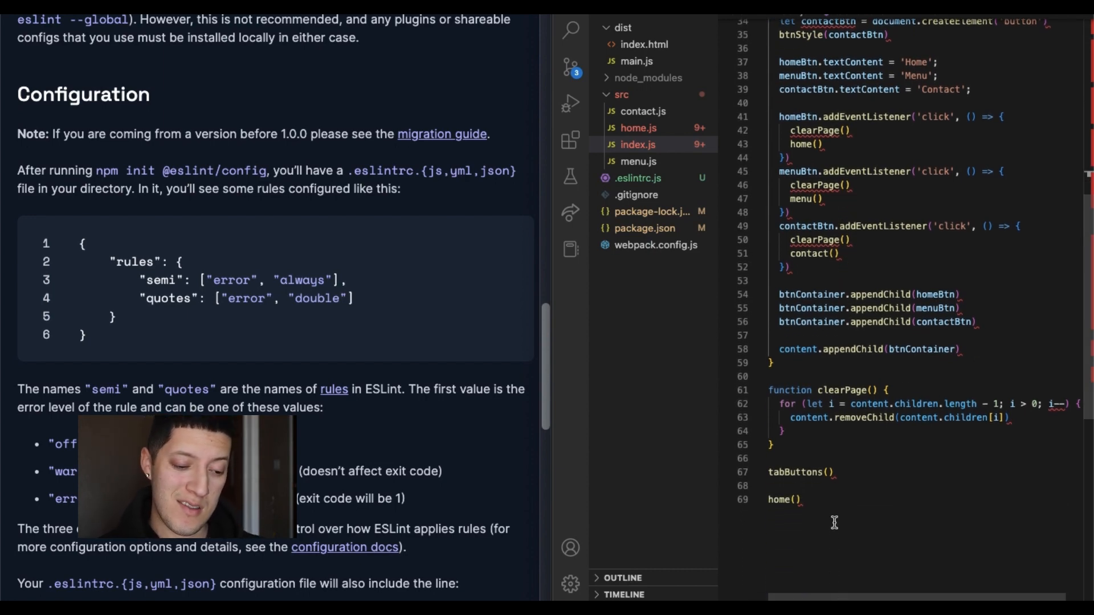
pyautogui.scroll(-3)
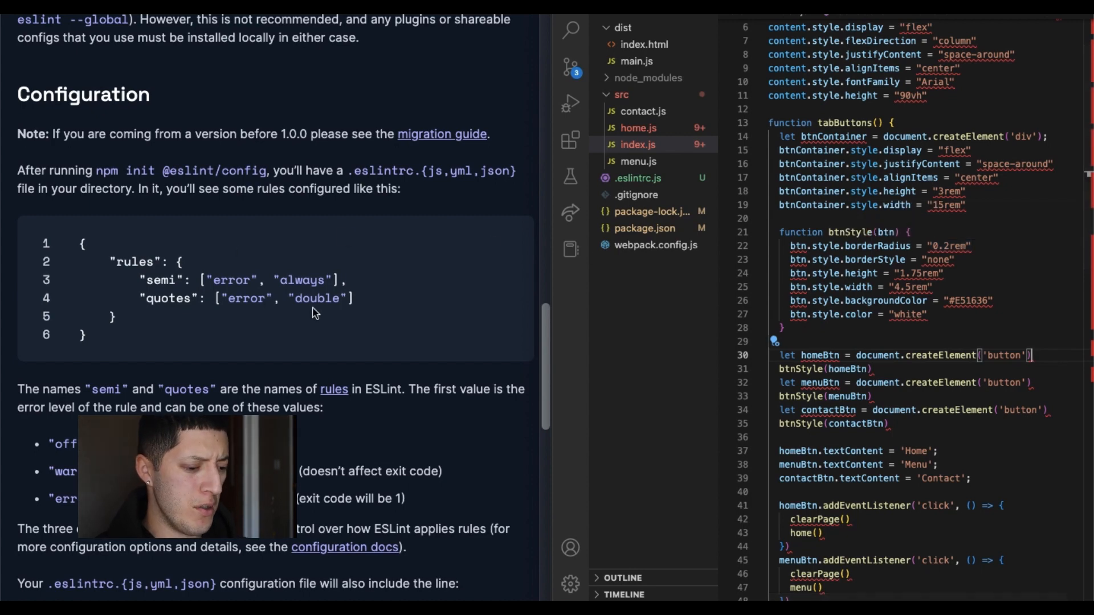
pyautogui.moveTo(944, 269)
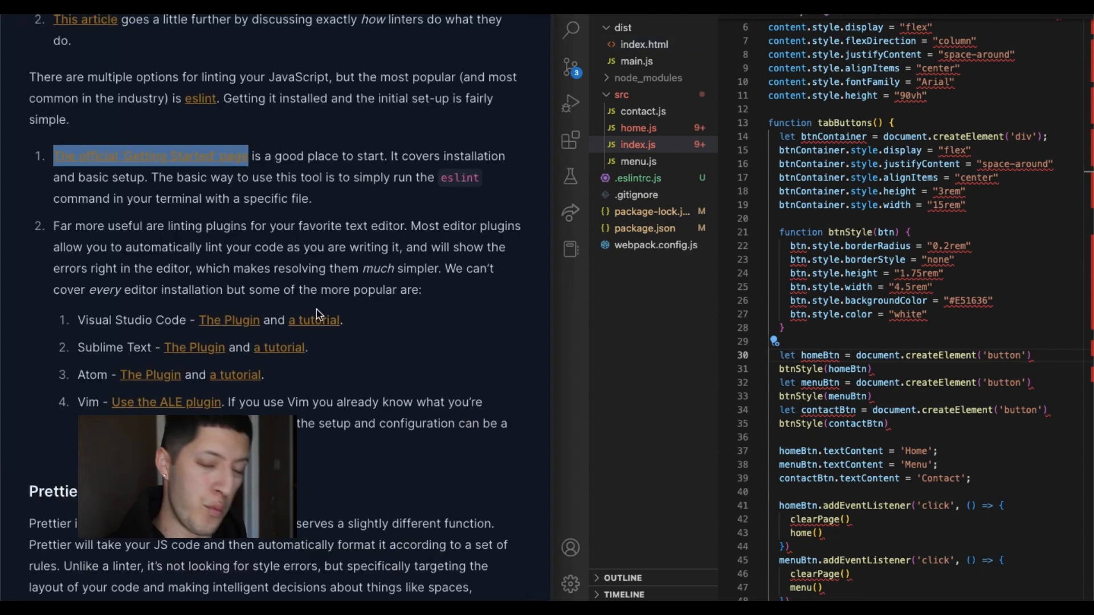
pyautogui.scroll(-3)
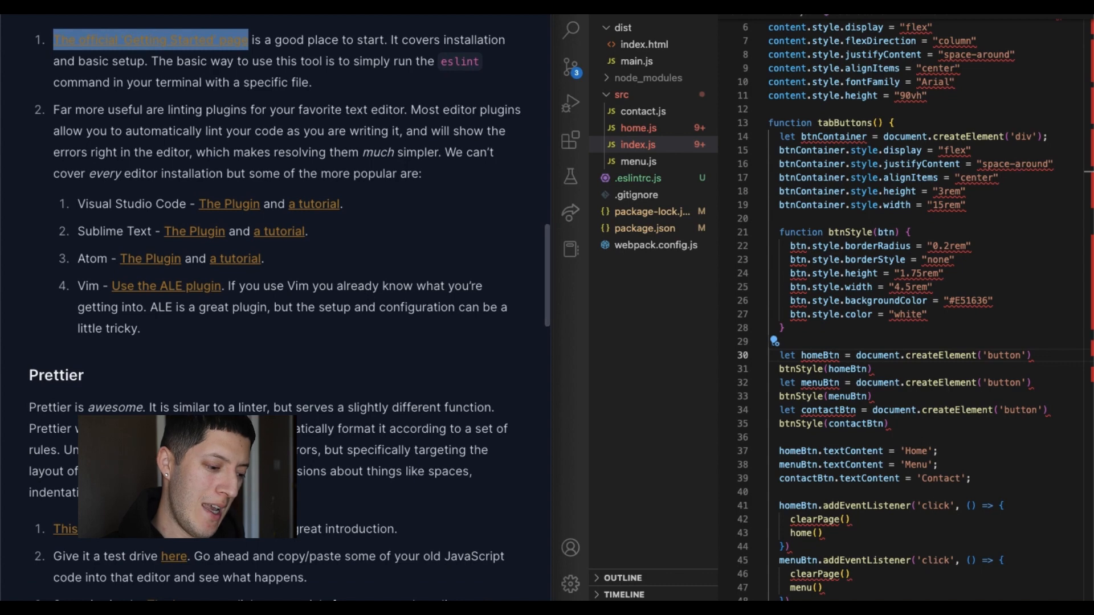
pyautogui.scroll(-3)
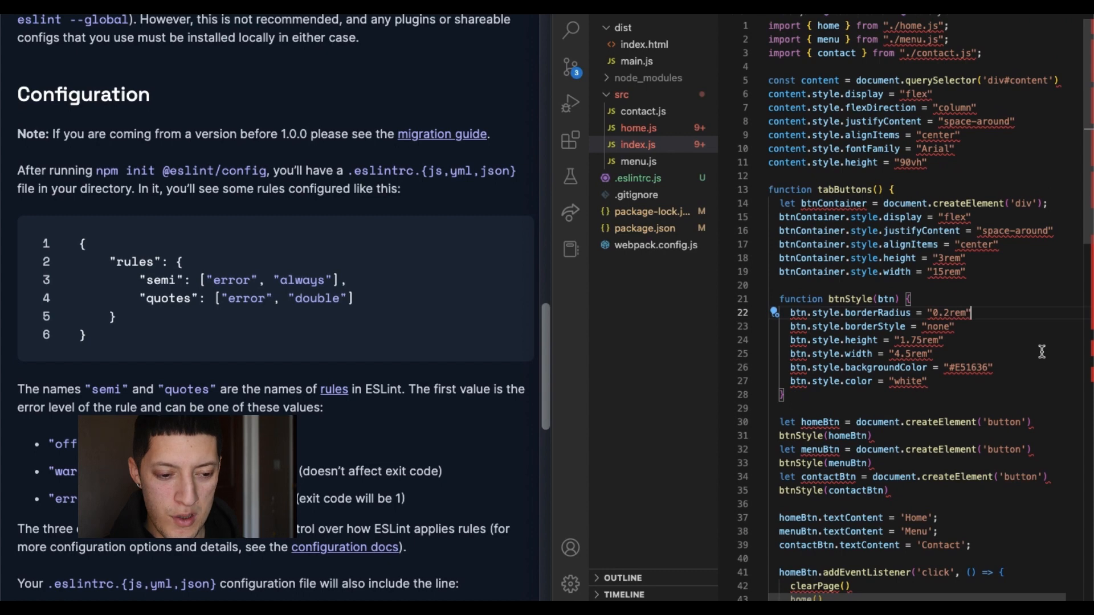
pyautogui.scroll(-3)
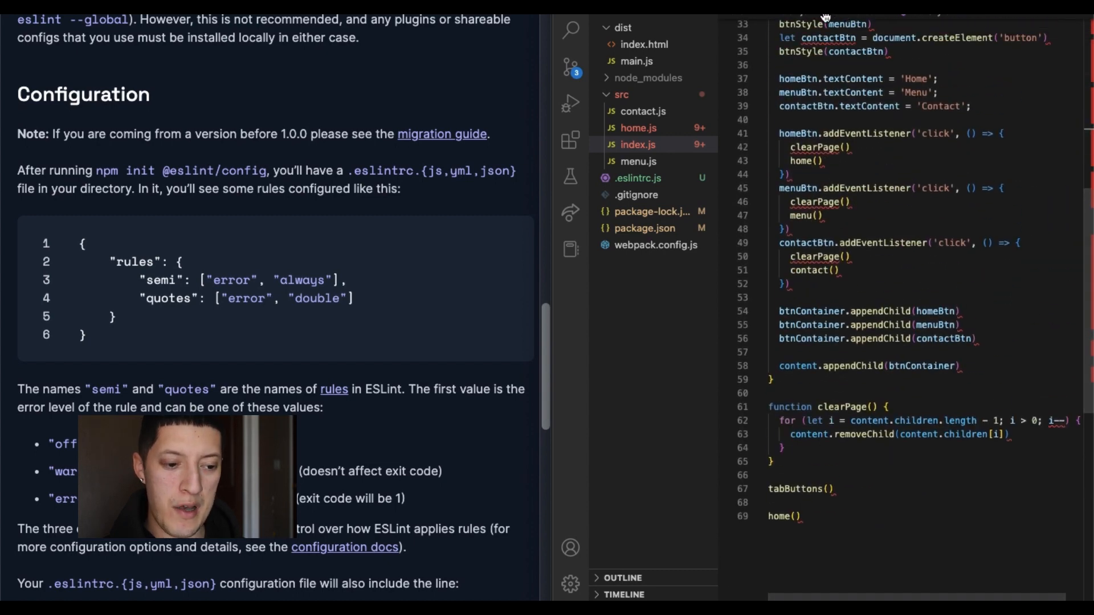
pyautogui.click(638, 127)
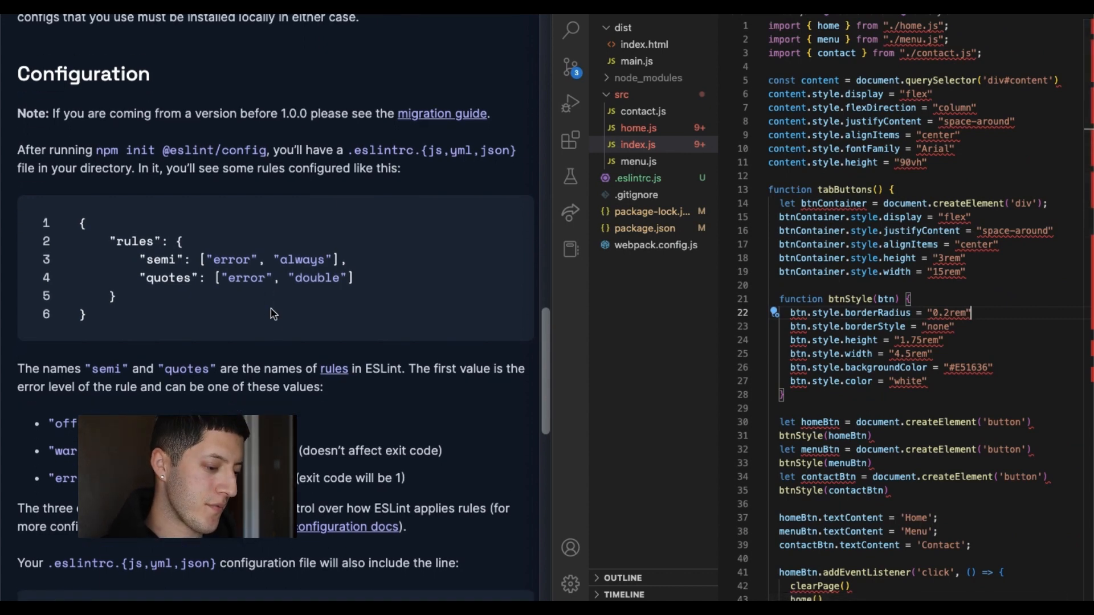
pyautogui.scroll(-3)
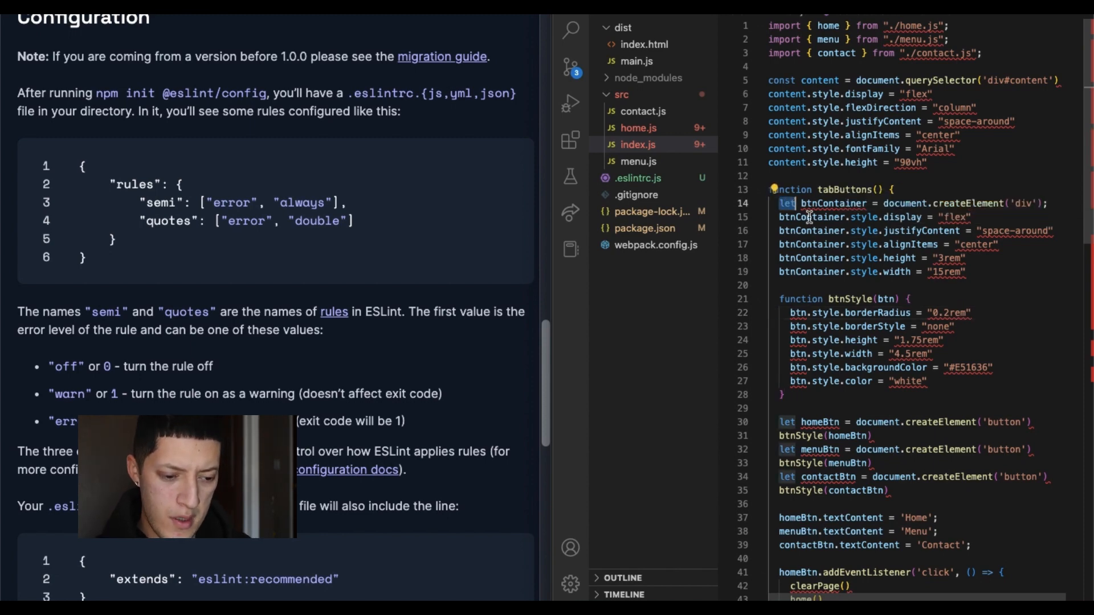
pyautogui.moveTo(833, 205)
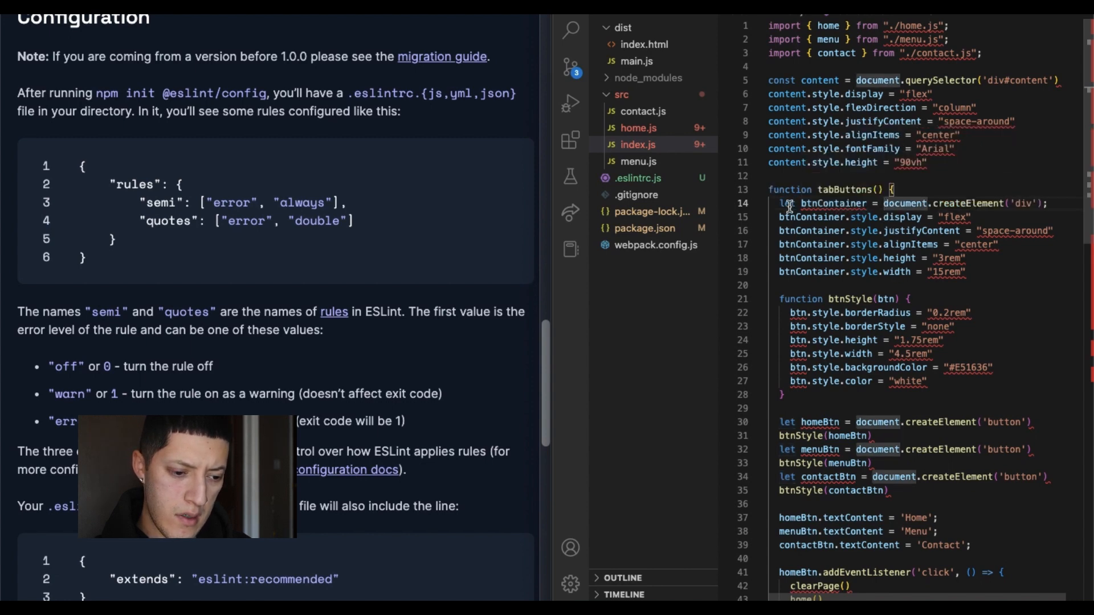
pyautogui.write('cons')
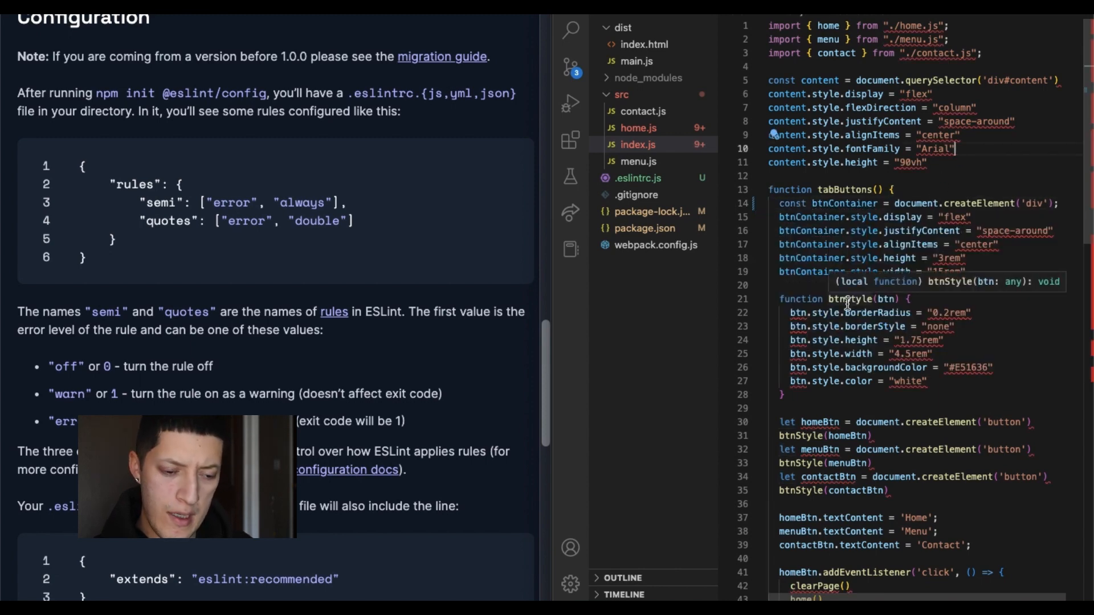
pyautogui.scroll(-3)
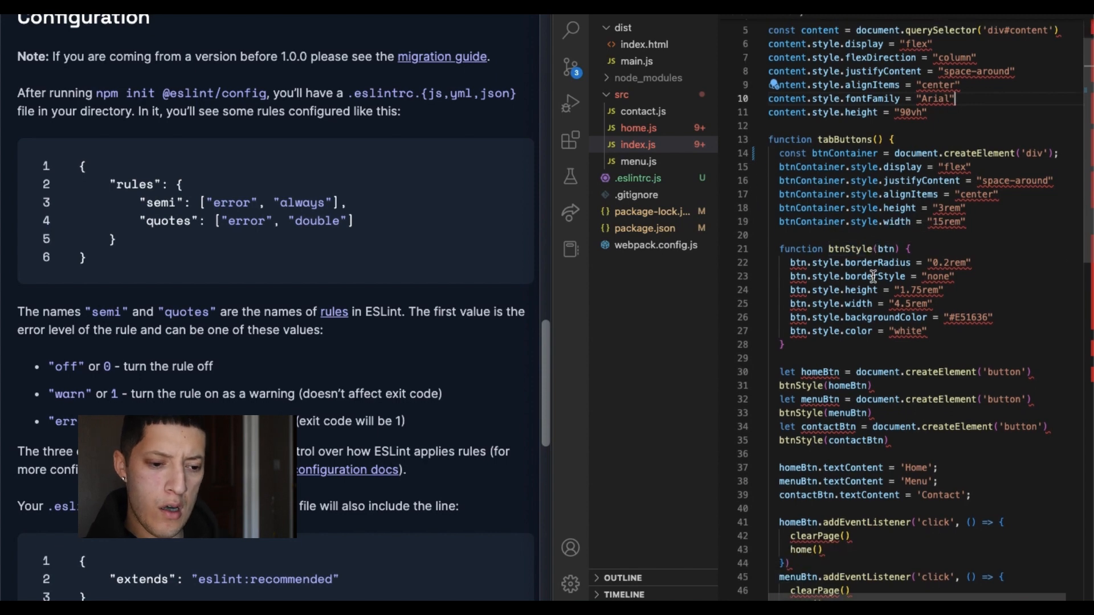
pyautogui.scroll(-3)
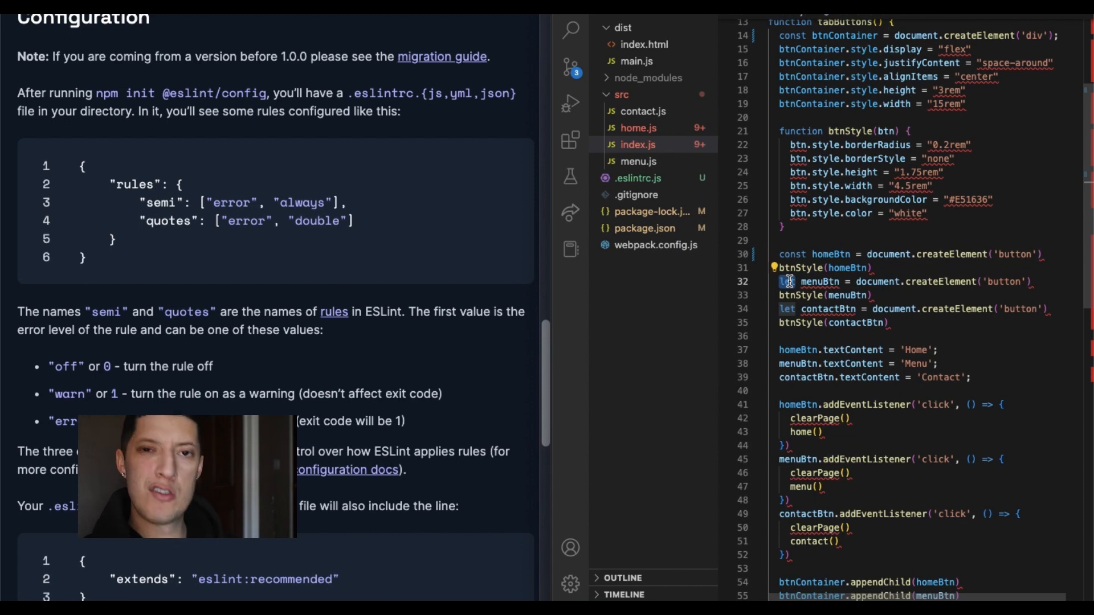
pyautogui.write('const')
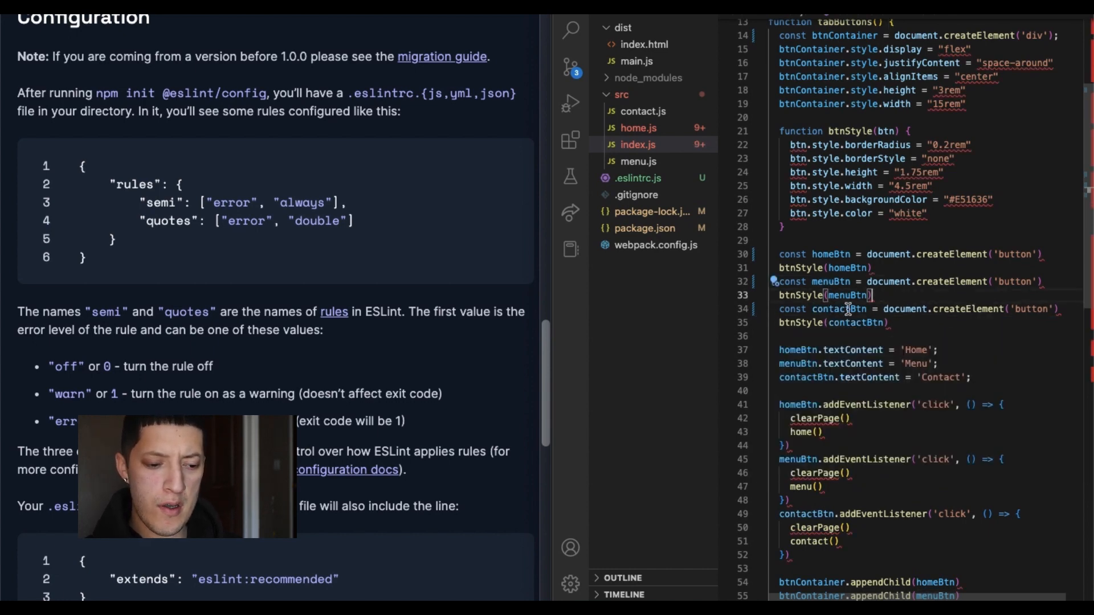
pyautogui.scroll(-3)
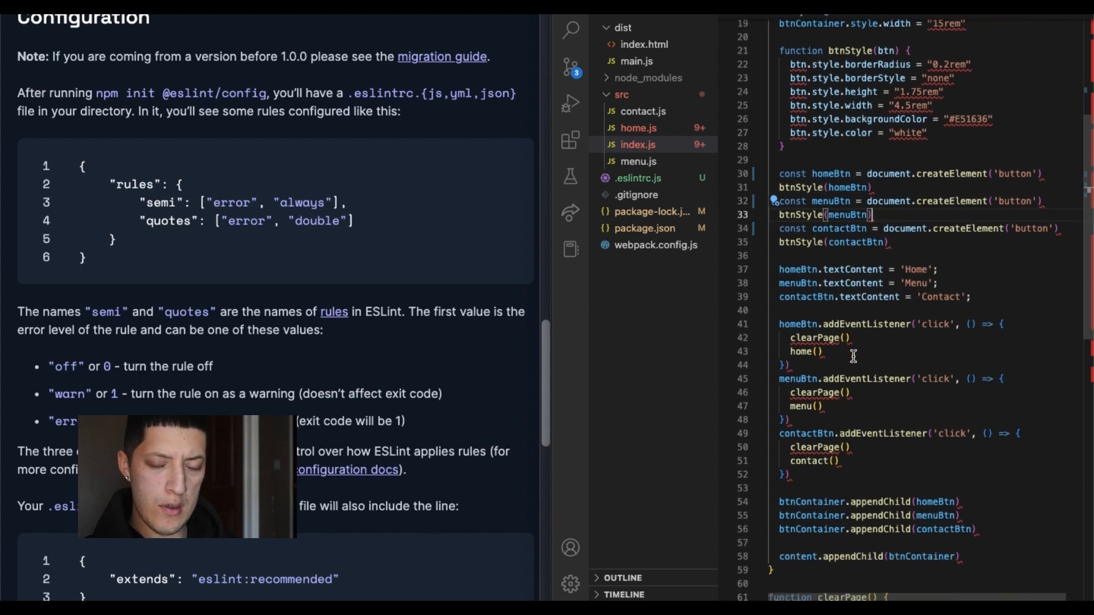
pyautogui.scroll(-3)
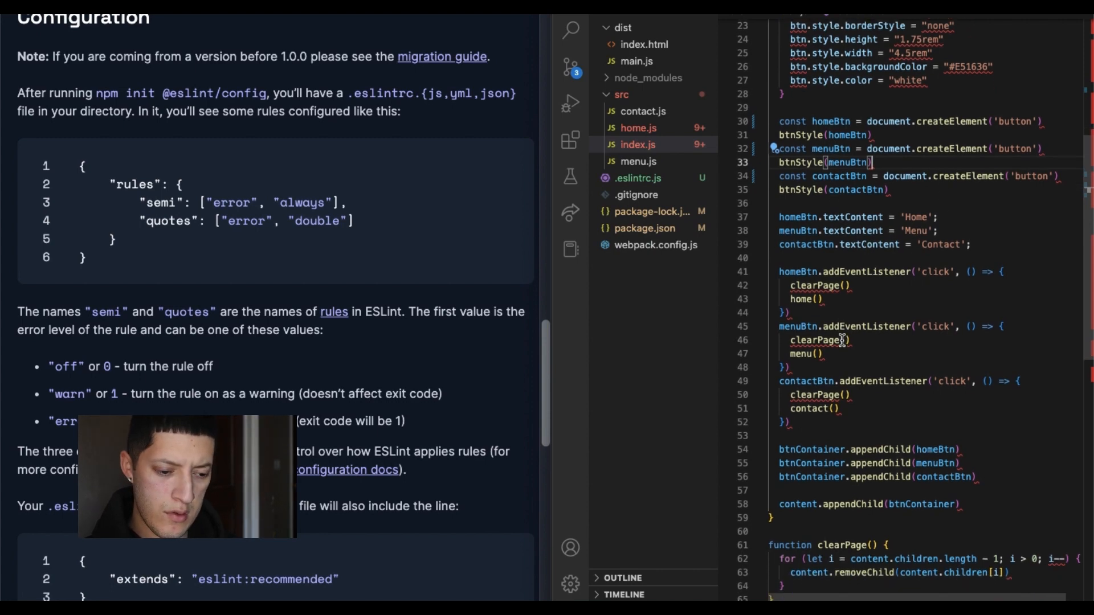
pyautogui.scroll(-3)
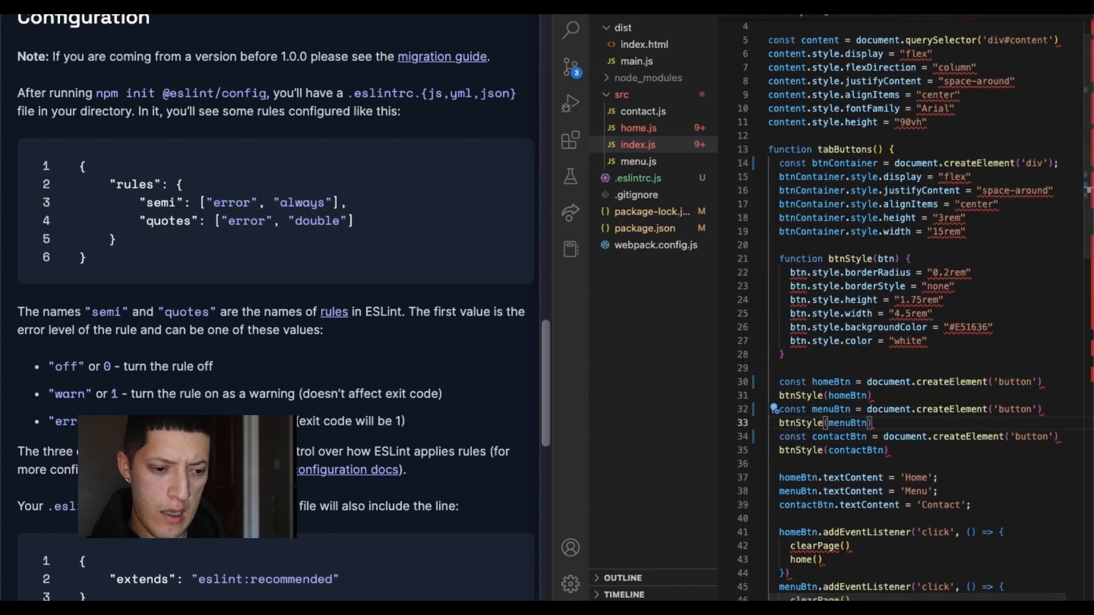
# View the lint errors in home.js, contact.js and menu.js in turn
pyautogui.click(638, 128)
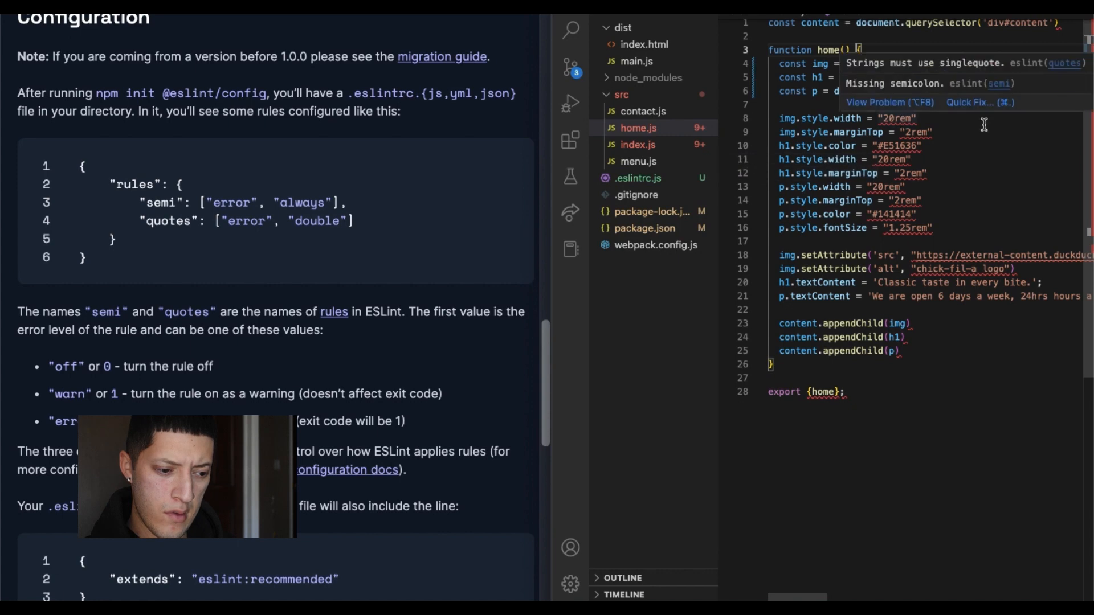
pyautogui.click(644, 111)
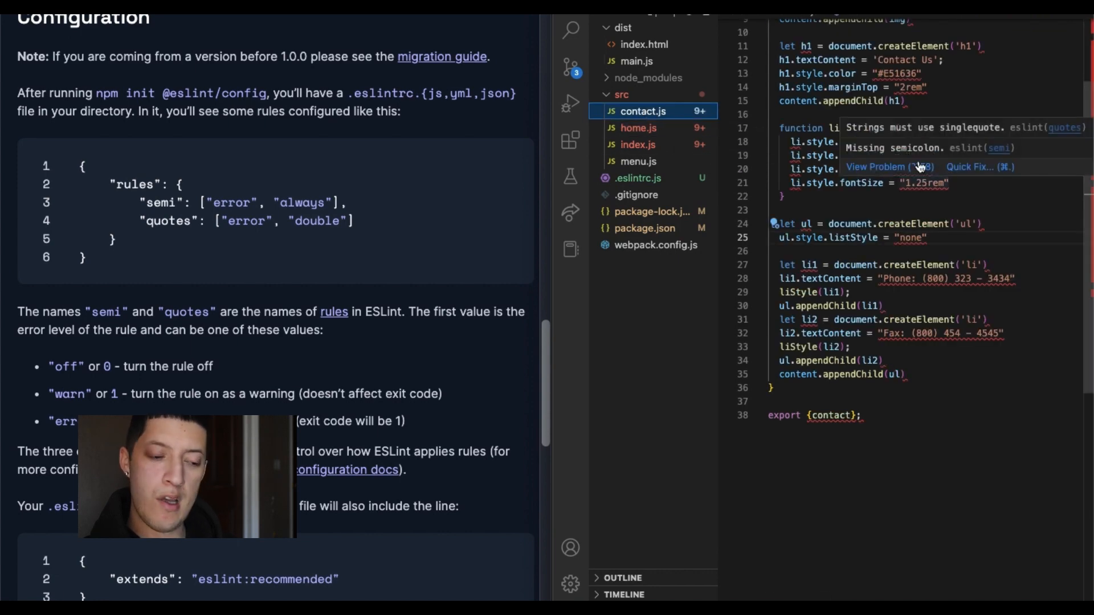
pyautogui.moveTo(662, 168)
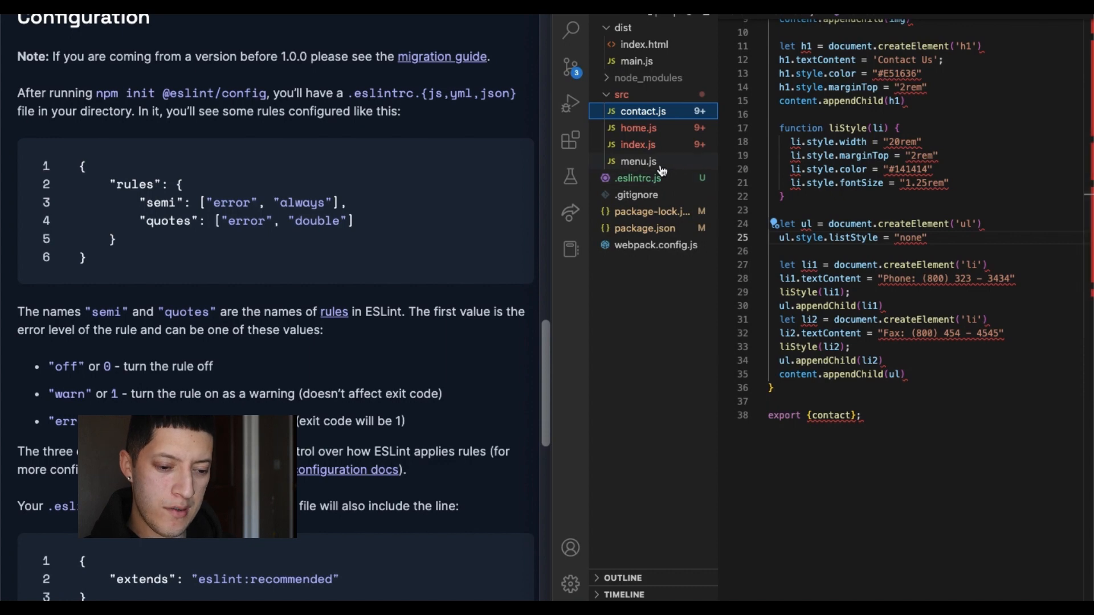
pyautogui.click(638, 162)
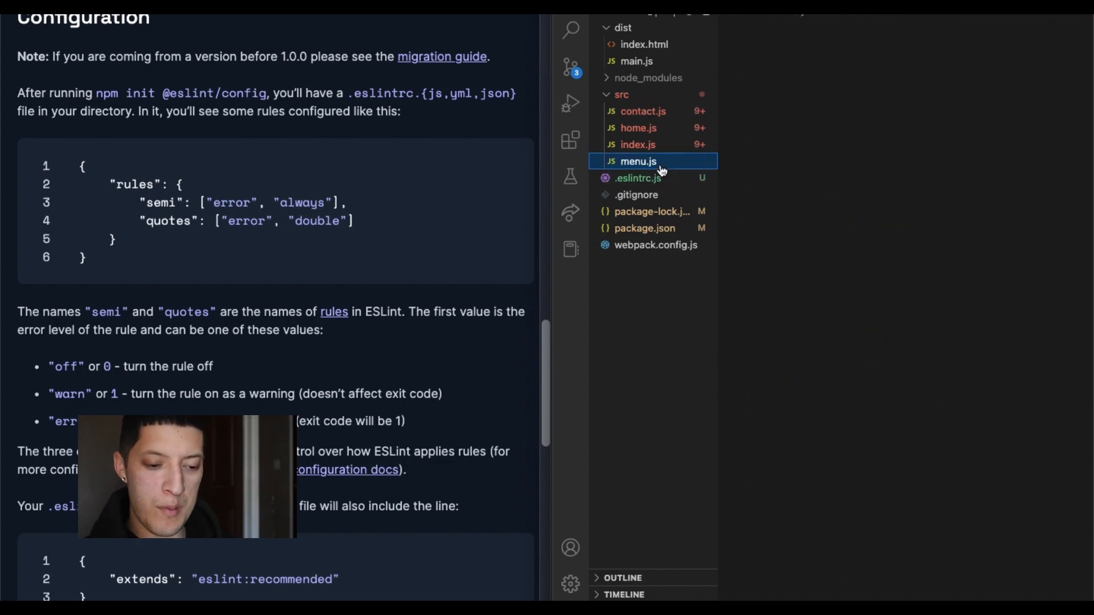
pyautogui.click(637, 161)
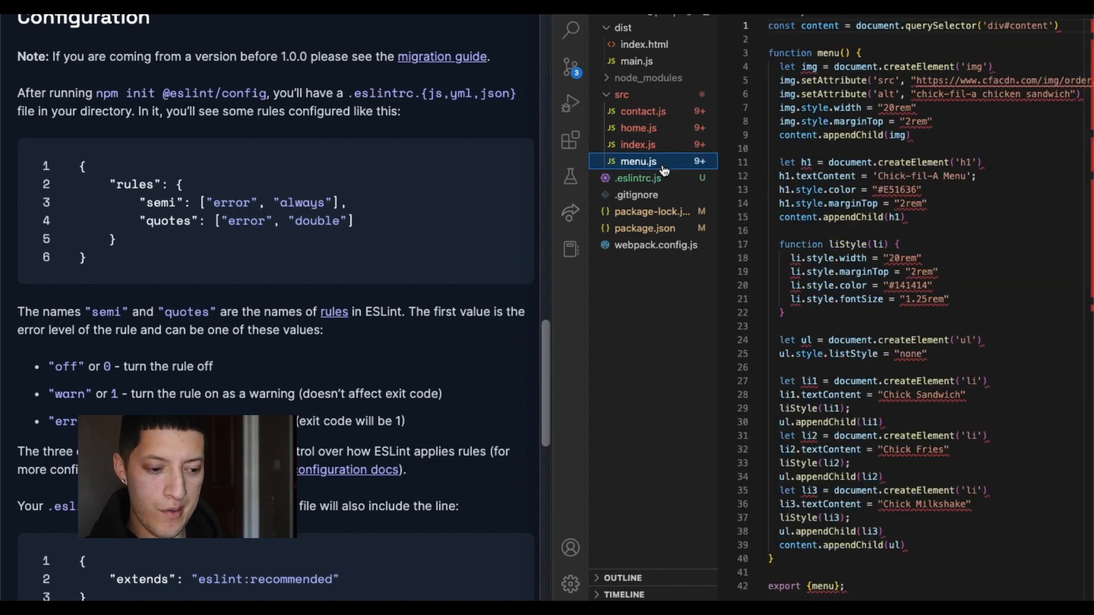
pyautogui.moveTo(690, 168)
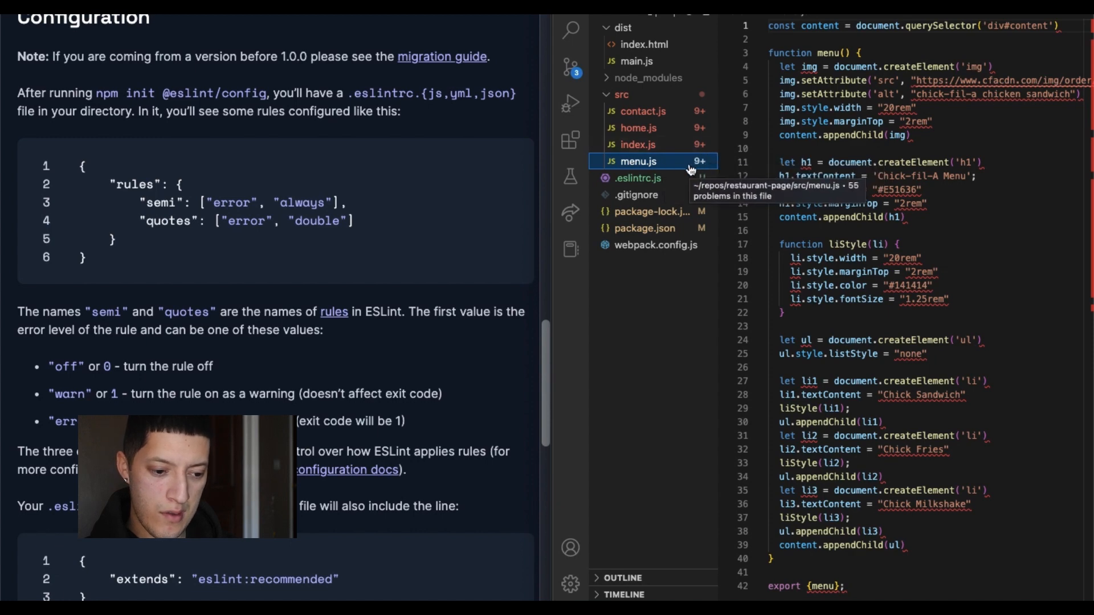
pyautogui.moveTo(674, 116)
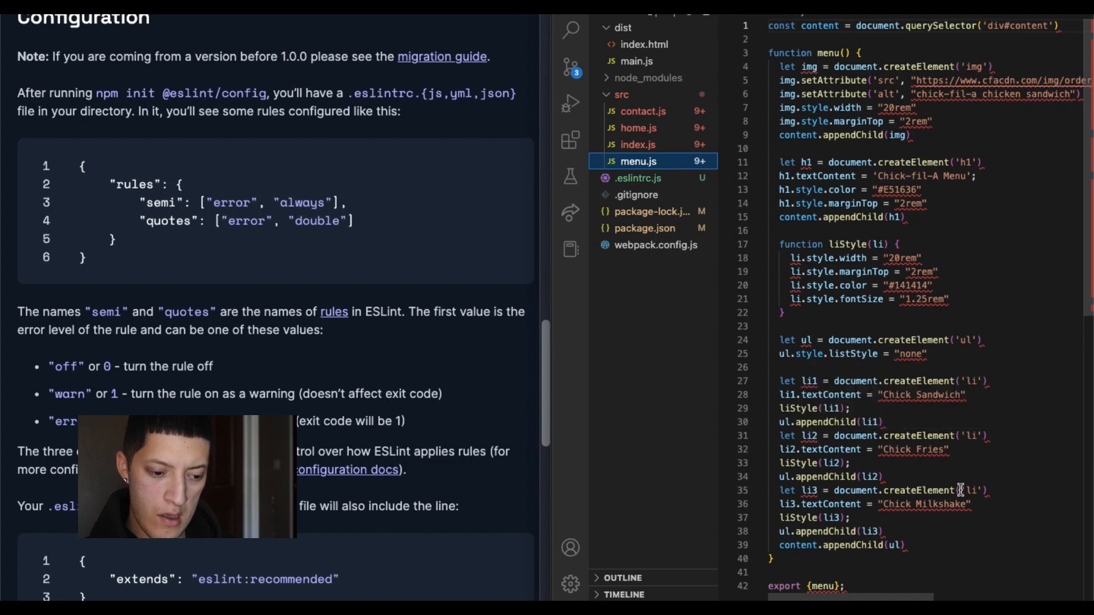
pyautogui.scroll(-3)
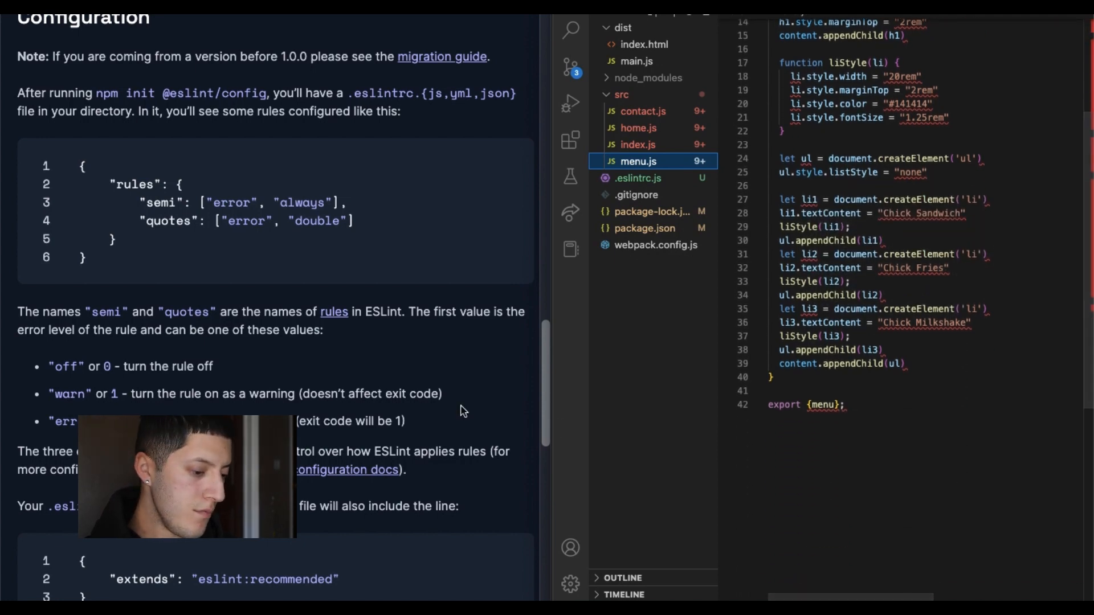
pyautogui.scroll(-3)
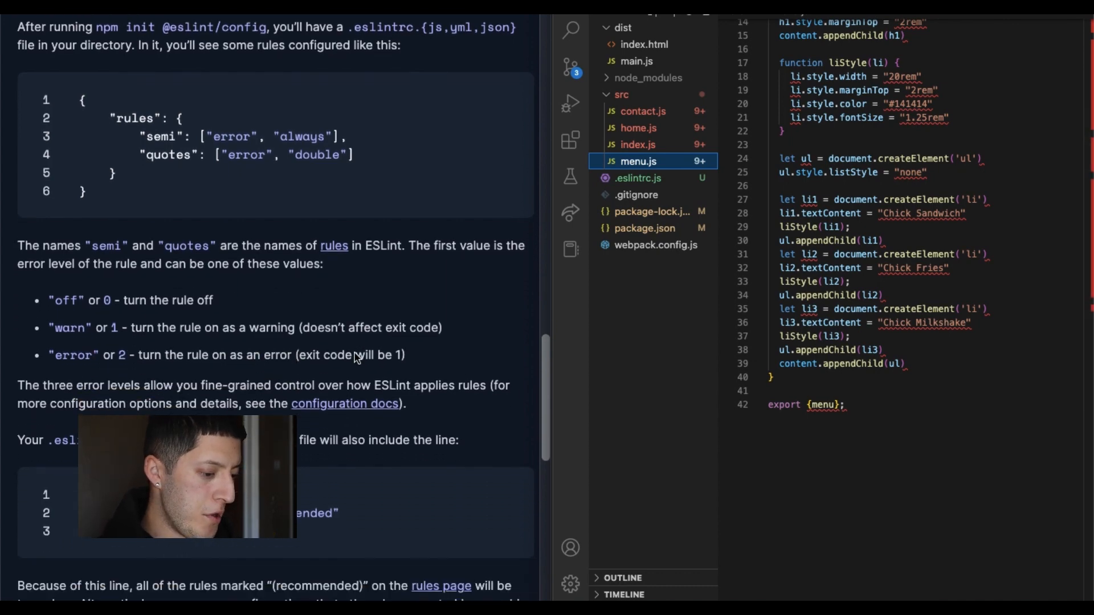
pyautogui.scroll(-3)
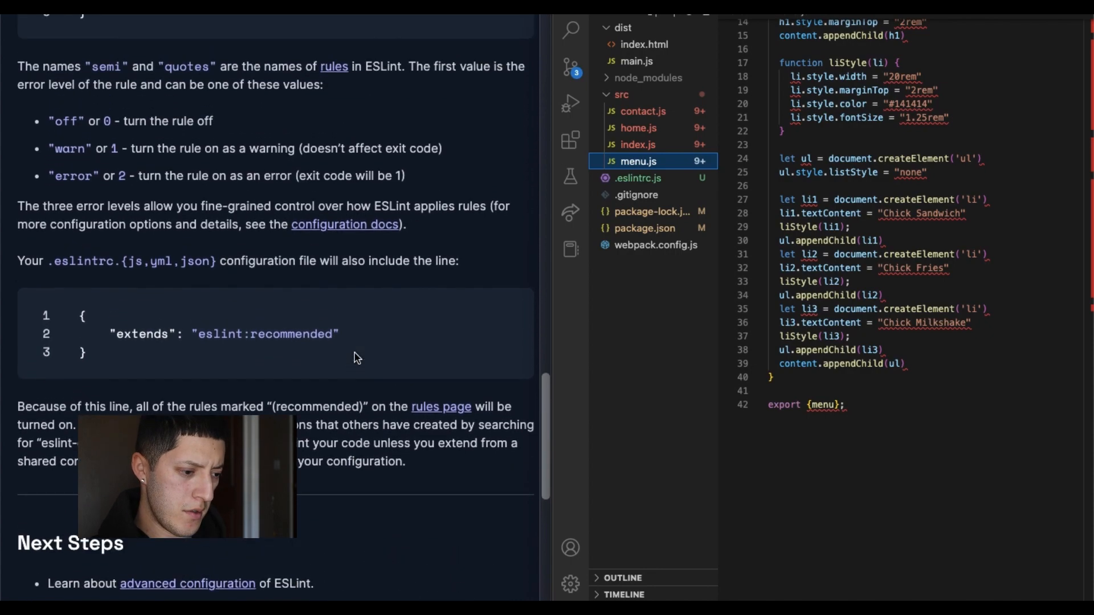
pyautogui.scroll(-3)
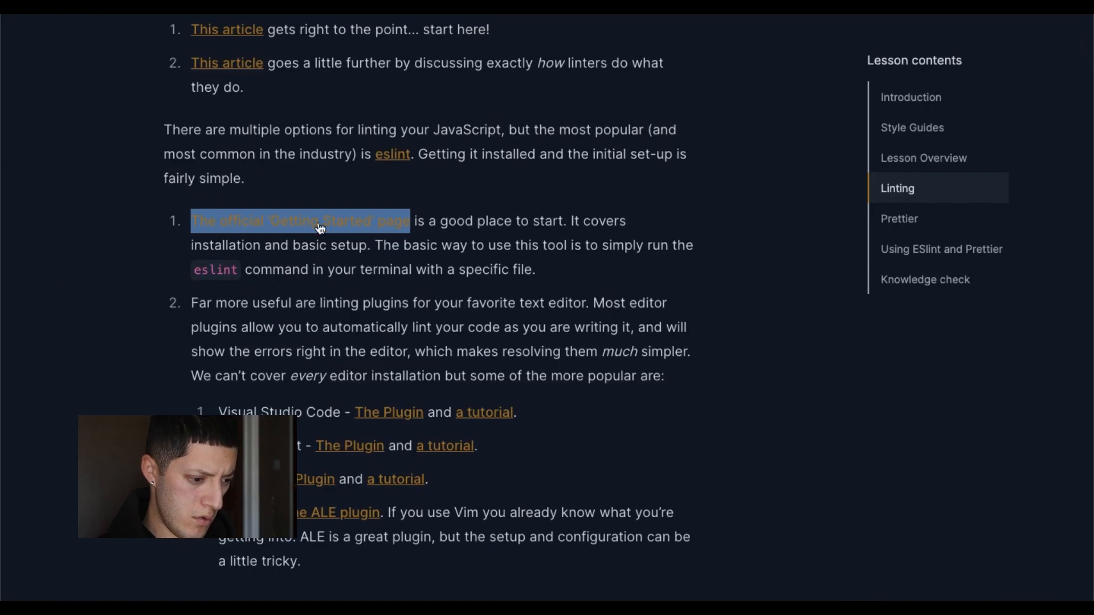
pyautogui.moveTo(465, 293)
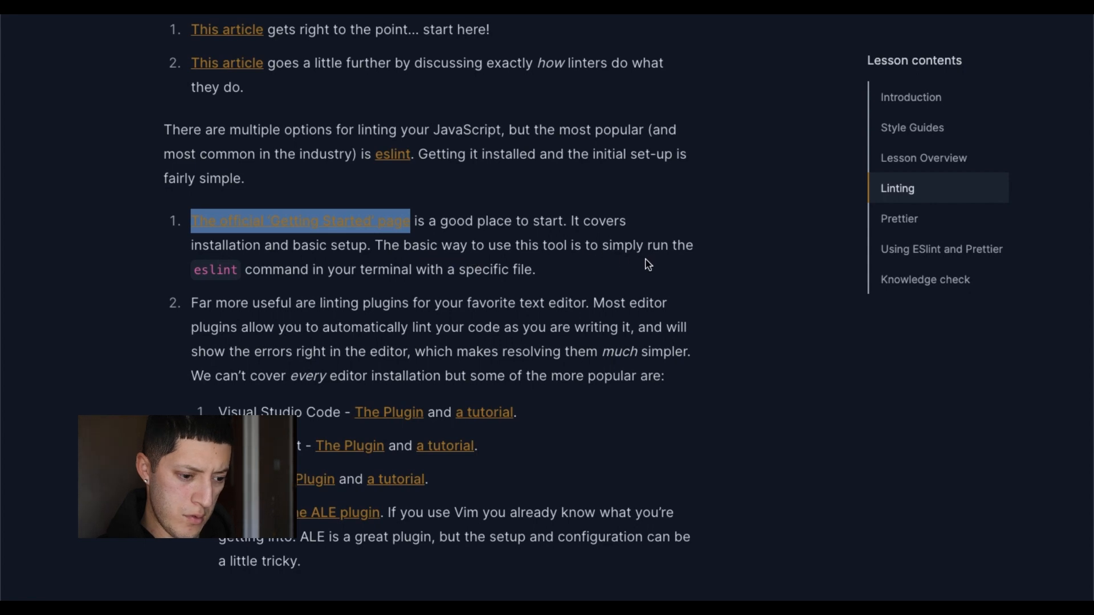
pyautogui.moveTo(358, 312)
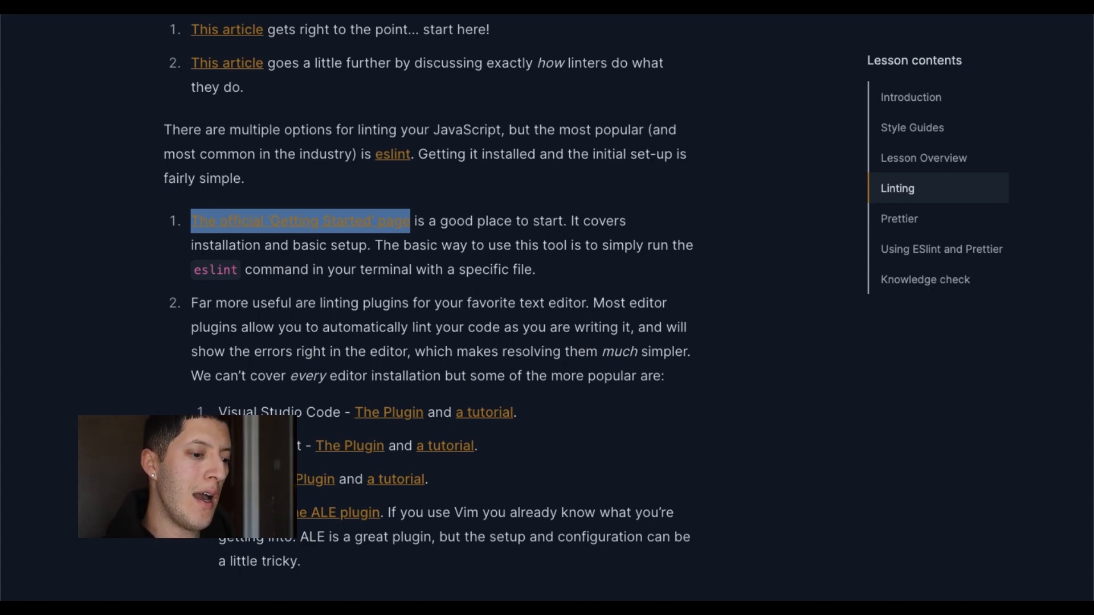
# Follow the lesson's link to ESLint's Getting Started page and scroll to Configuration
pyautogui.click(299, 220)
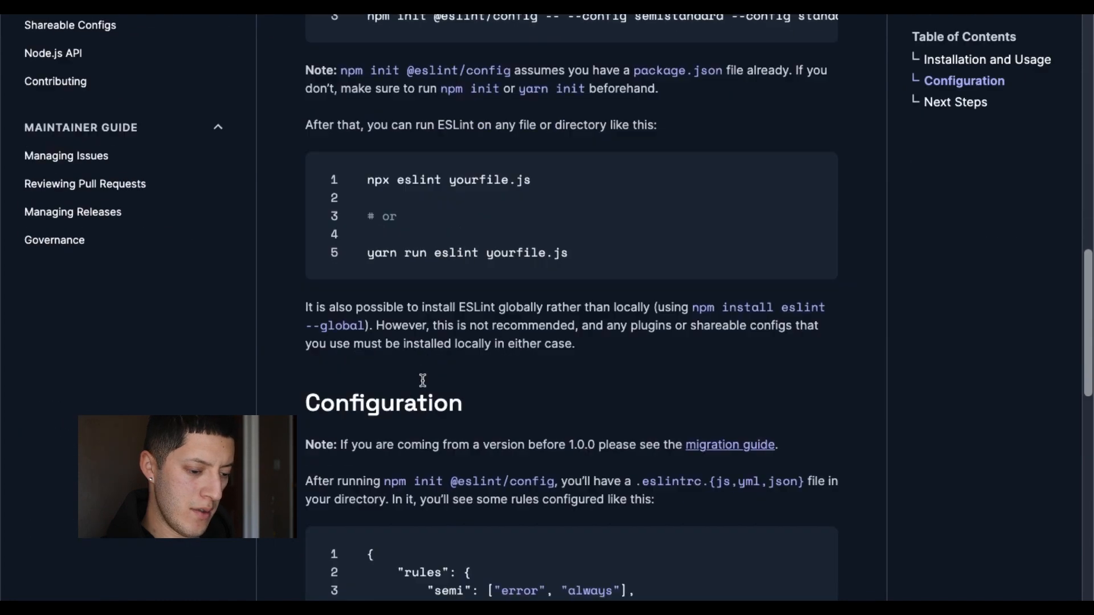
pyautogui.scroll(-3)
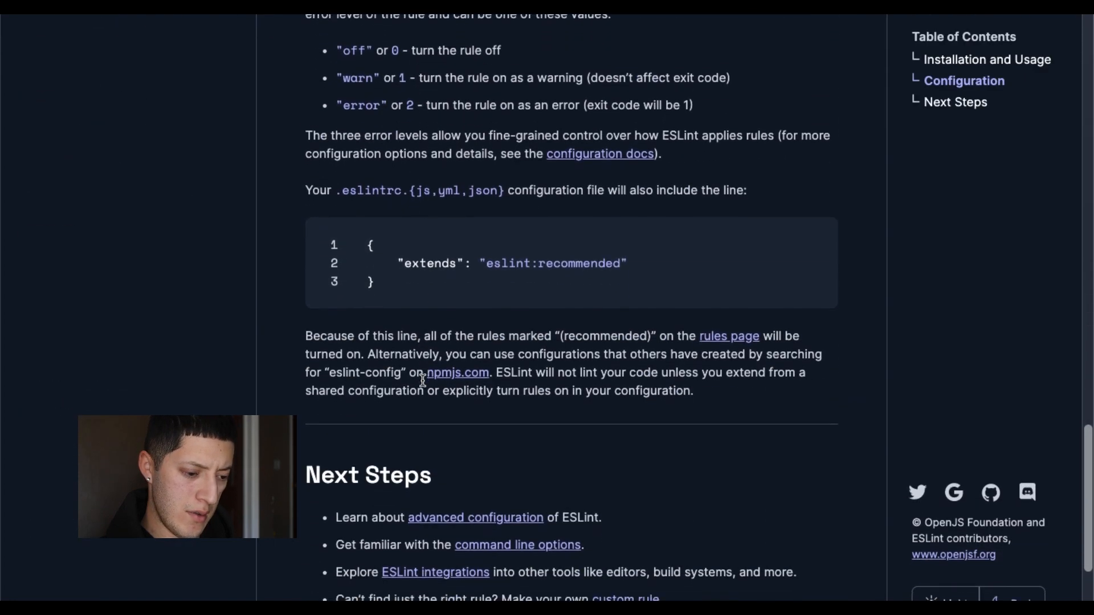
pyautogui.scroll(-3)
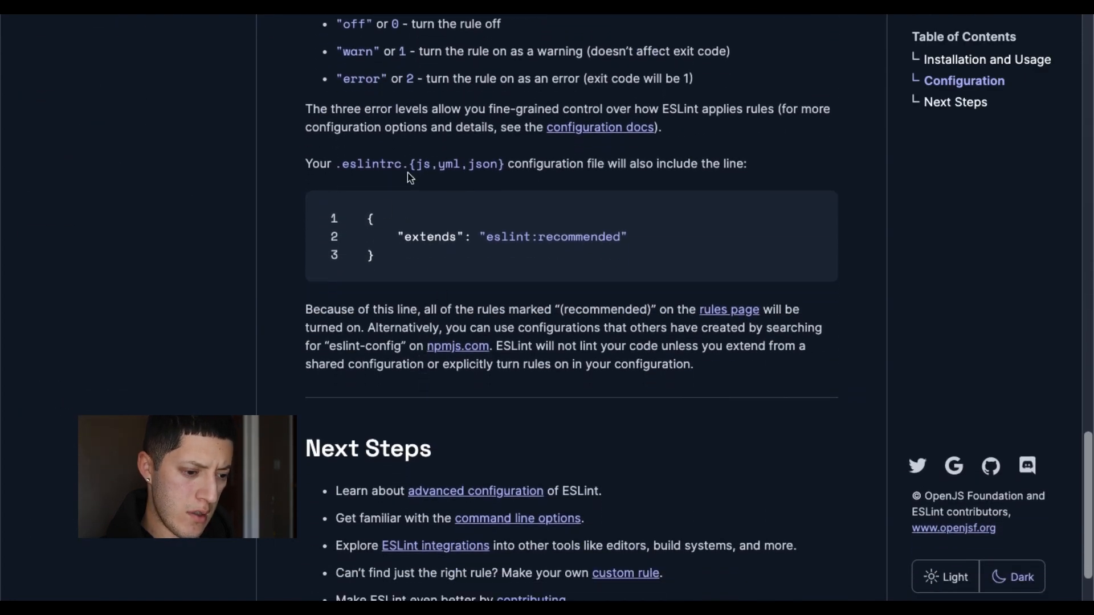
pyautogui.moveTo(488, 216)
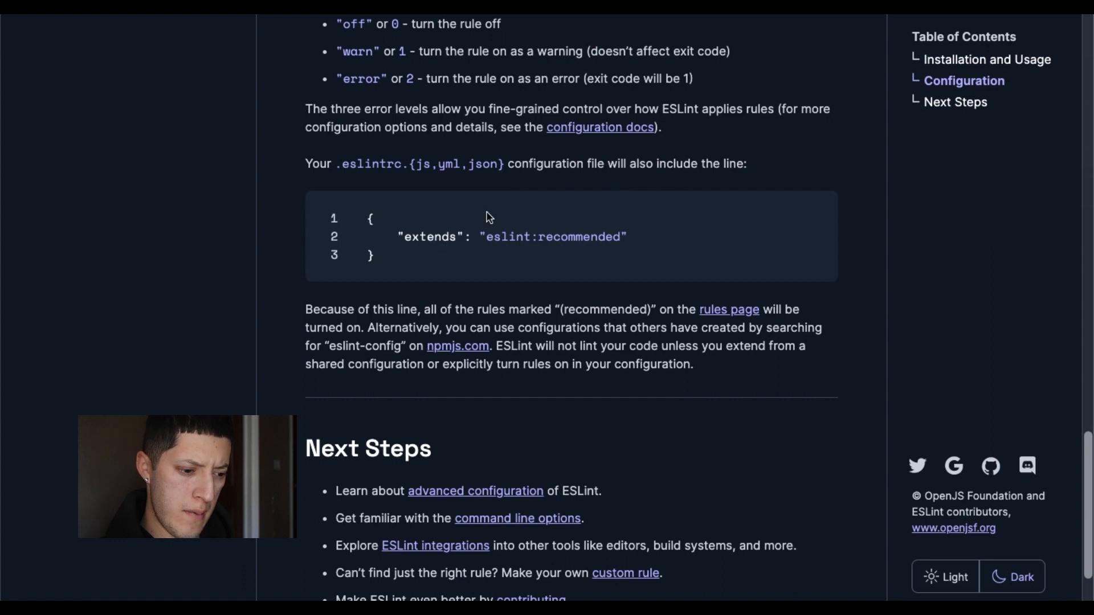
pyautogui.moveTo(377, 181)
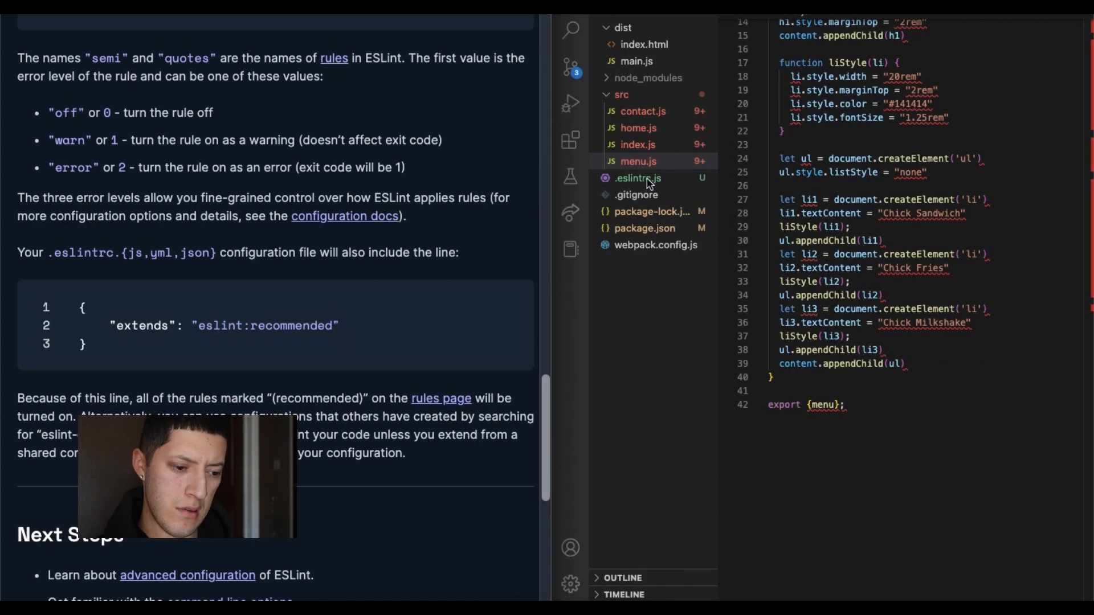
# Open .eslintrc.js and scroll through its airbnb-base extends, overrides and rules
pyautogui.click(639, 178)
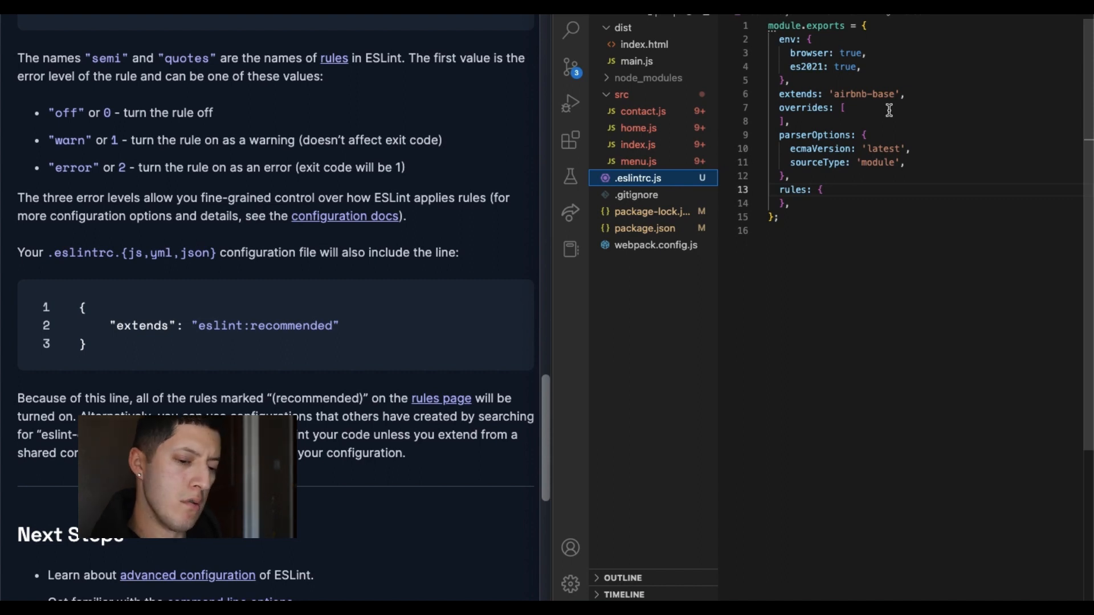
pyautogui.moveTo(375, 327)
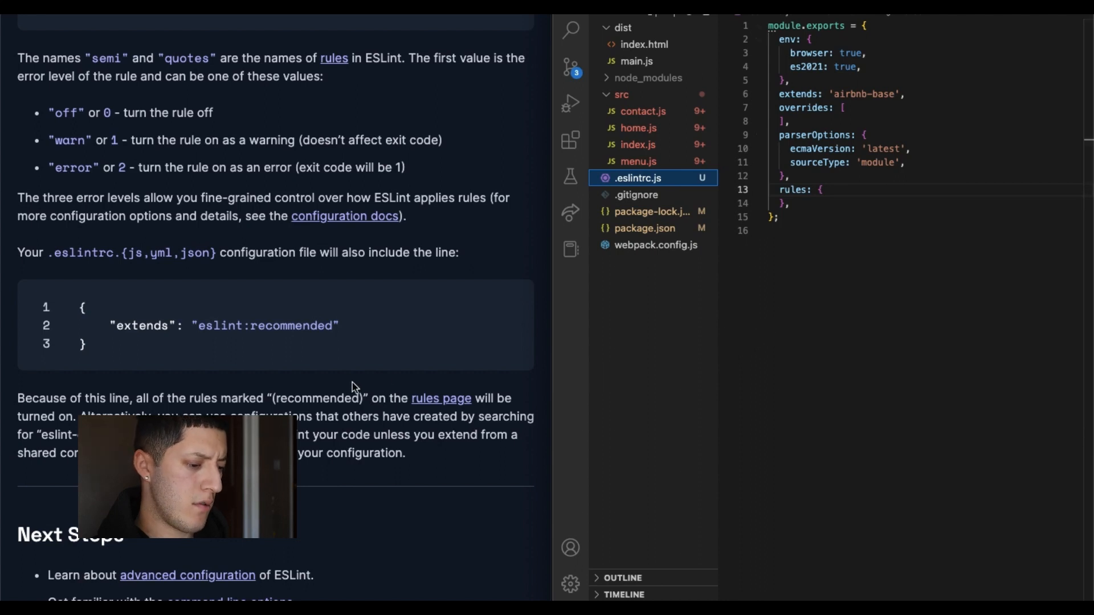
pyautogui.scroll(-3)
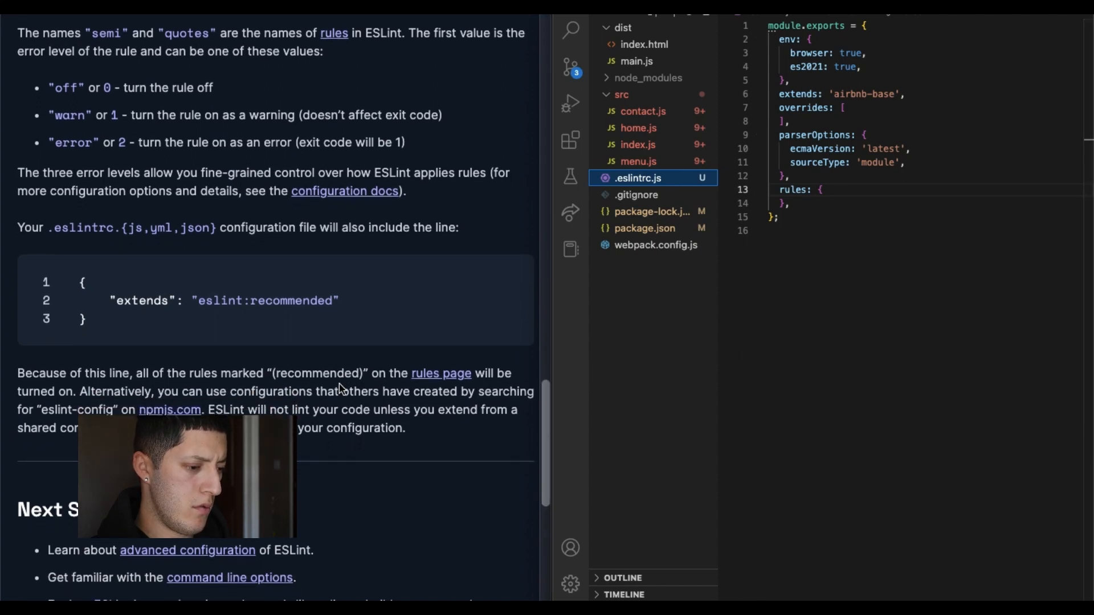